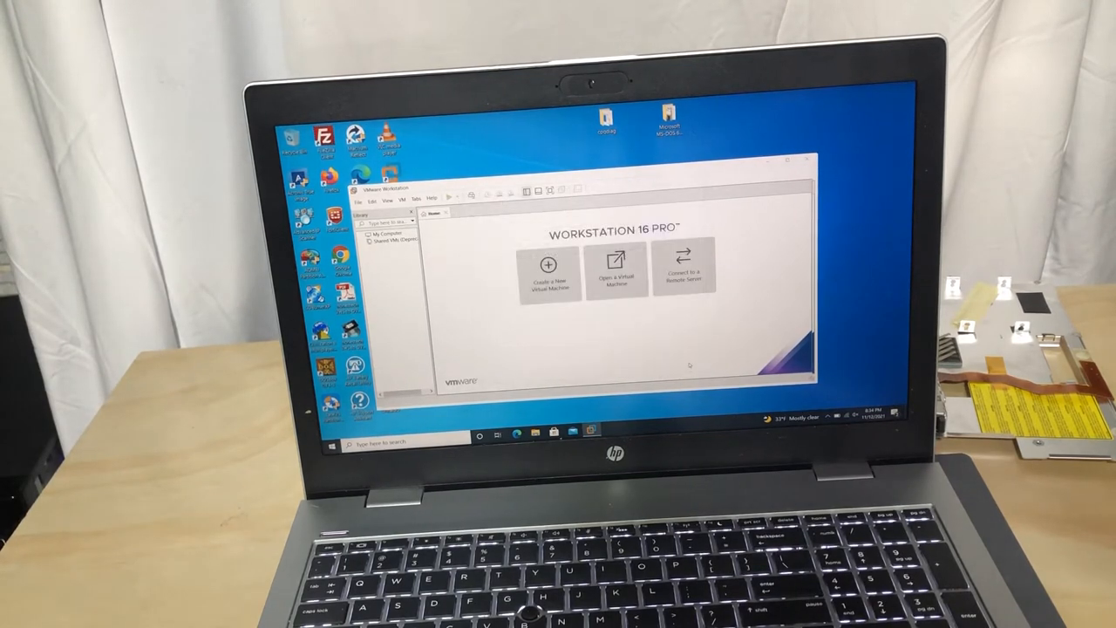
Step: Close the VMware Workstation window so the desktop is showing
click(774, 171)
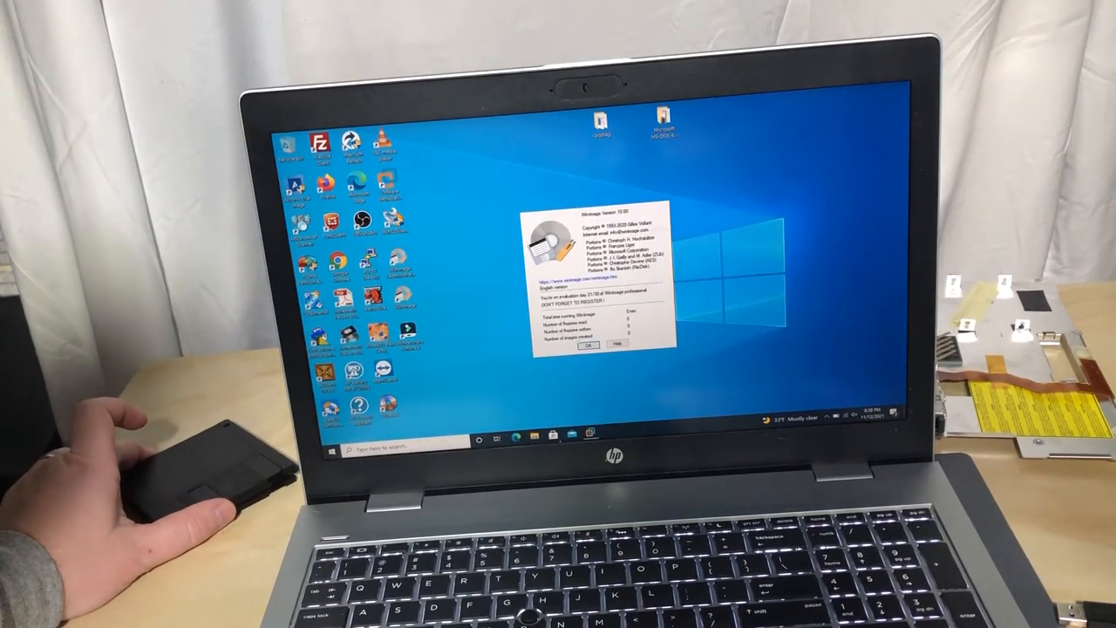
Step: Dismiss the About box, select all folder files, create a new floppy-format image and accept the inject prompt, ending in a warning
click(586, 344)
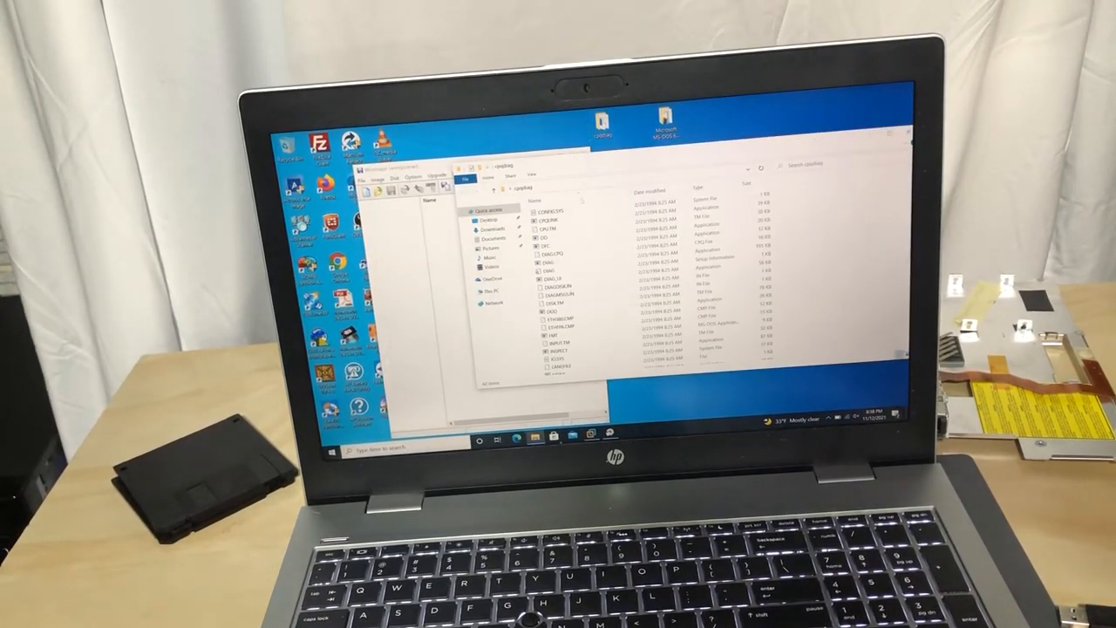
key(ctrl+a)
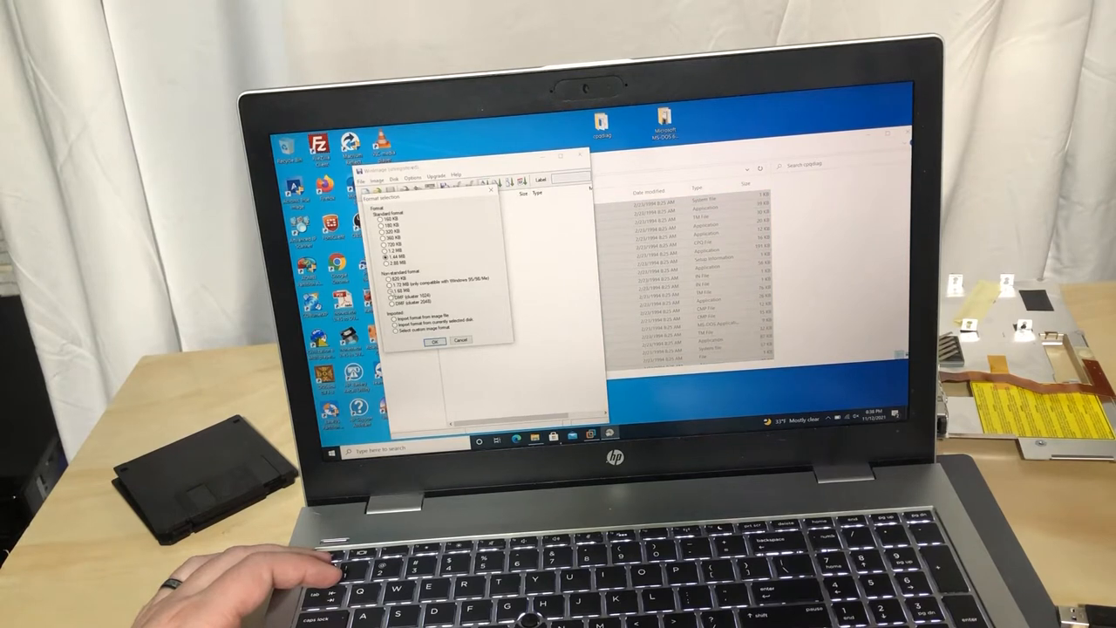
click(434, 340)
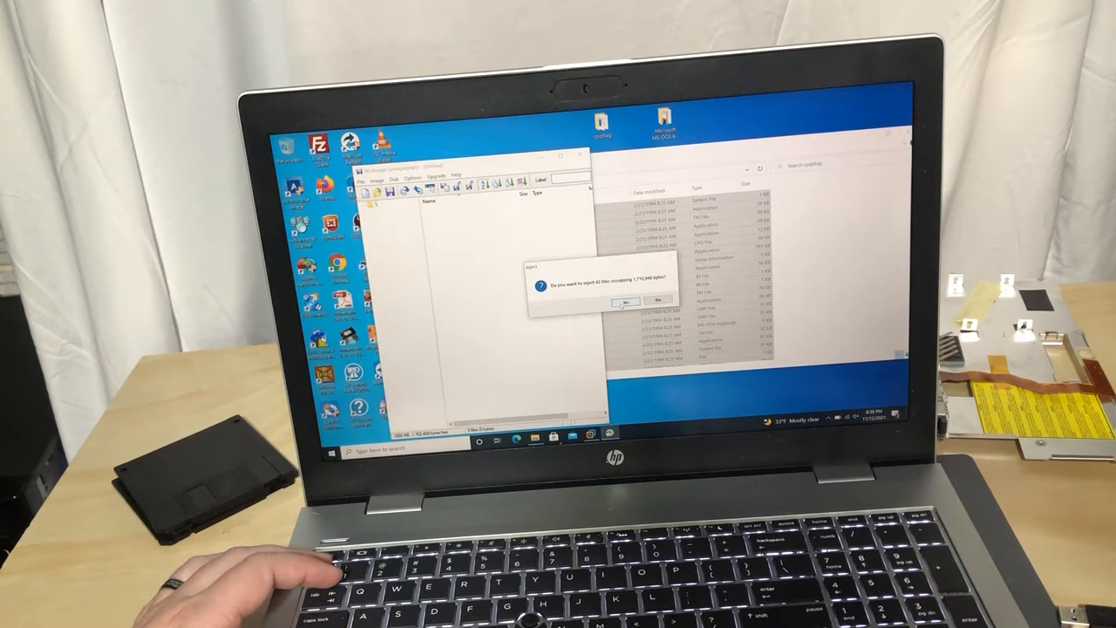
click(622, 300)
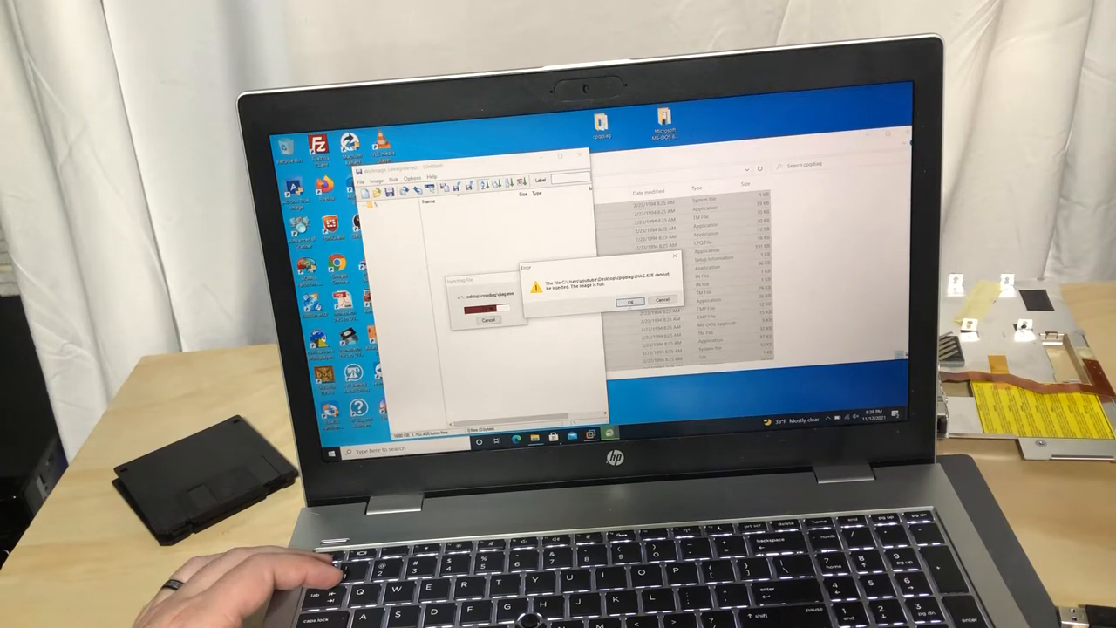
click(629, 301)
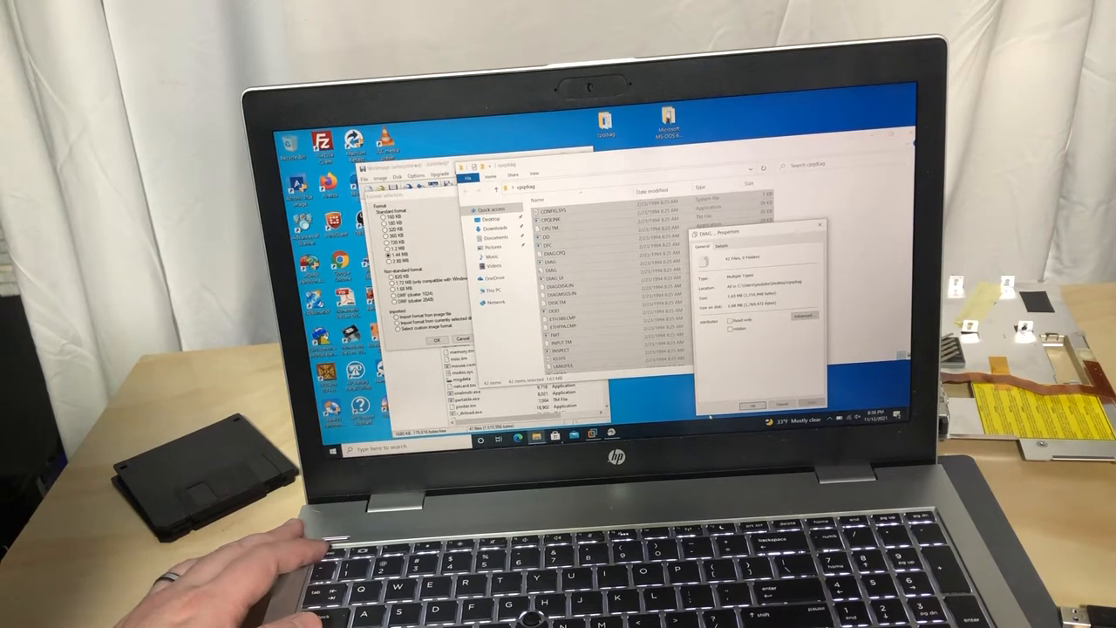
Step: Dismiss the folder size details and delete an unneeded file from the folder via its context menu
click(750, 404)
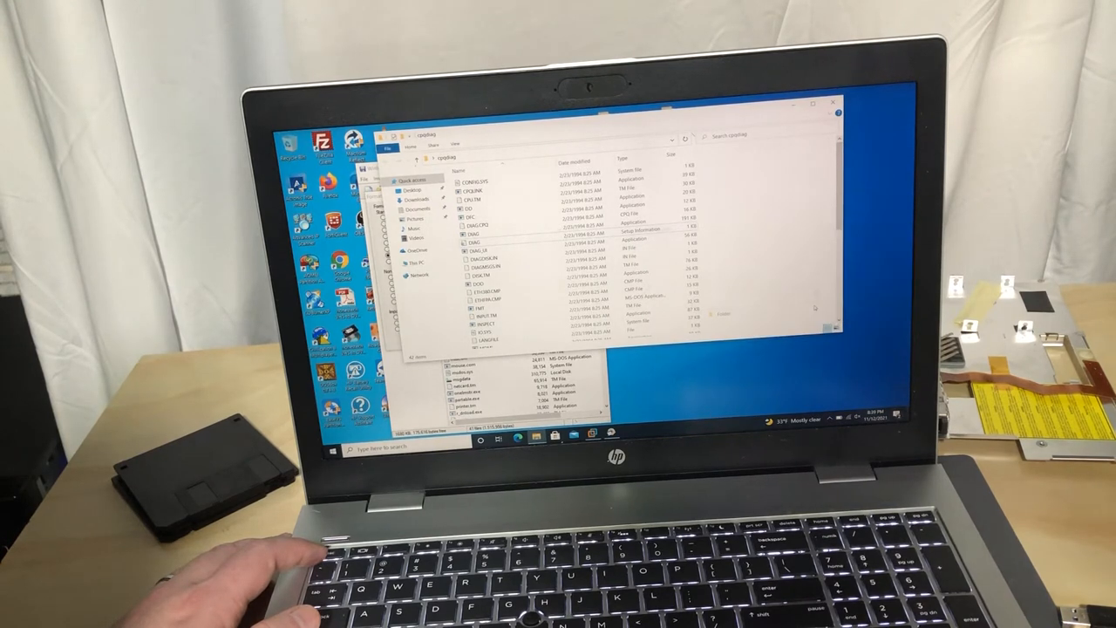
scroll(down, 3)
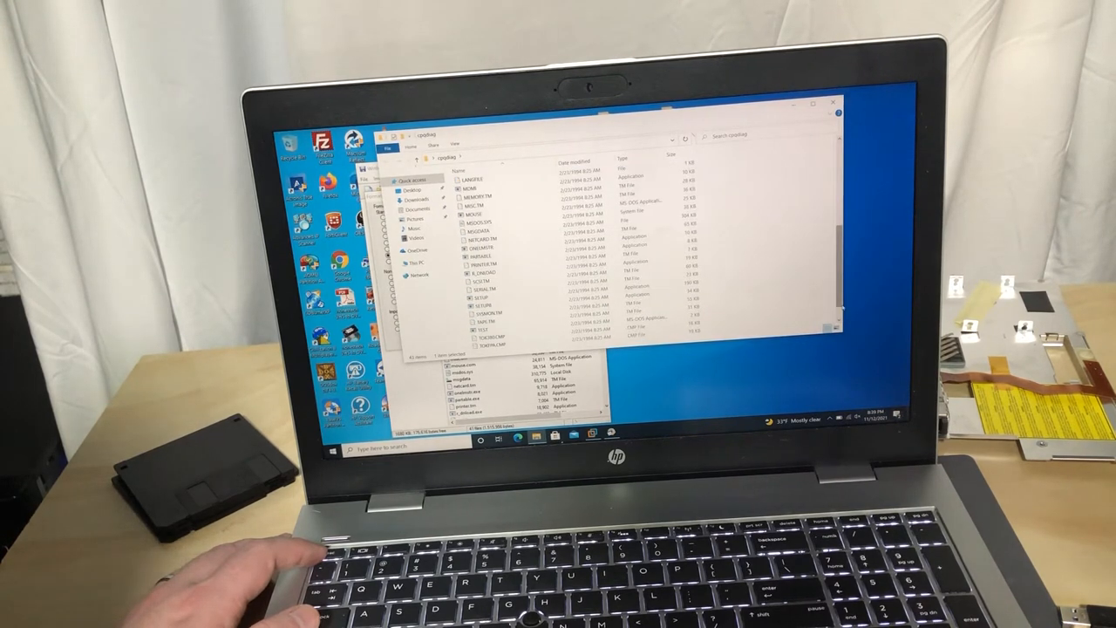
scroll(down, 3)
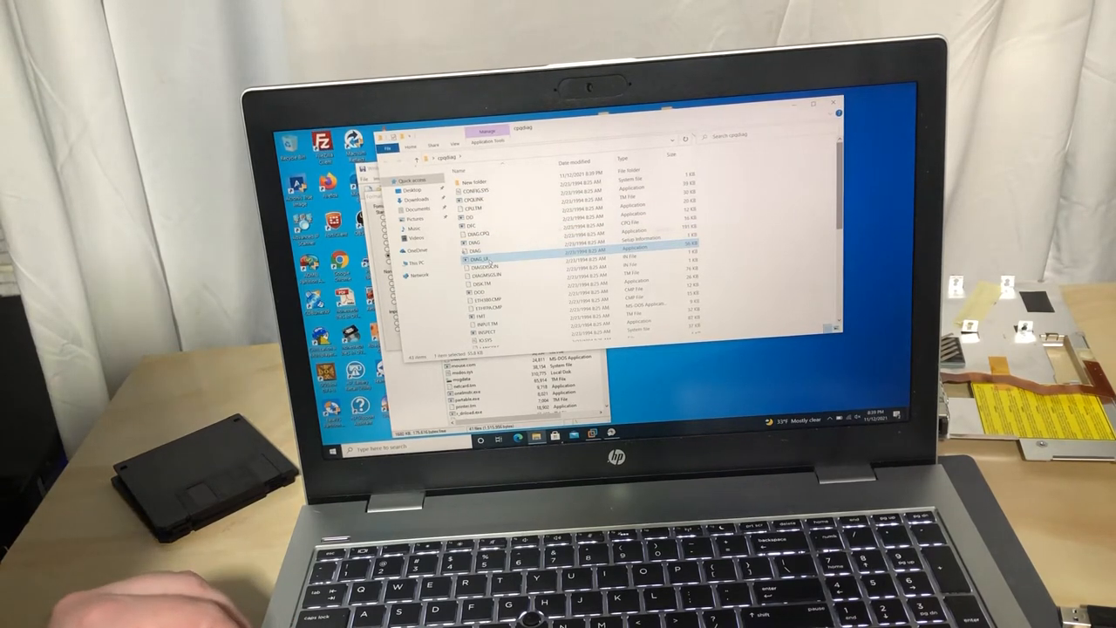
right_click(474, 258)
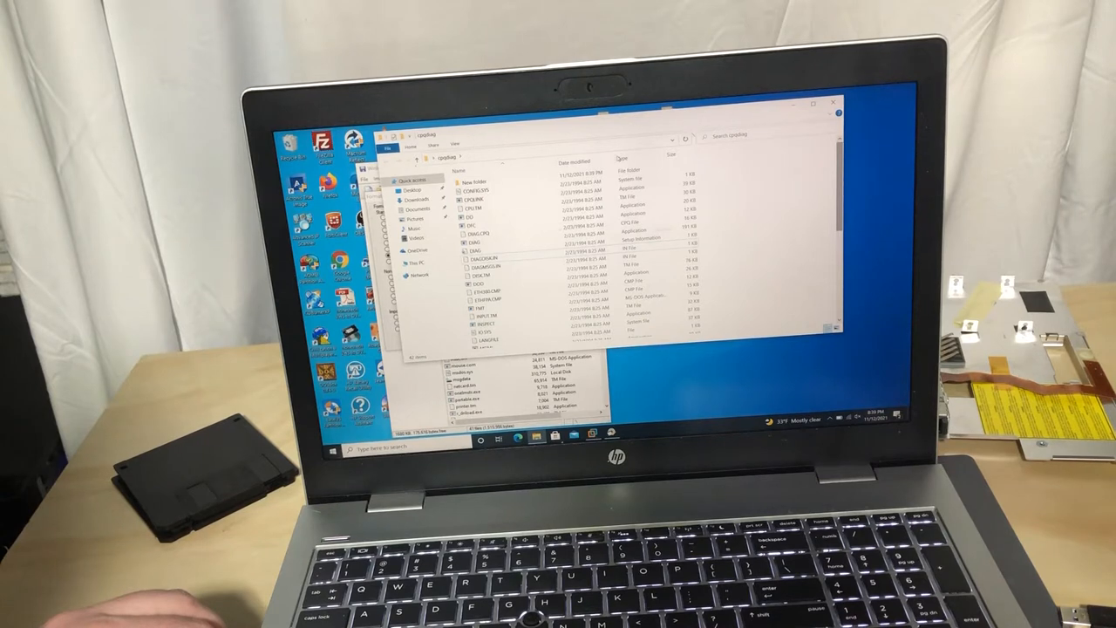
click(488, 234)
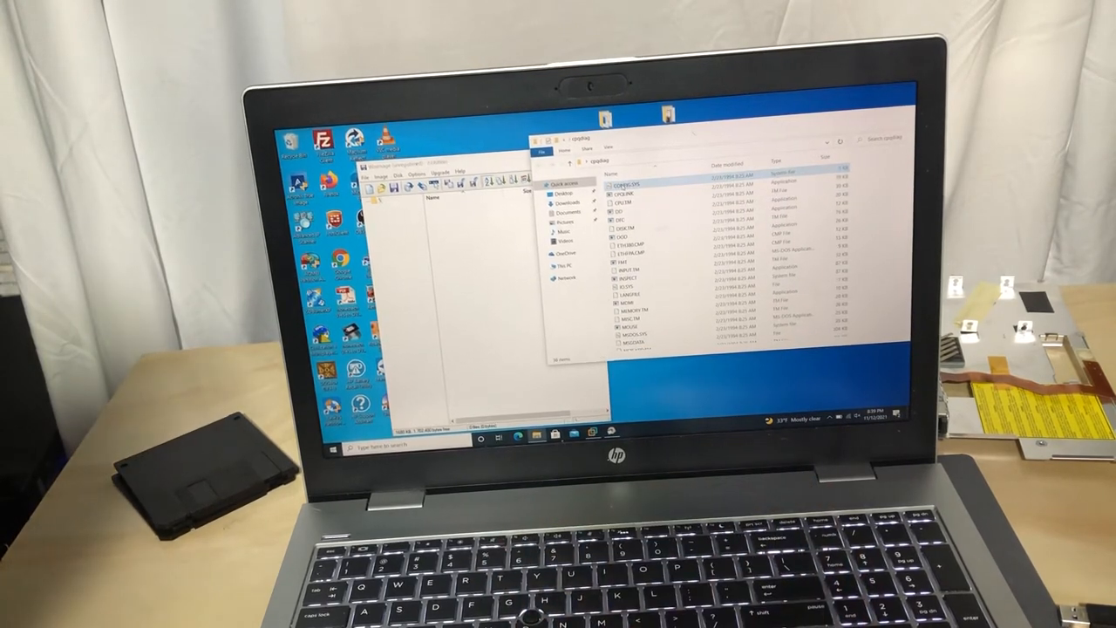
Step: Inject all remaining folder files into the floppy image, save it under a new name, and close WinImage
key(ctrl+a)
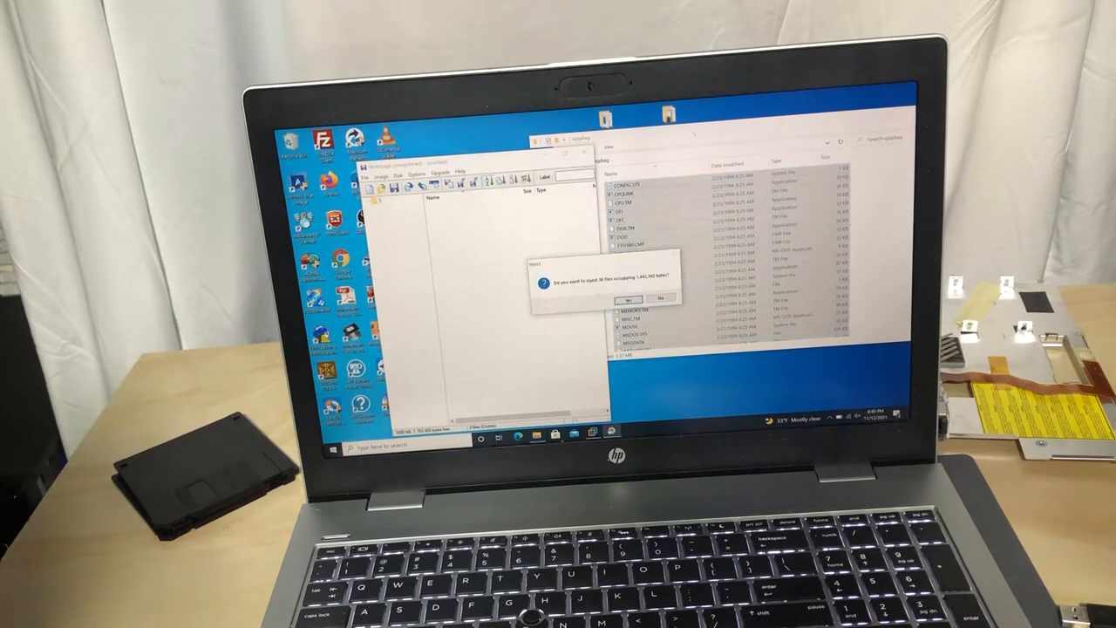
click(614, 300)
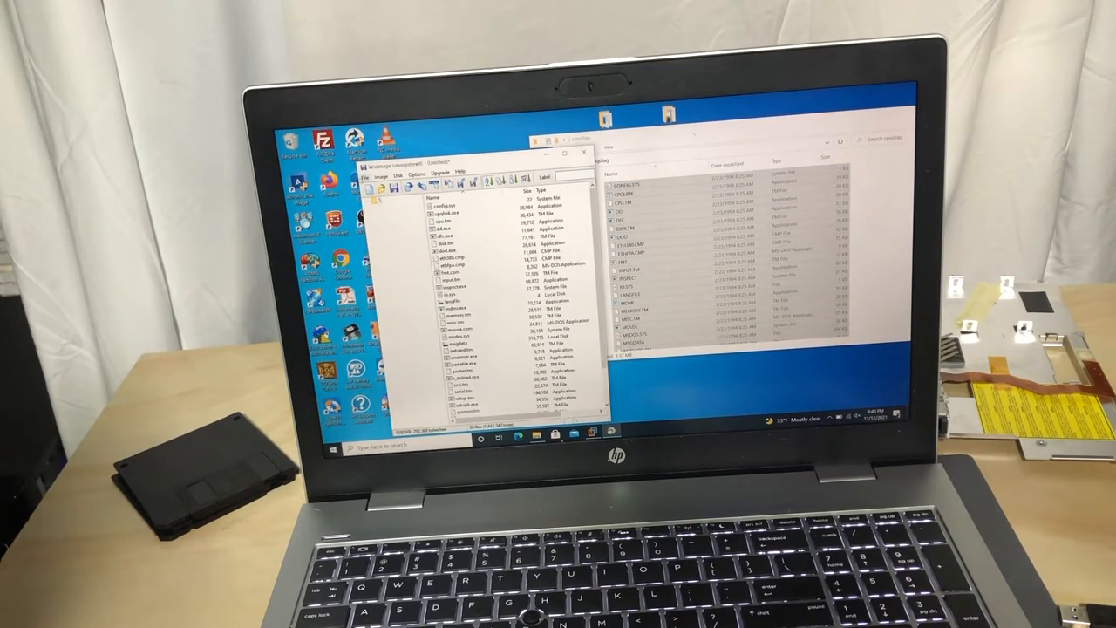
click(369, 171)
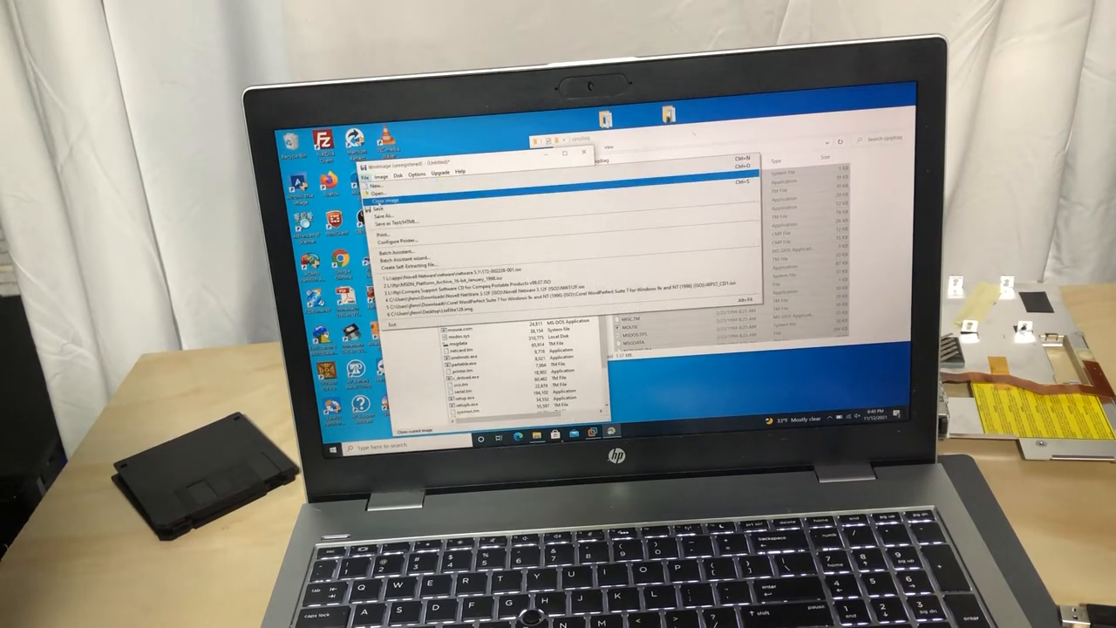
click(377, 216)
text(cpqdiag.flp)
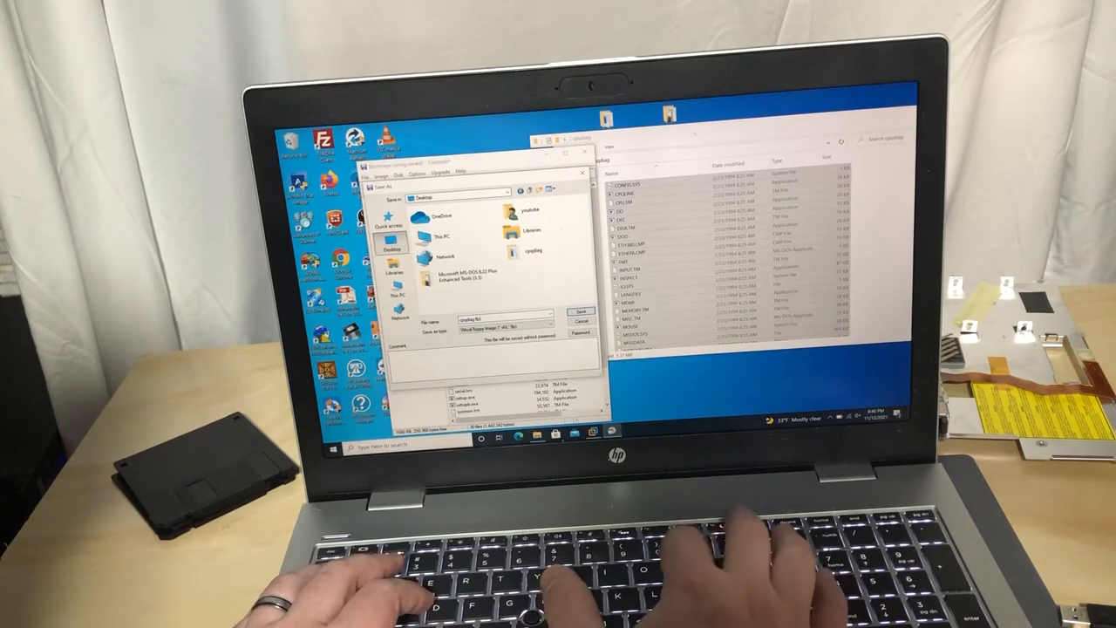
click(579, 310)
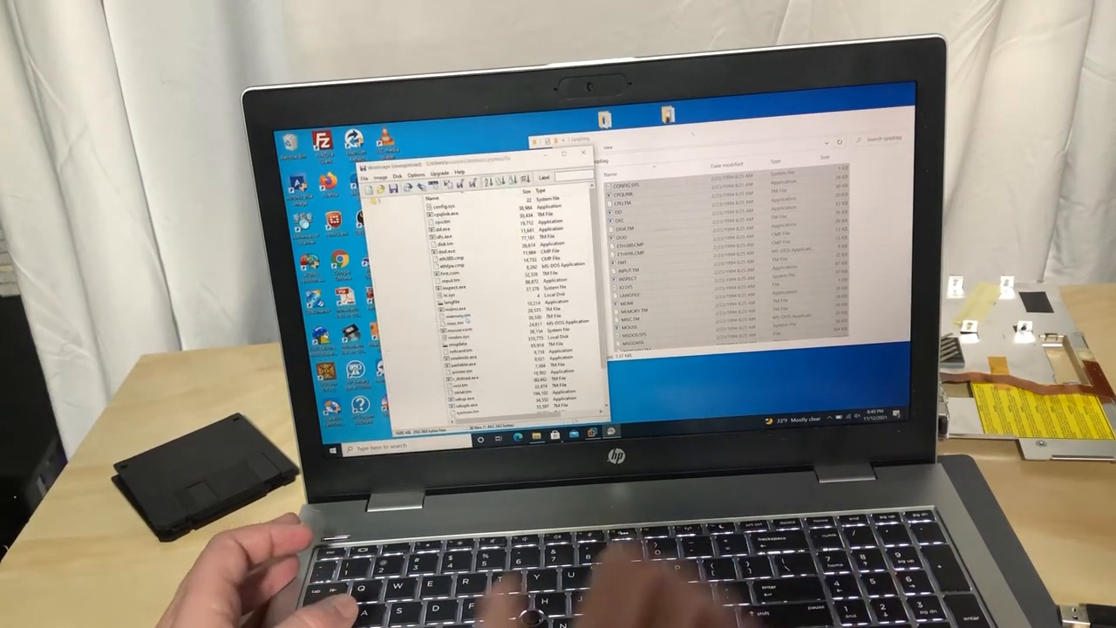
click(583, 151)
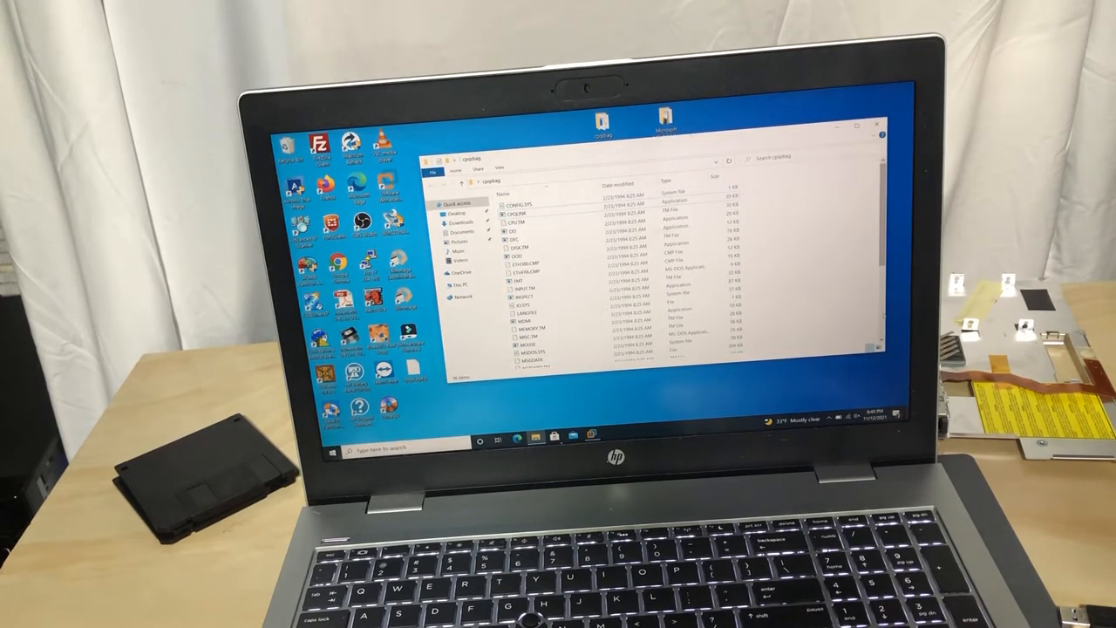
Step: Scroll through the folder's file list and close the File Explorer window
scroll(down, 3)
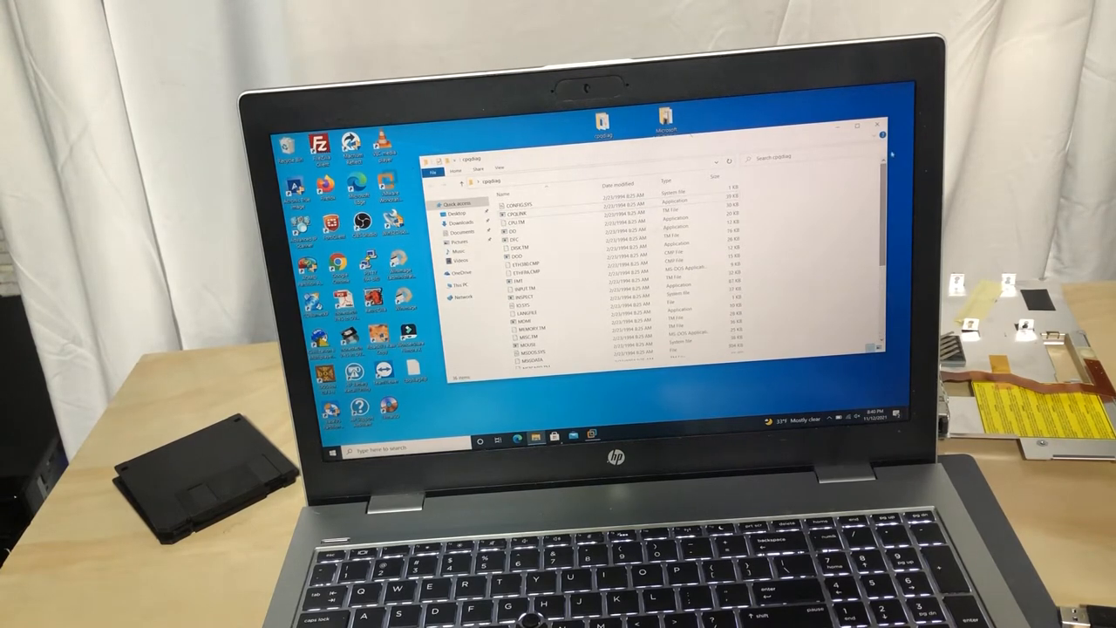
click(876, 129)
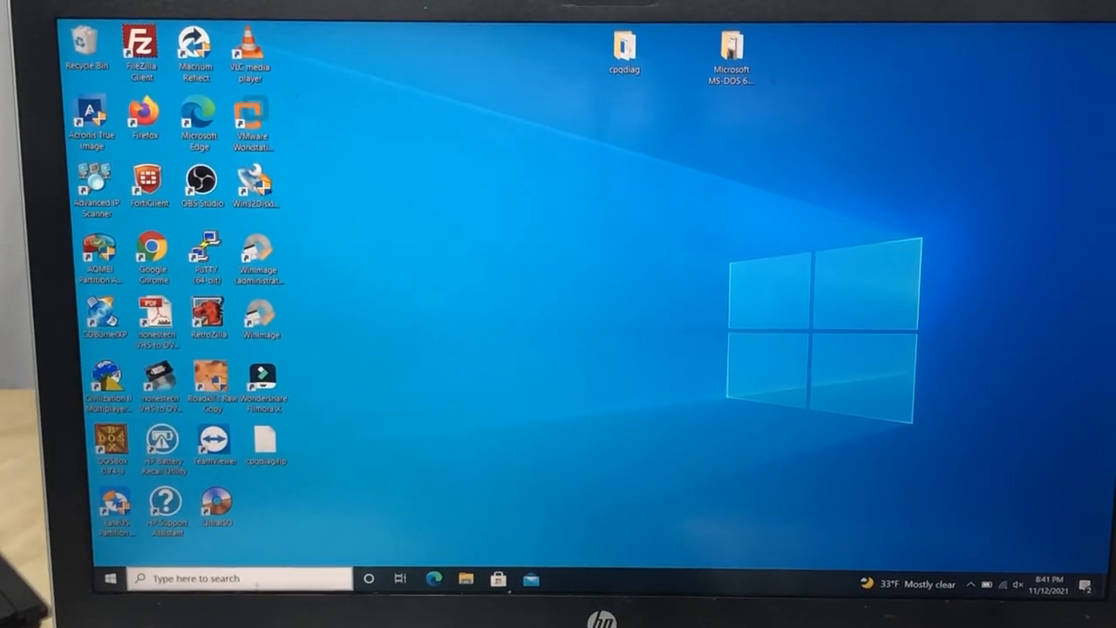
Step: Launch Command Prompt as administrator from the Start search for 'cmd', approving the UAC prompt
text(cmd)
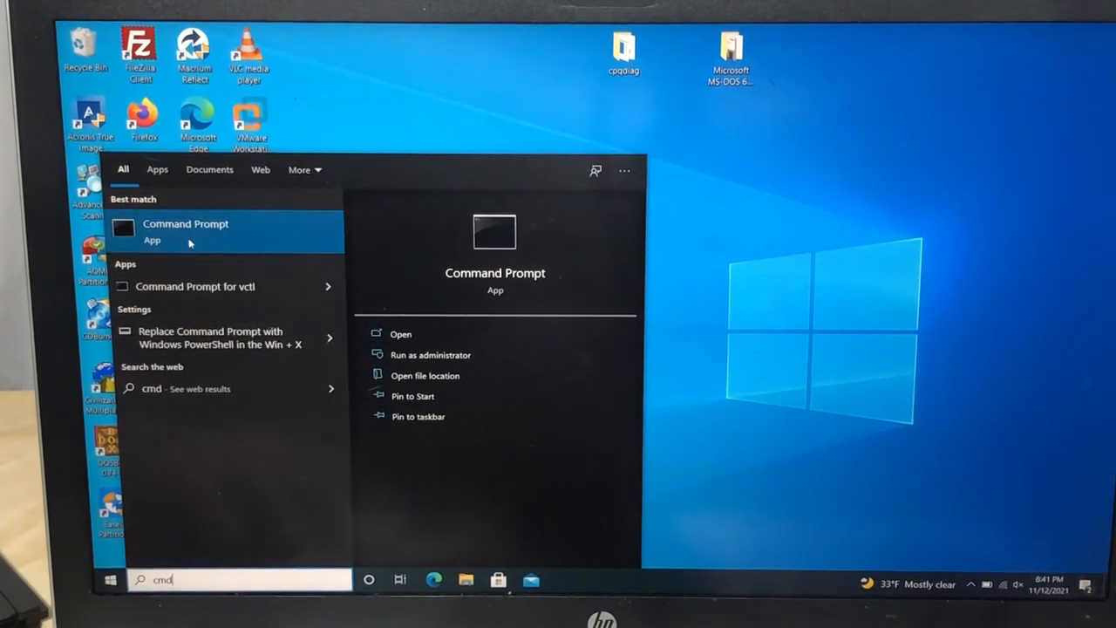
click(429, 354)
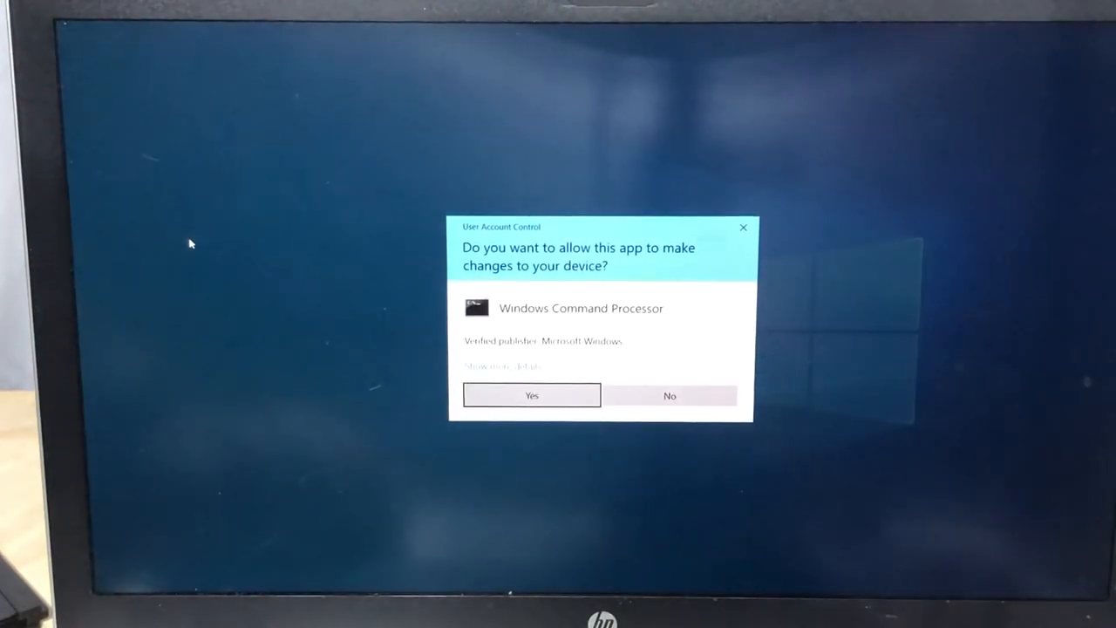
click(531, 394)
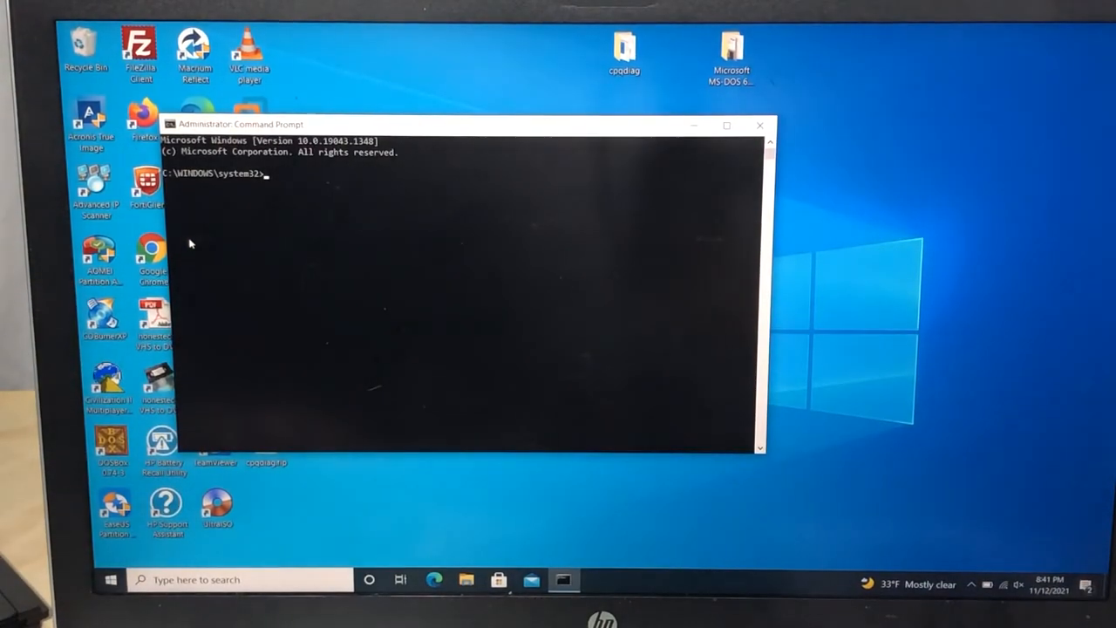
Step: In diskpart, list disks, select disk 1, clean it (retrying after a first failure), then exit
text(diskpart)
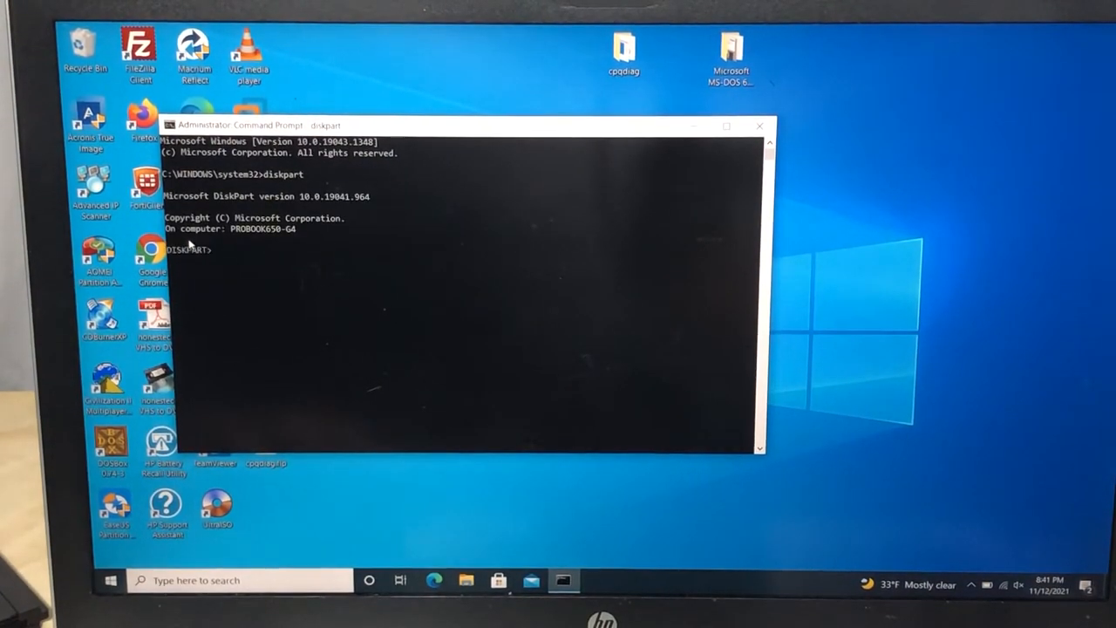
text(list disk)
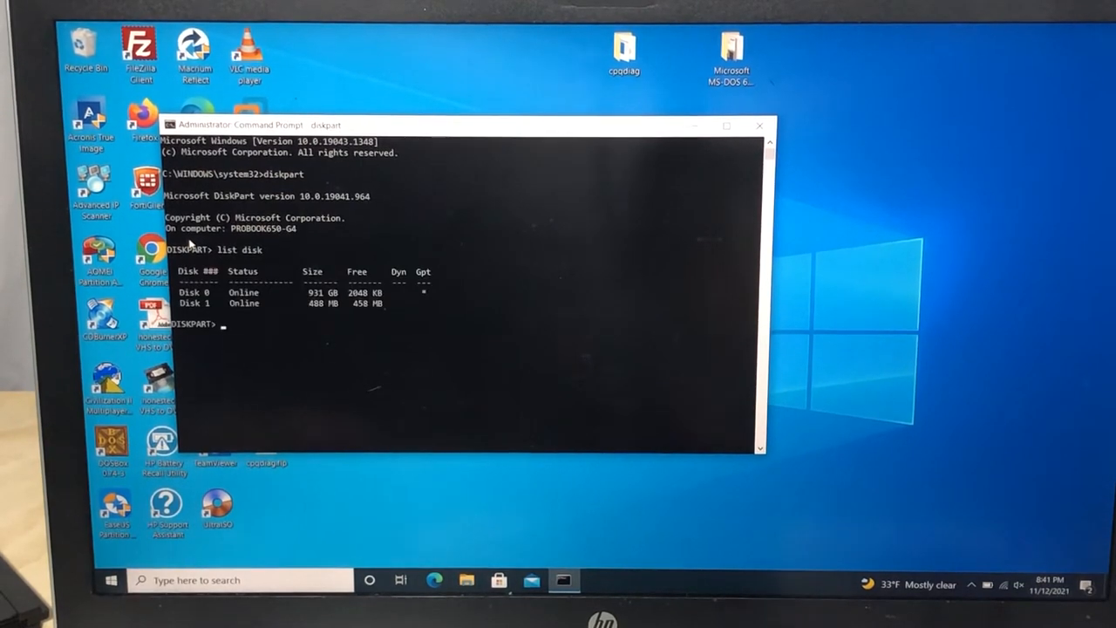
text(select disk 1)
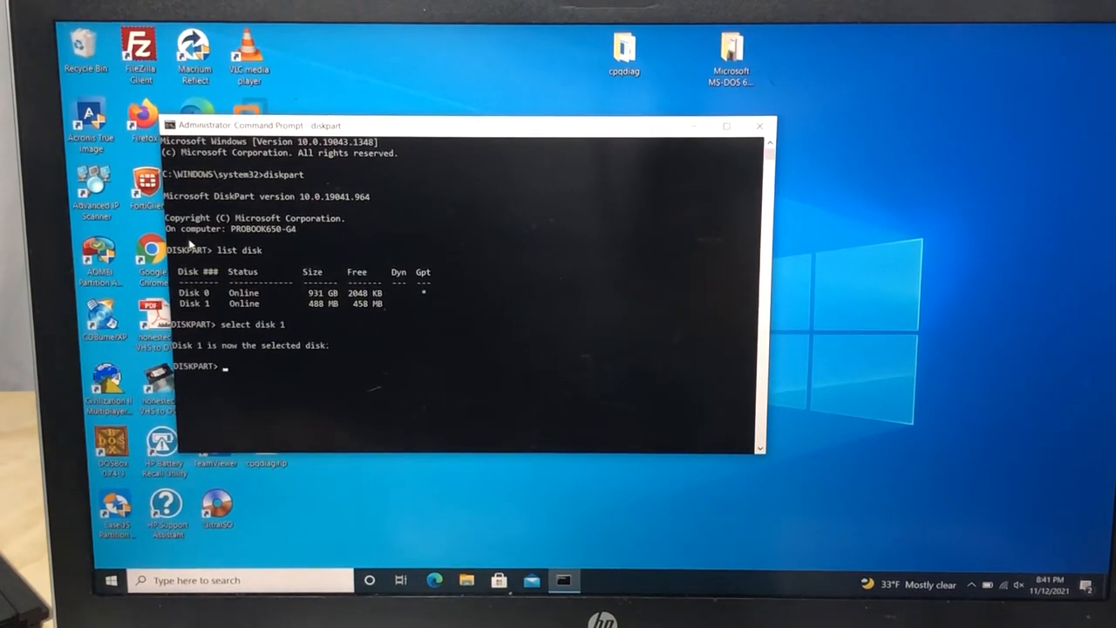
text(clean)
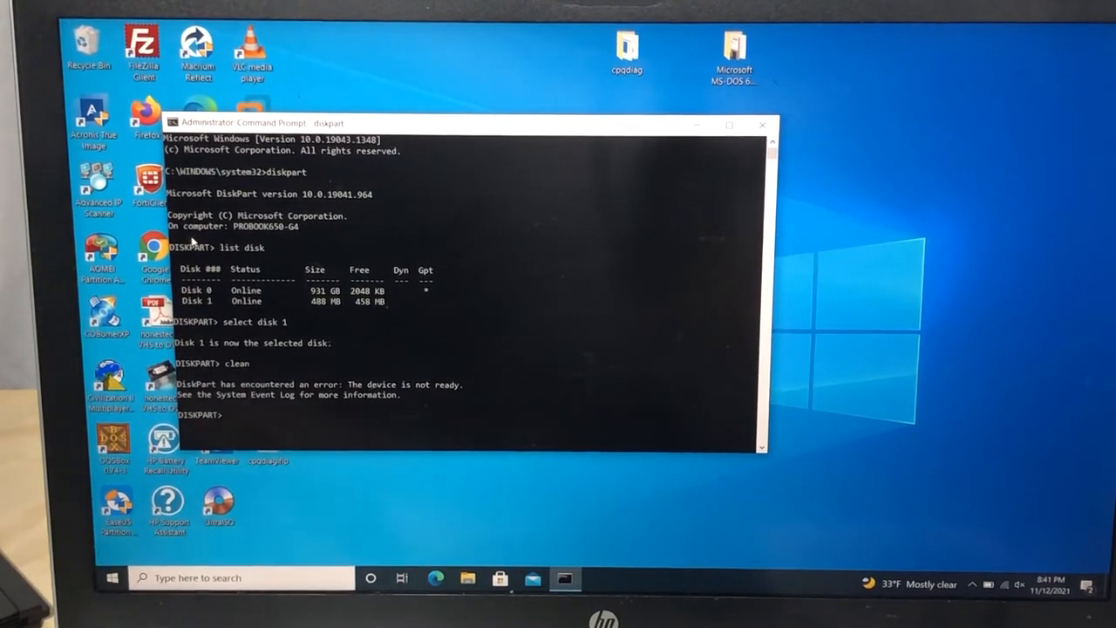
text(clean)
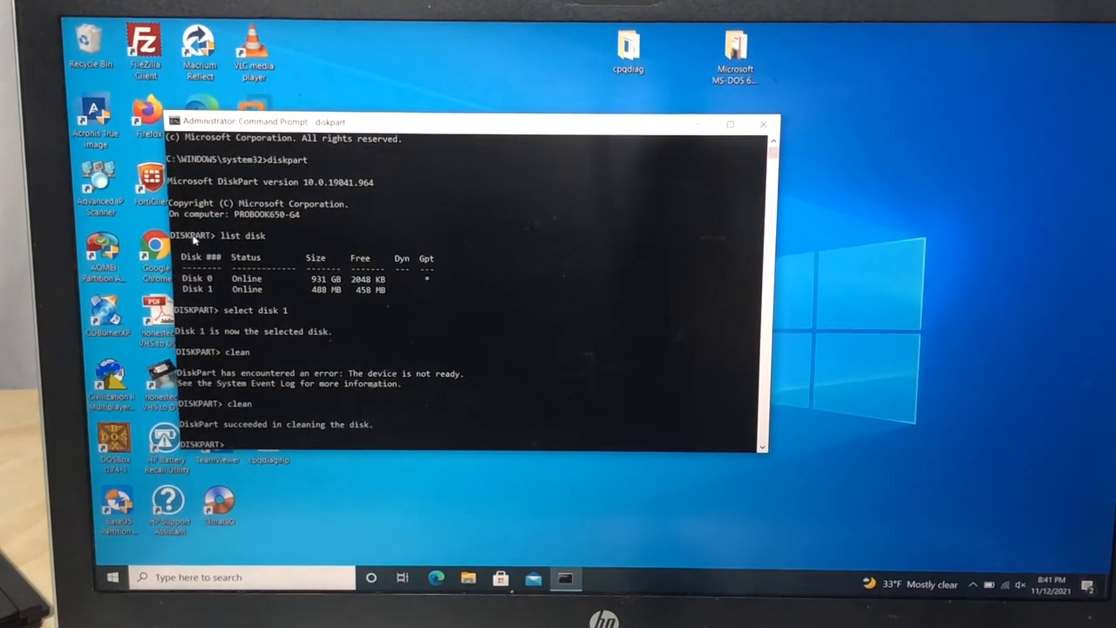
text(exit)
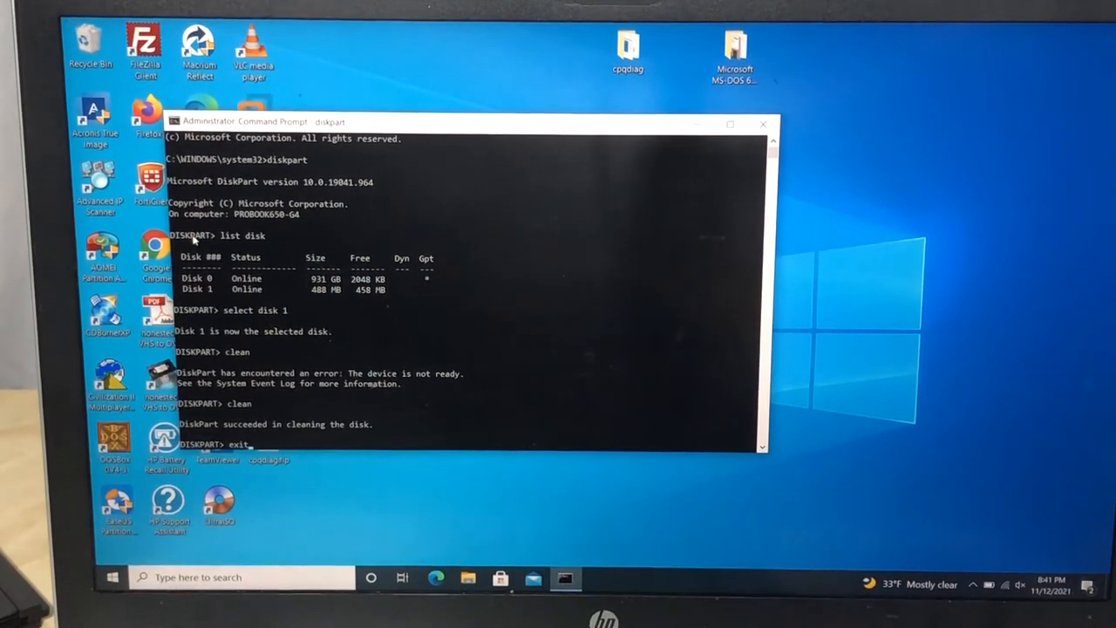
key(enter)
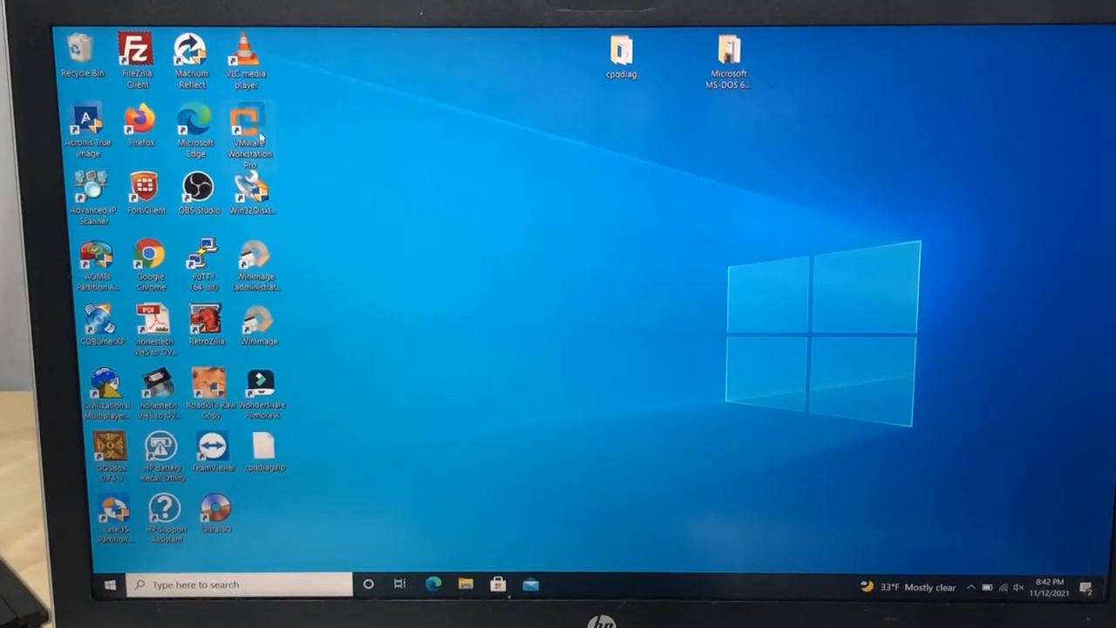
Step: Launch VMware and start a custom new VM with default compatibility, OS installed later, guest Other > MS-DOS
double_click(251, 122)
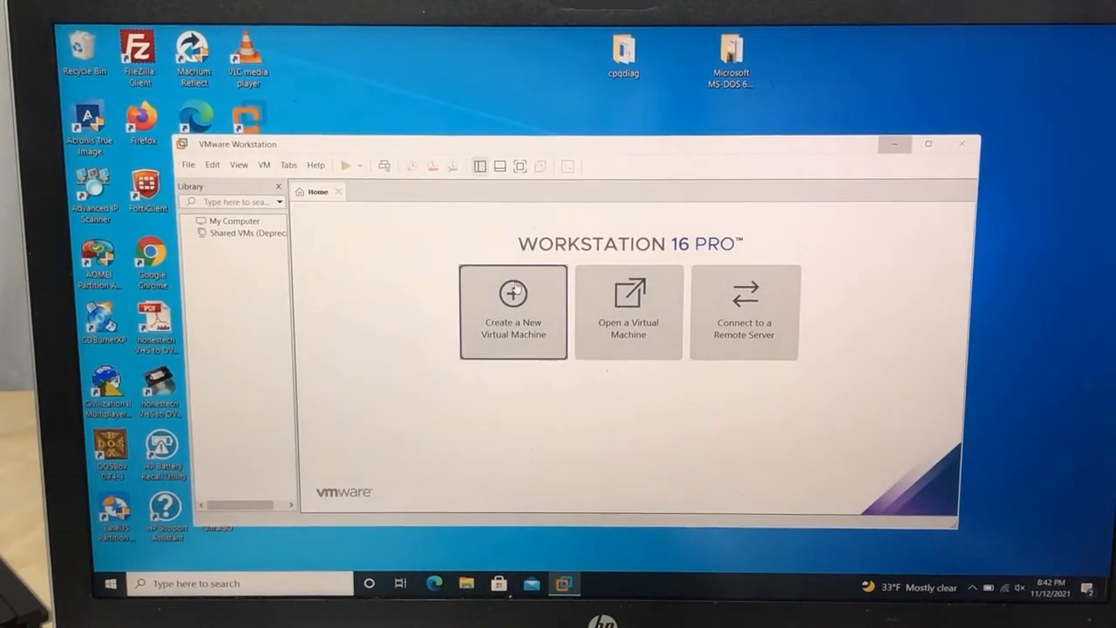
click(513, 310)
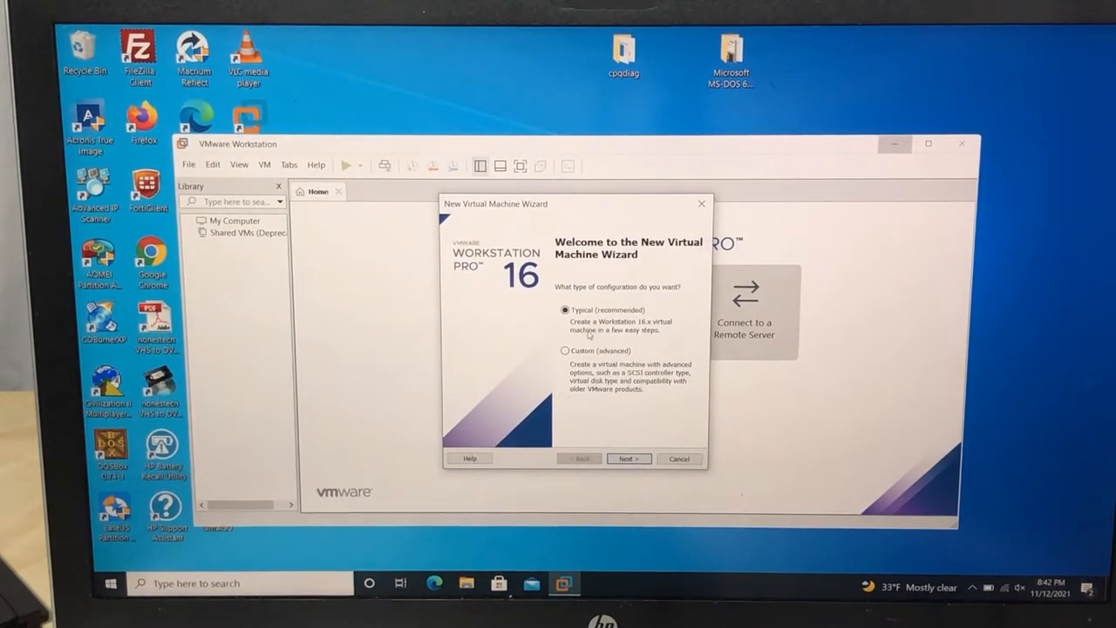
click(566, 349)
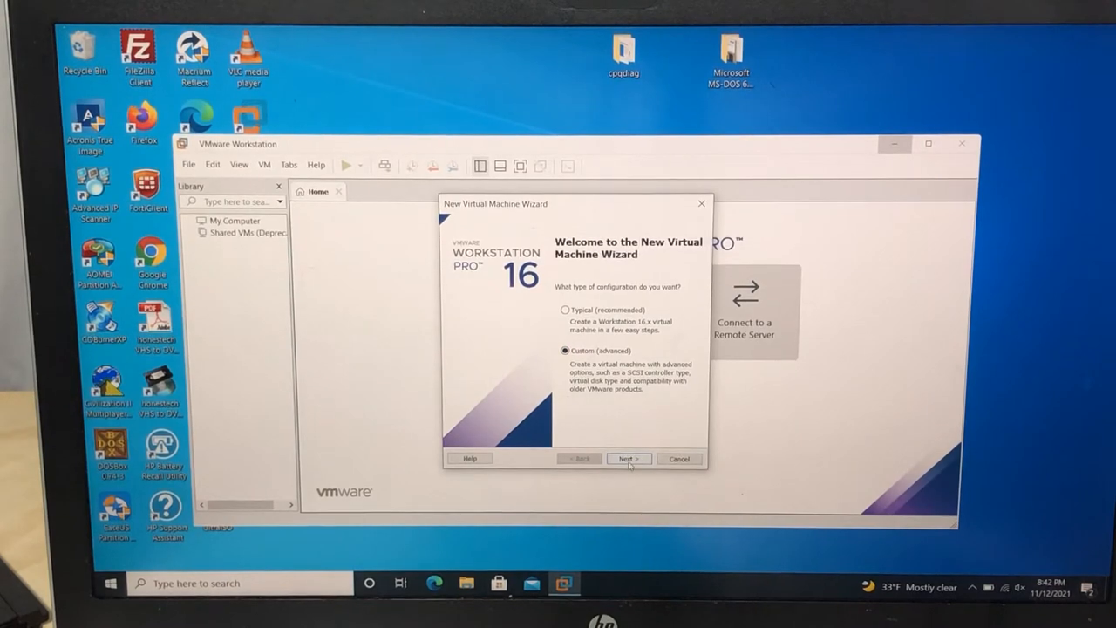
click(628, 457)
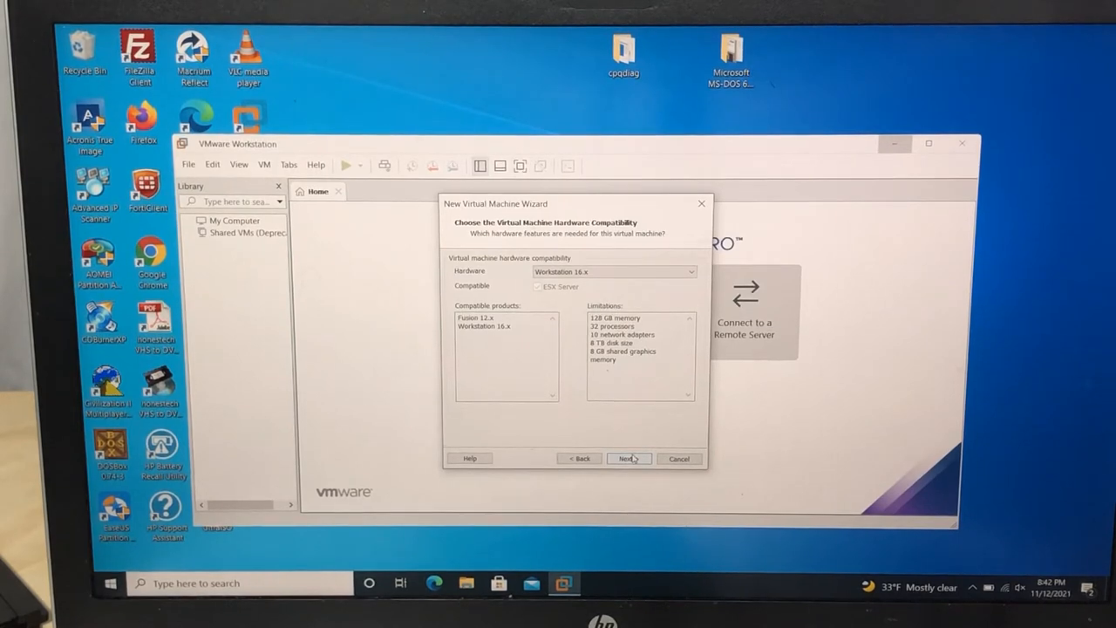
click(628, 457)
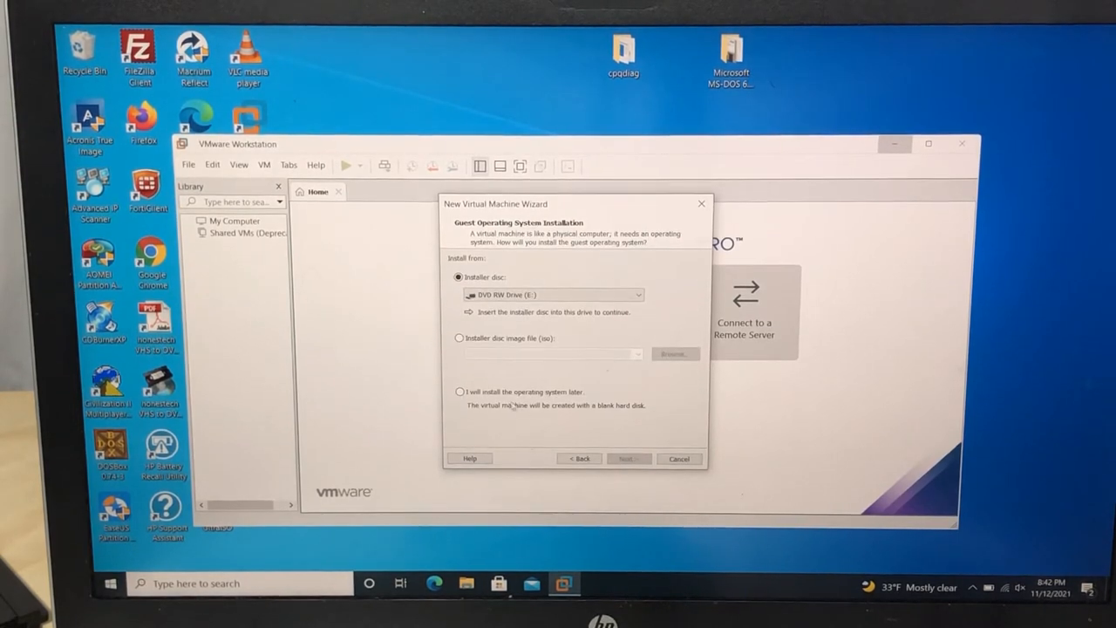
click(461, 391)
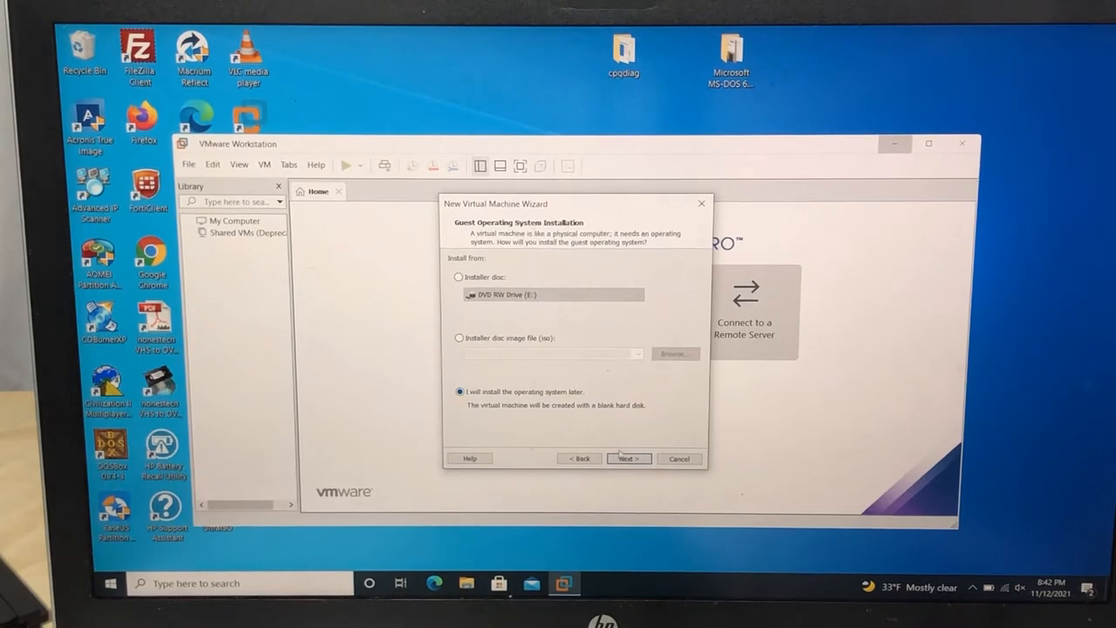
click(628, 457)
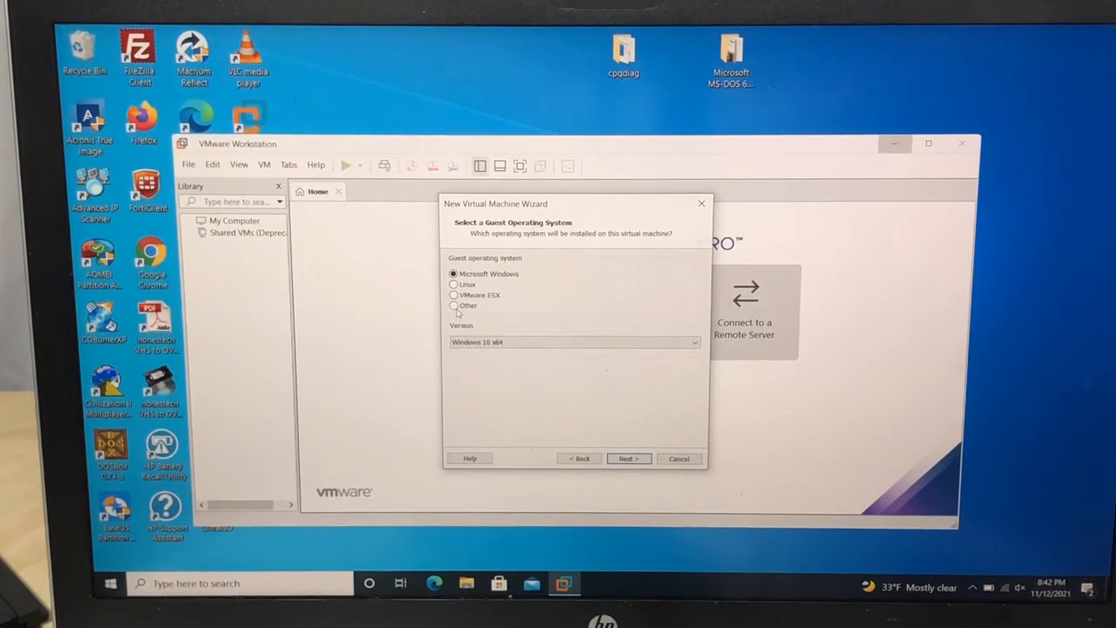
click(454, 305)
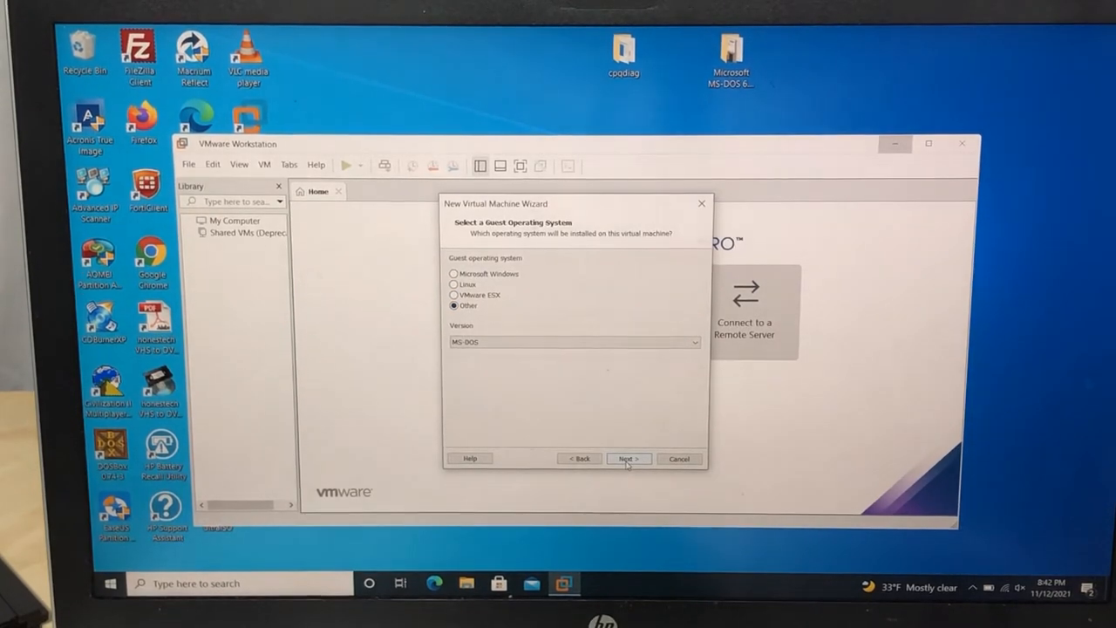
click(628, 457)
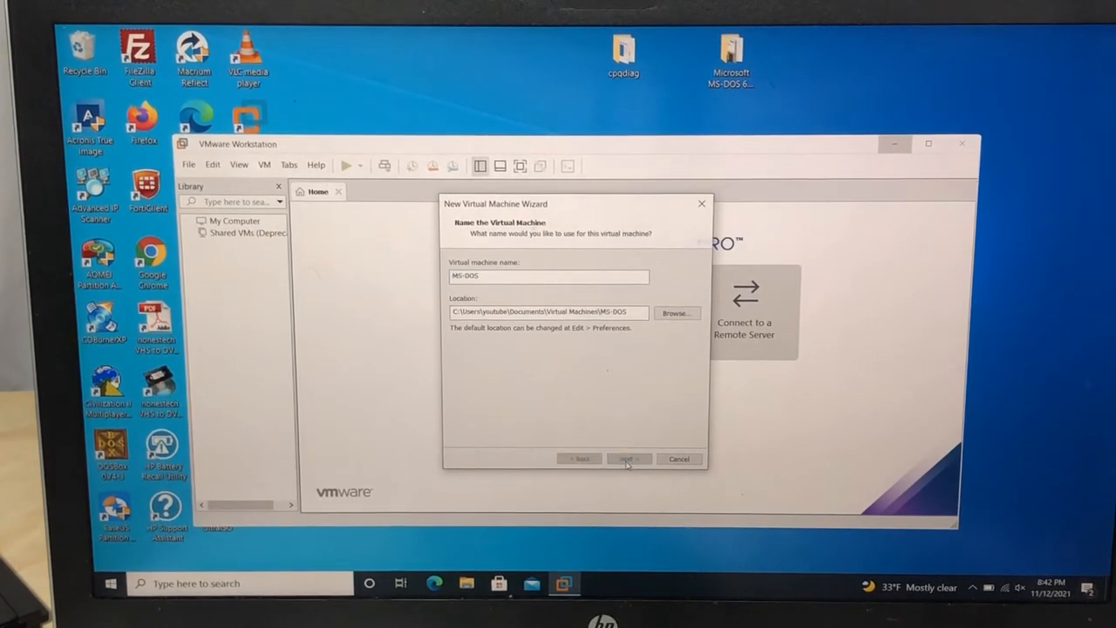
Step: Accept the MS-DOS name, default processor and memory, no network connection, and the BusLogic controller
click(629, 457)
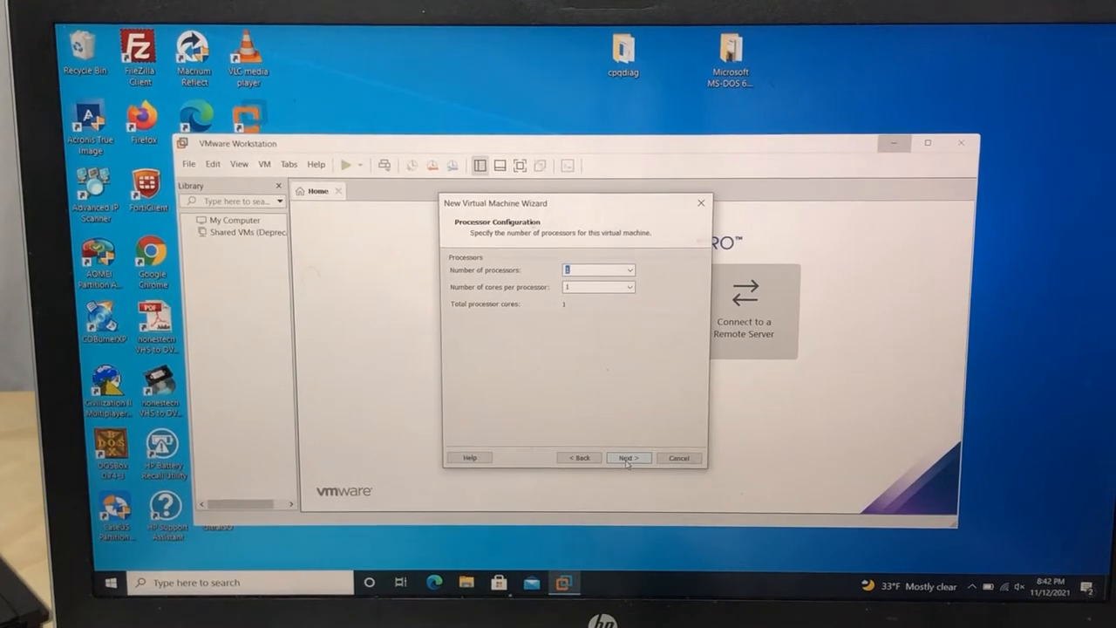
click(628, 457)
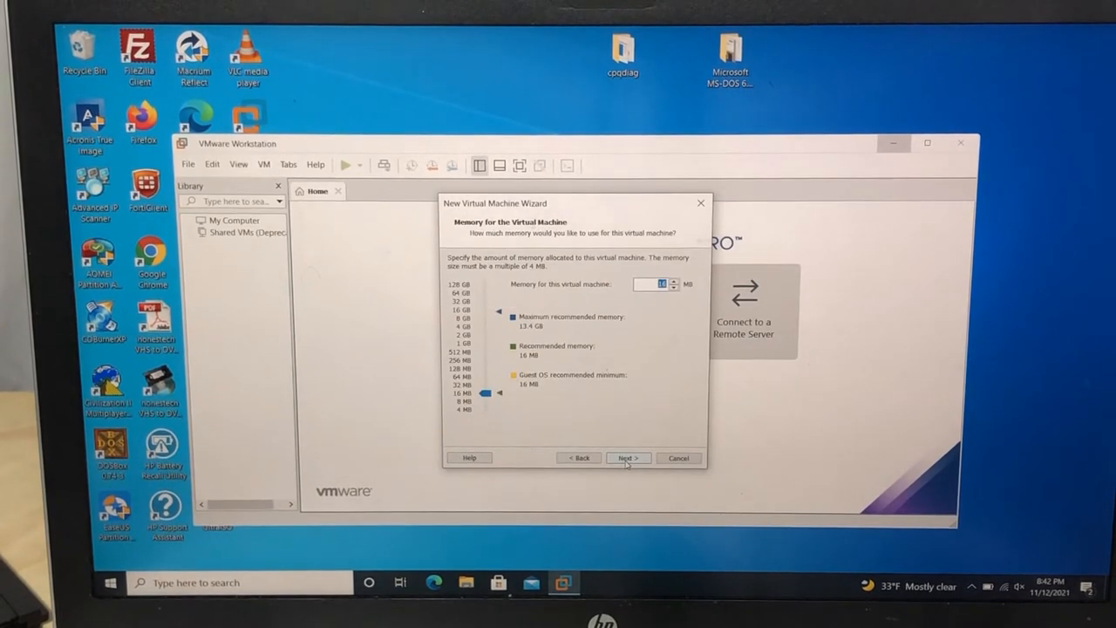
click(628, 457)
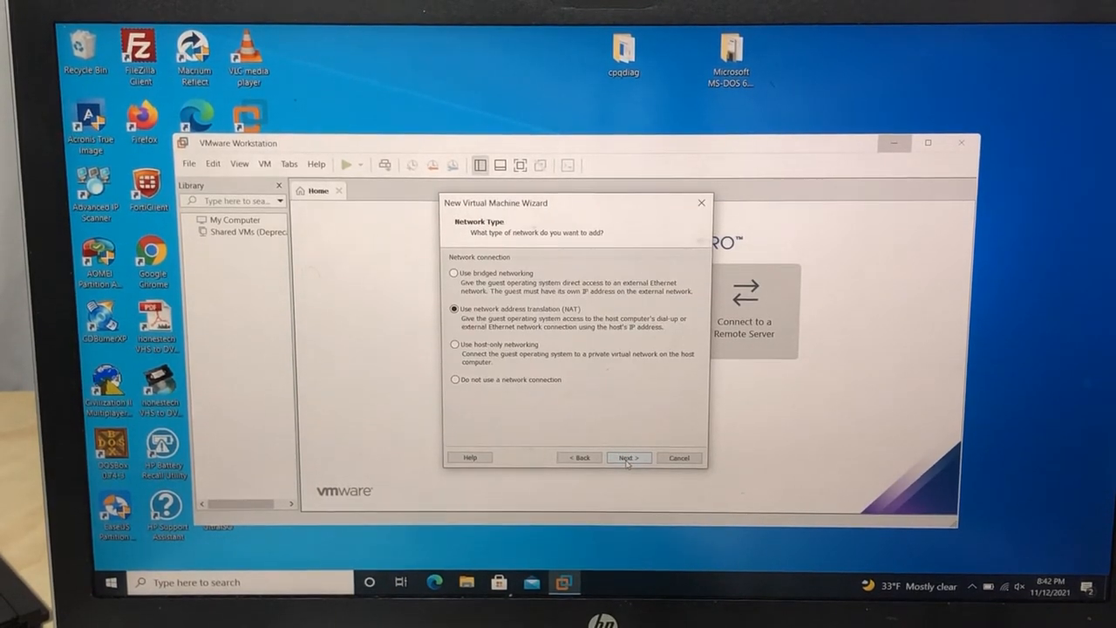
click(454, 381)
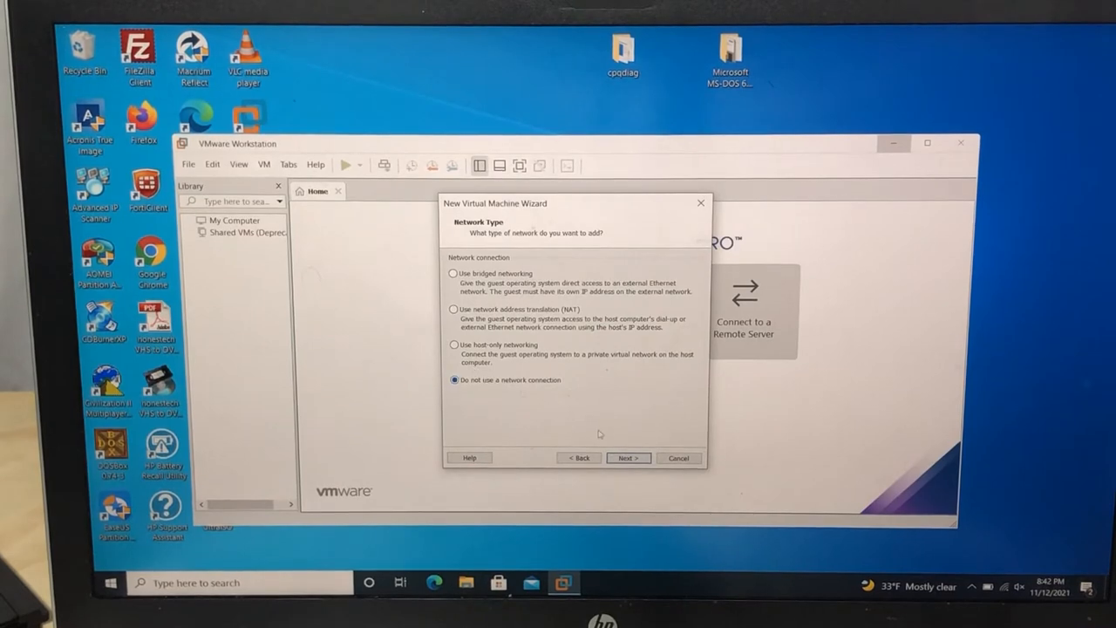
click(628, 457)
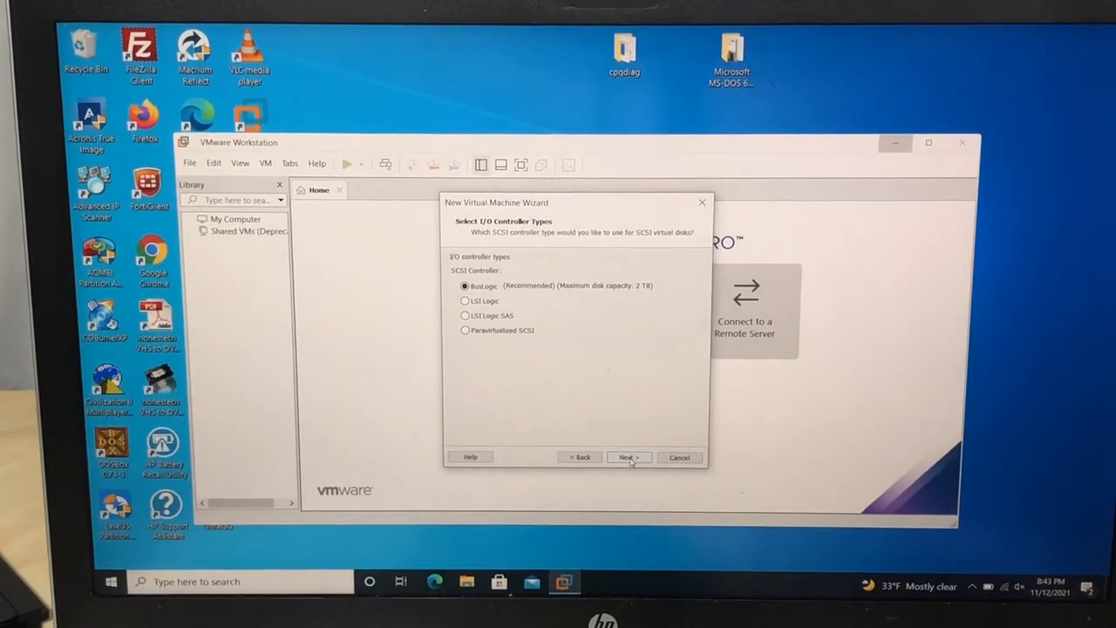
click(628, 457)
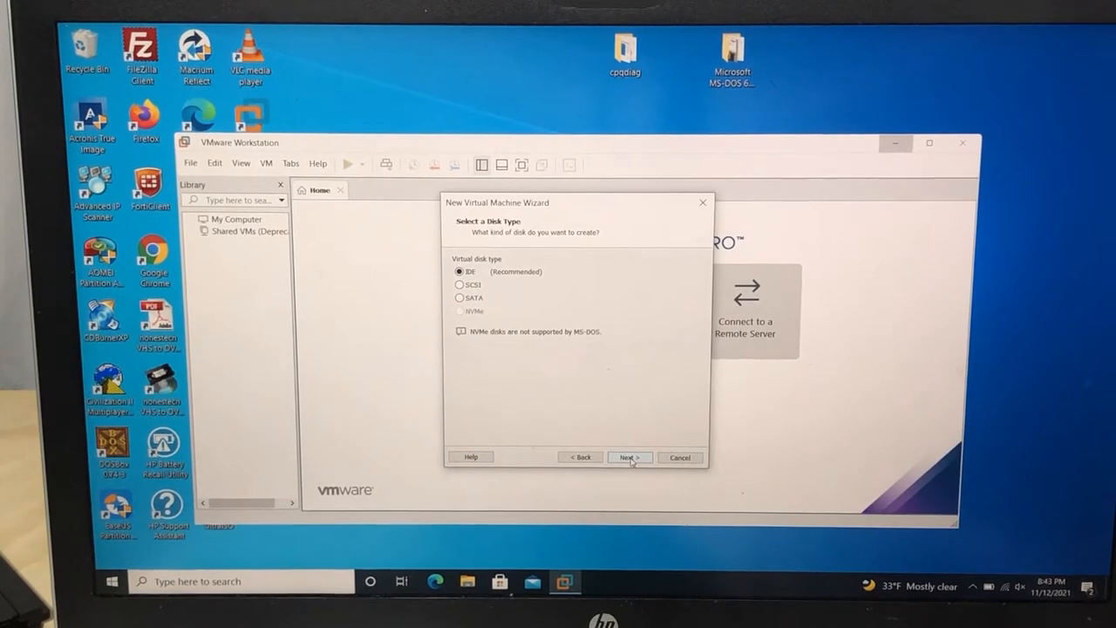
Step: Keep the IDE disk type, then choose a physical disk with admin approval and pick PhysicalDrive1, entire disk
click(628, 457)
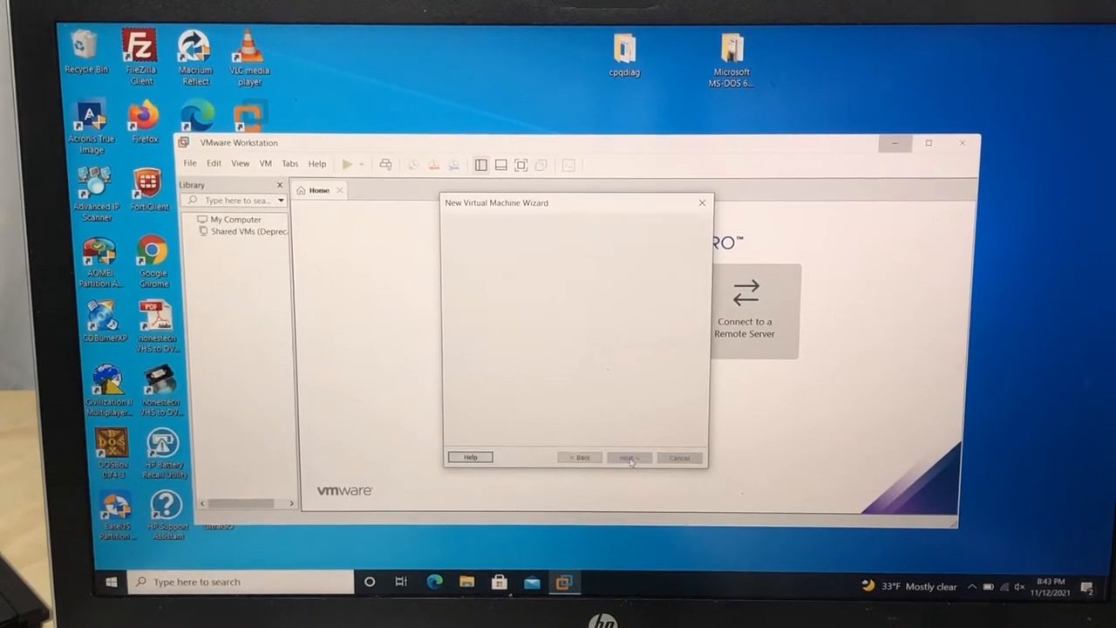
click(628, 457)
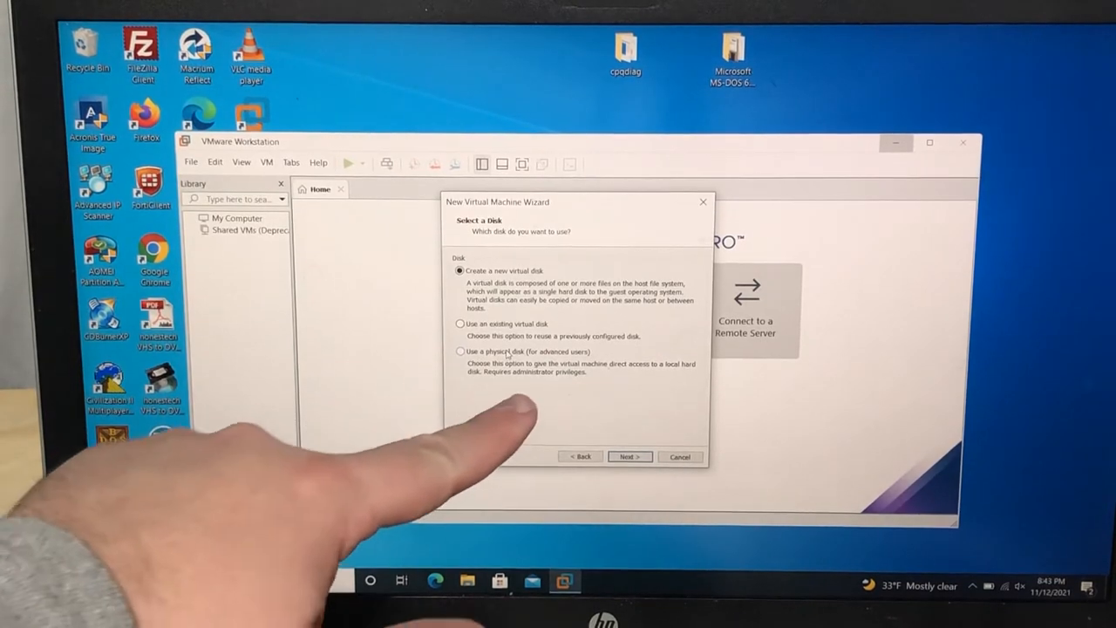
click(460, 353)
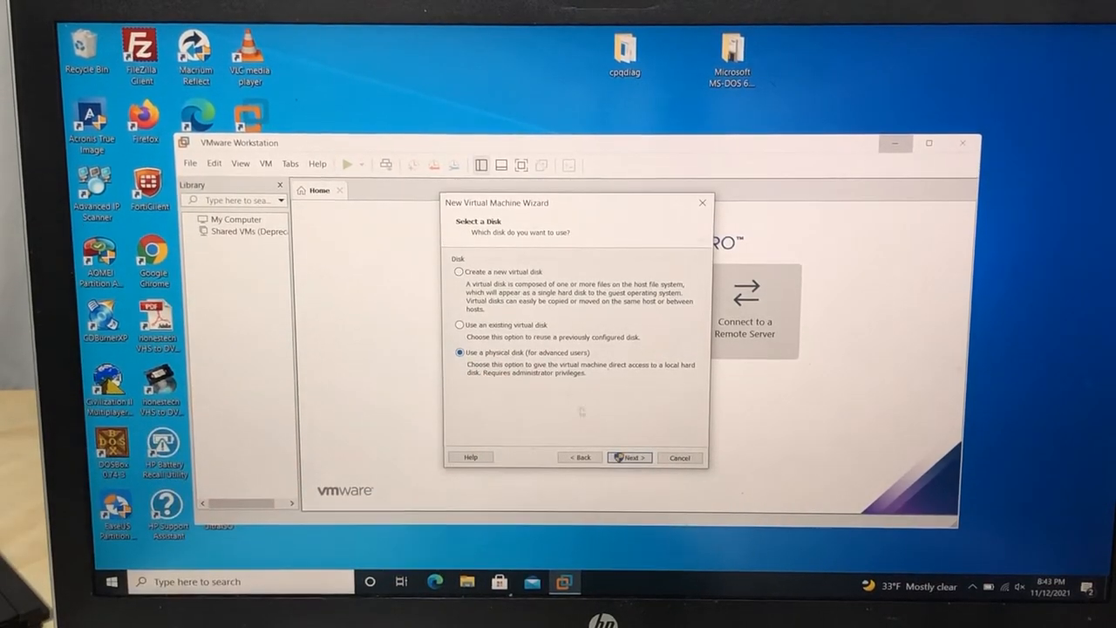
click(628, 457)
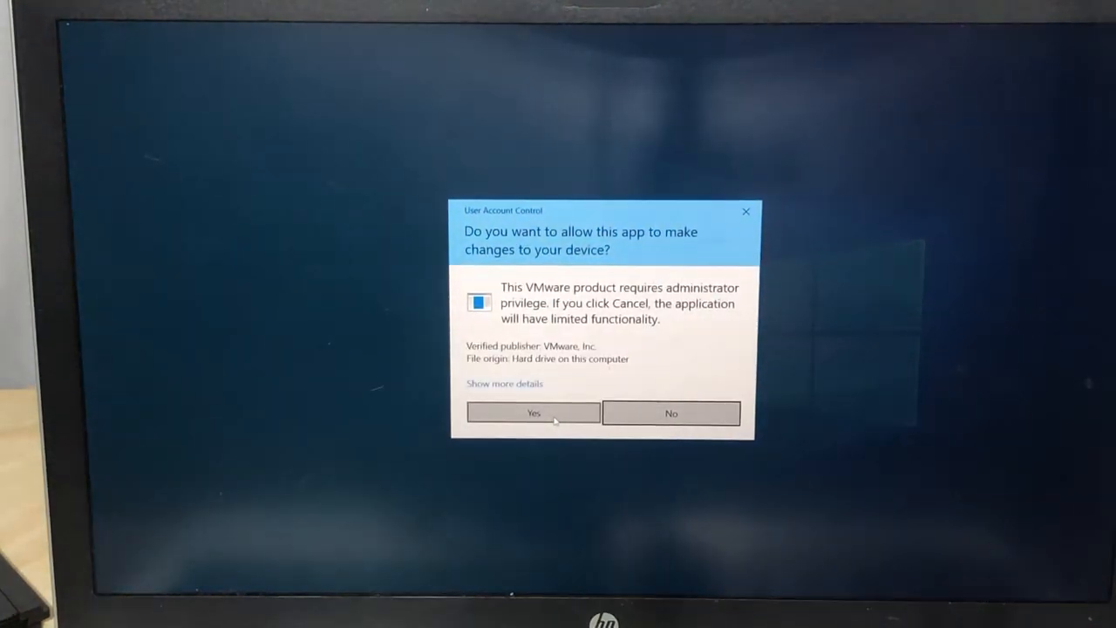
click(534, 411)
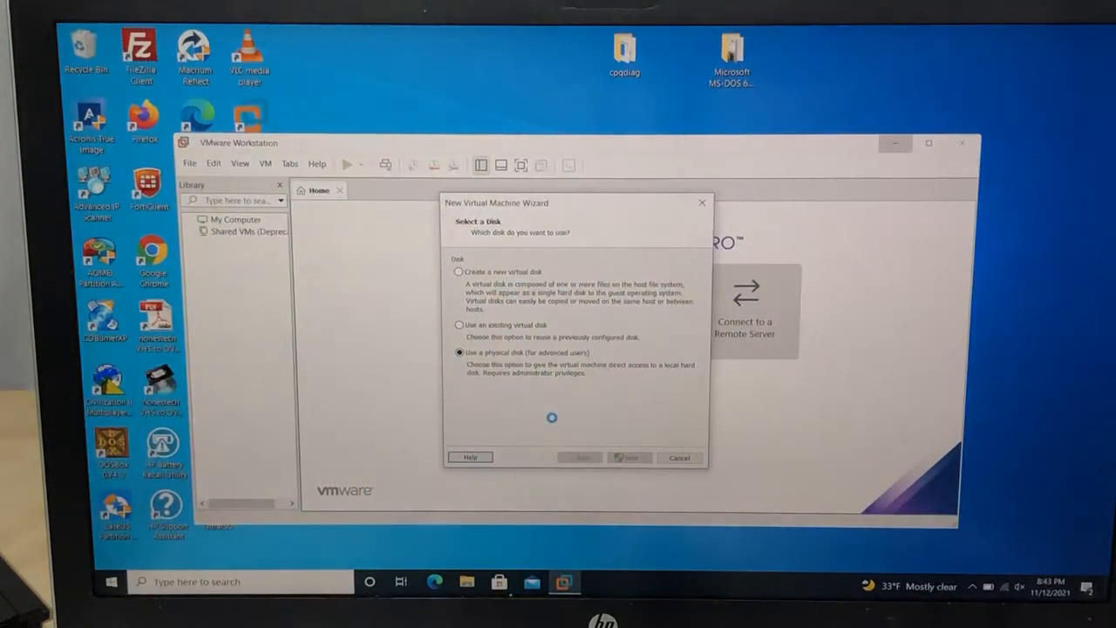
click(628, 457)
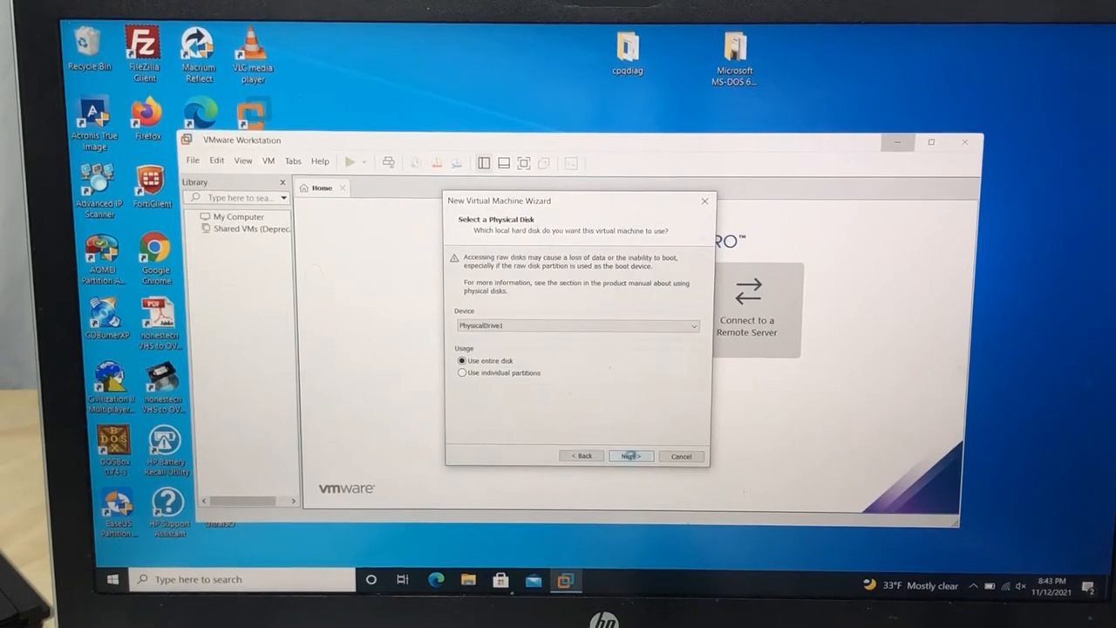
Step: Accept the physical disk and proposed disk file name, then add a floppy drive under Customize Hardware
click(632, 456)
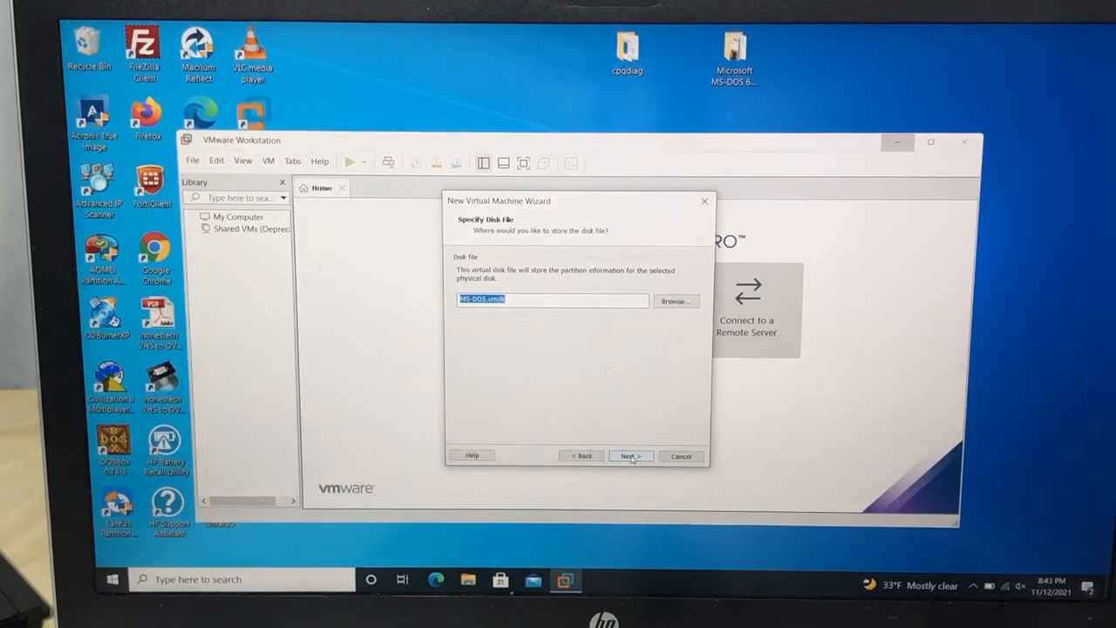
click(631, 455)
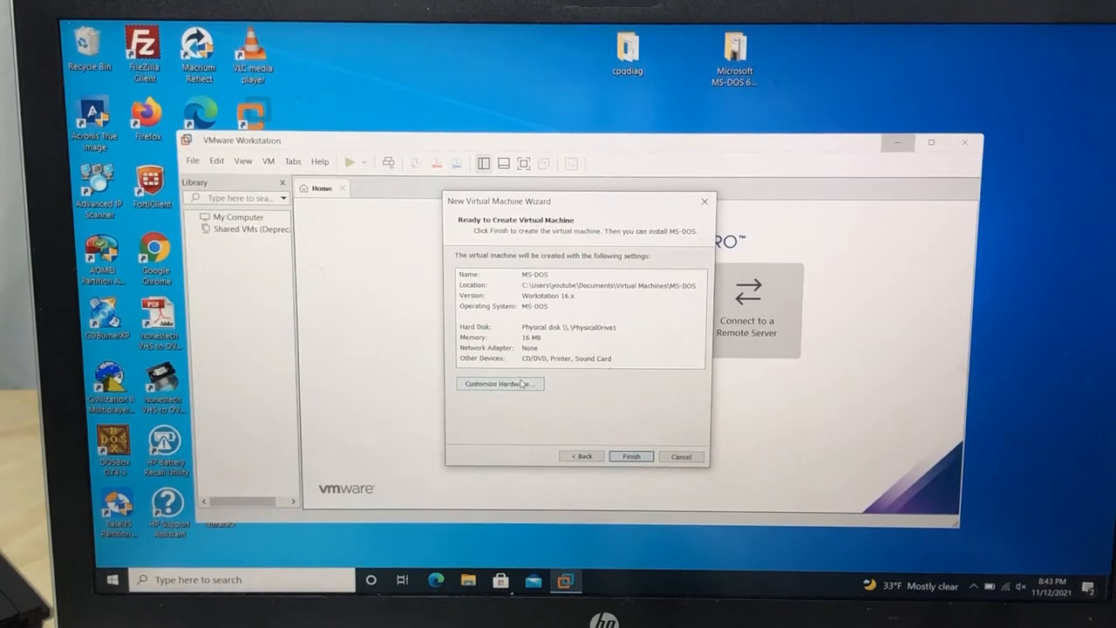
click(499, 384)
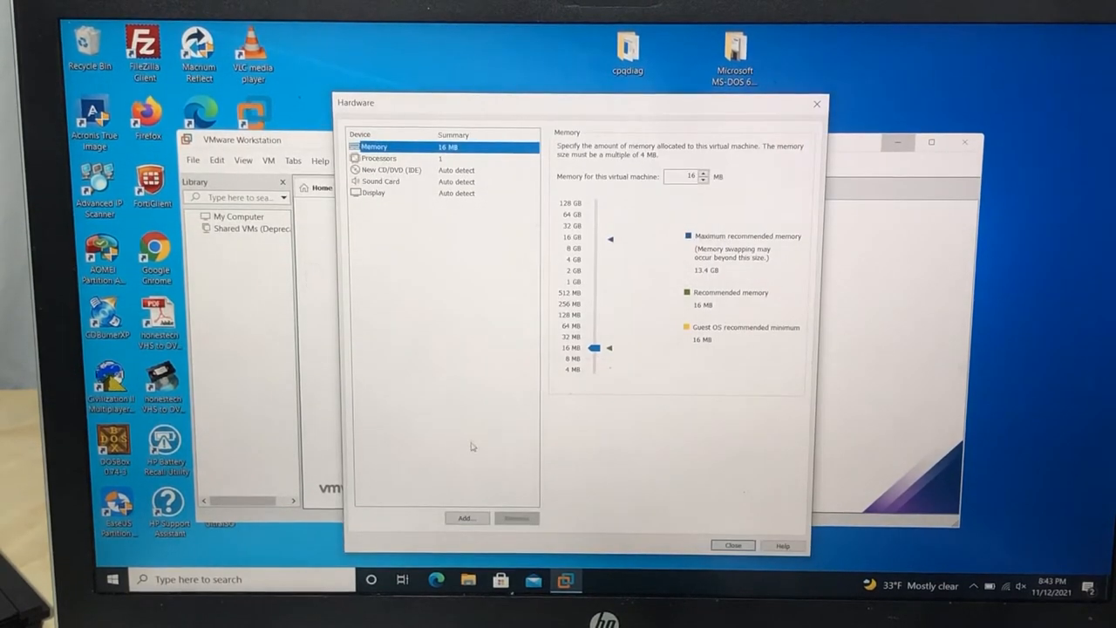
click(466, 518)
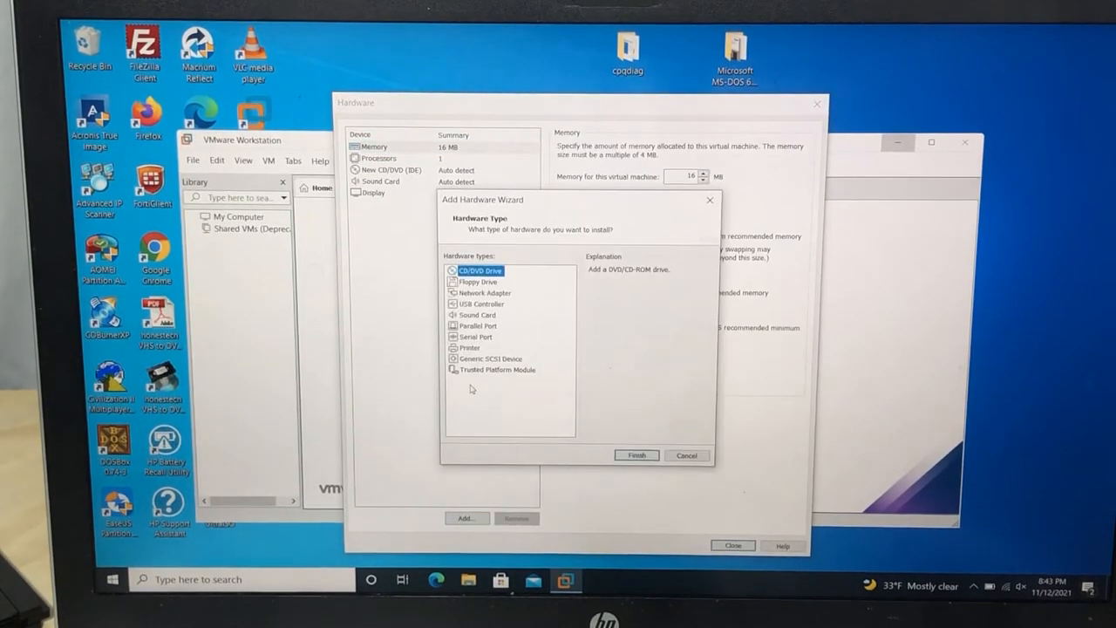
click(478, 283)
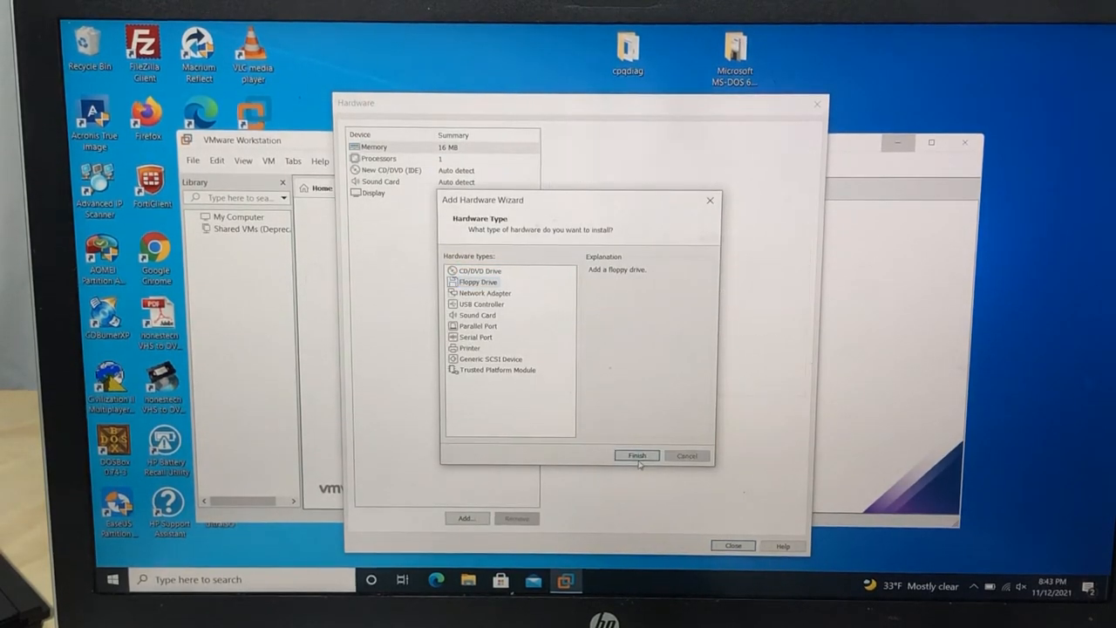
click(637, 455)
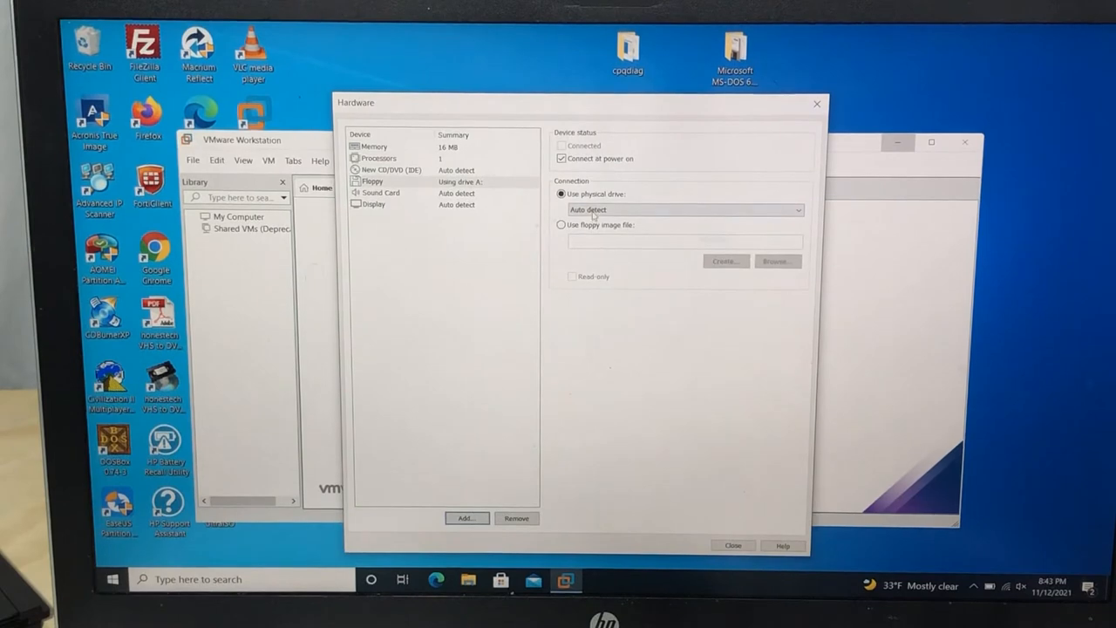
Step: Load an MS-DOS 6.22 setup disk image from the desktop folder into the floppy drive and close the hardware settings
click(562, 223)
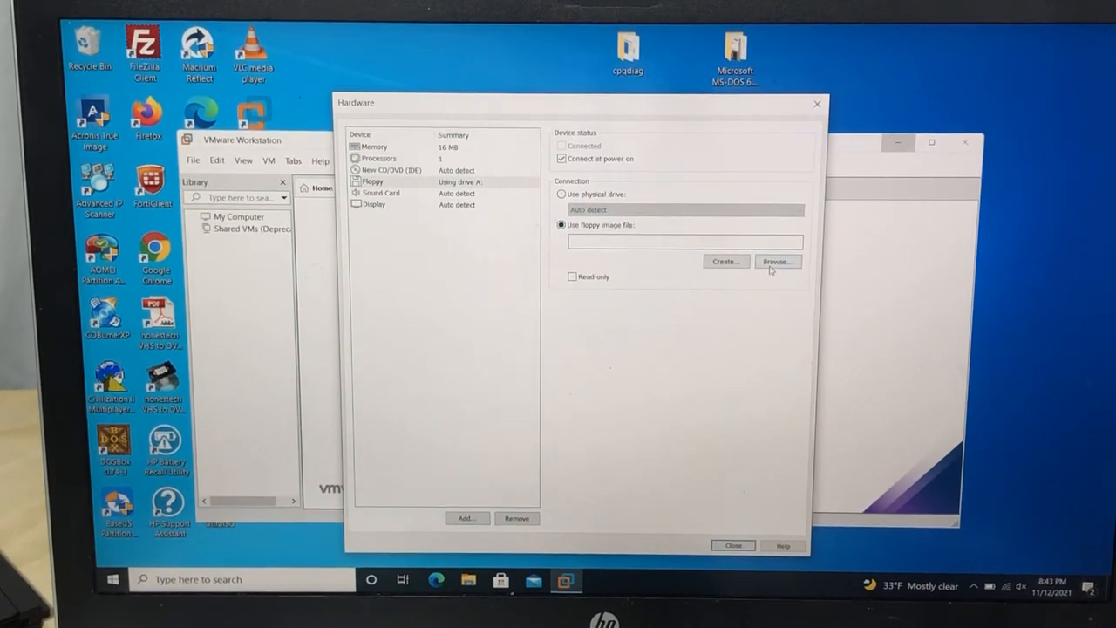
click(774, 262)
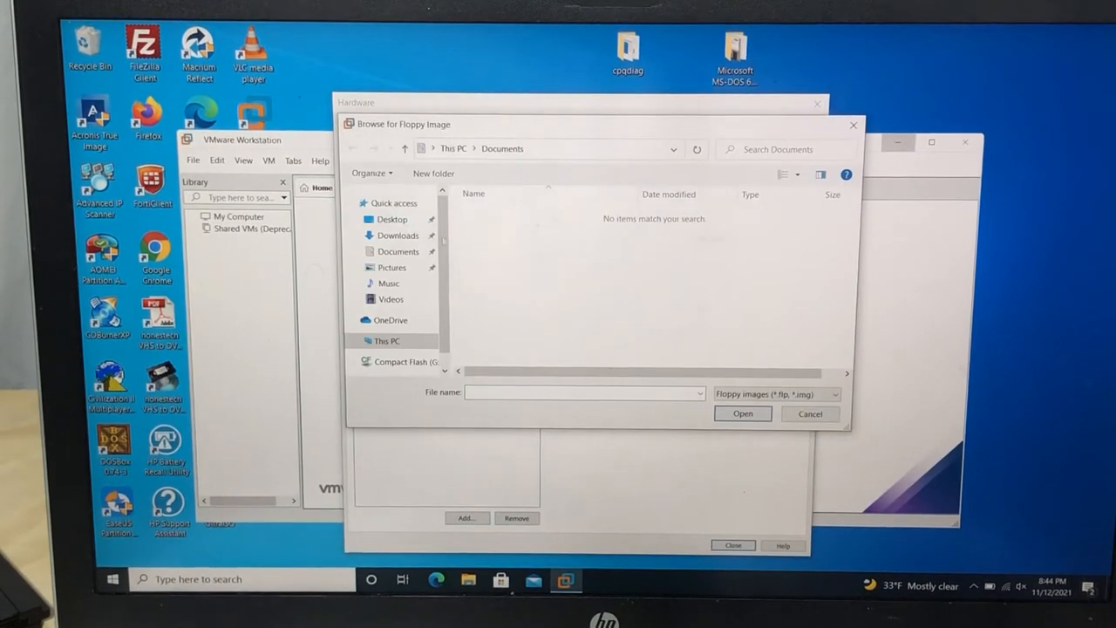
click(390, 220)
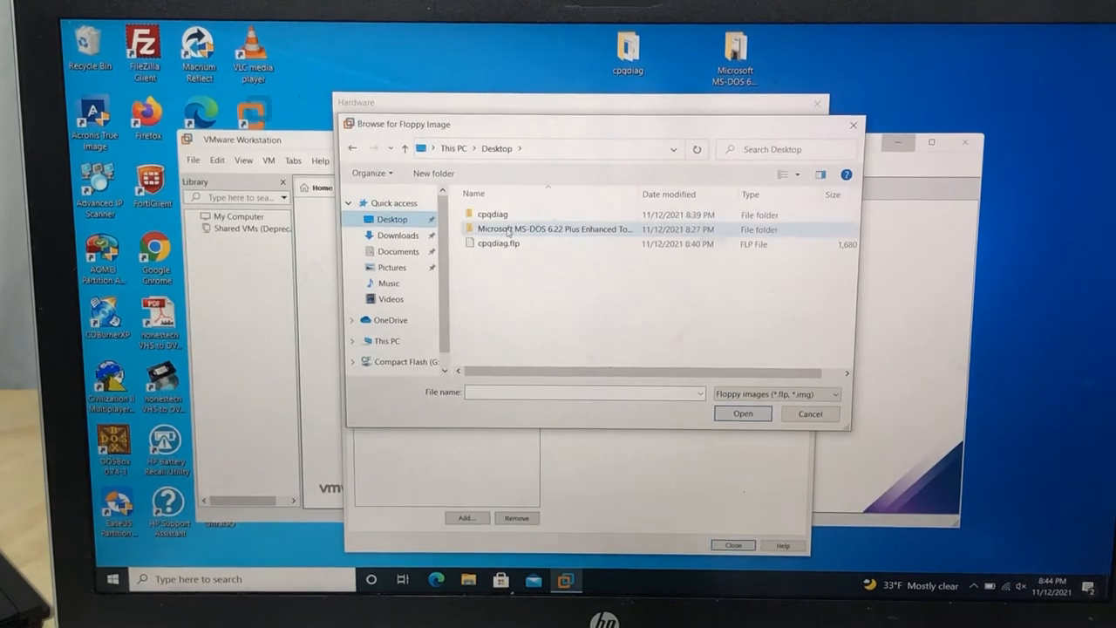
double_click(555, 229)
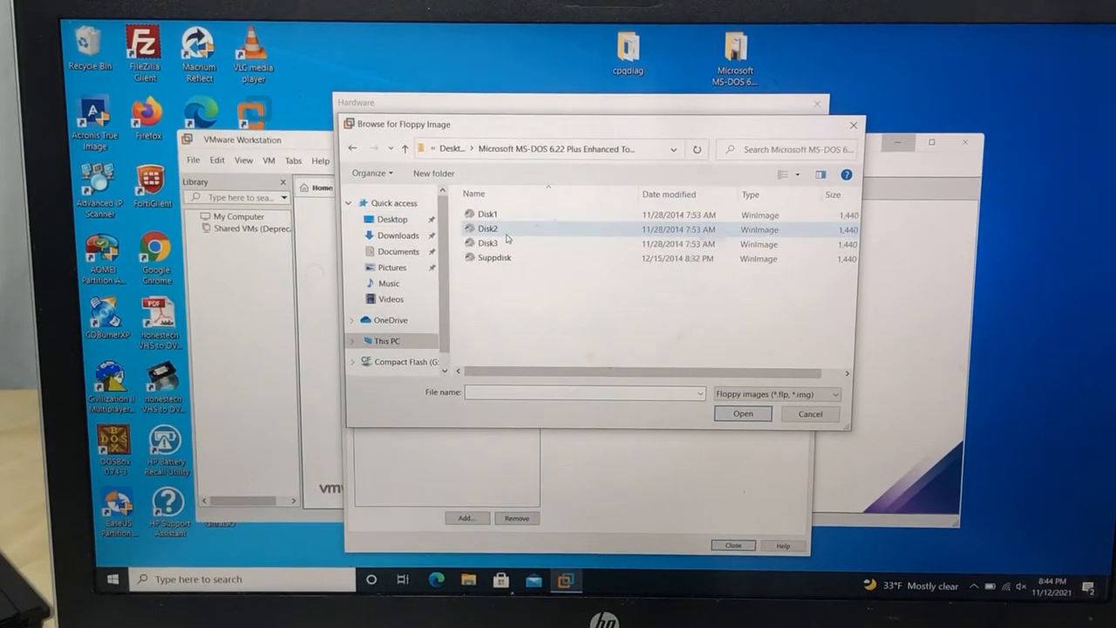
click(488, 213)
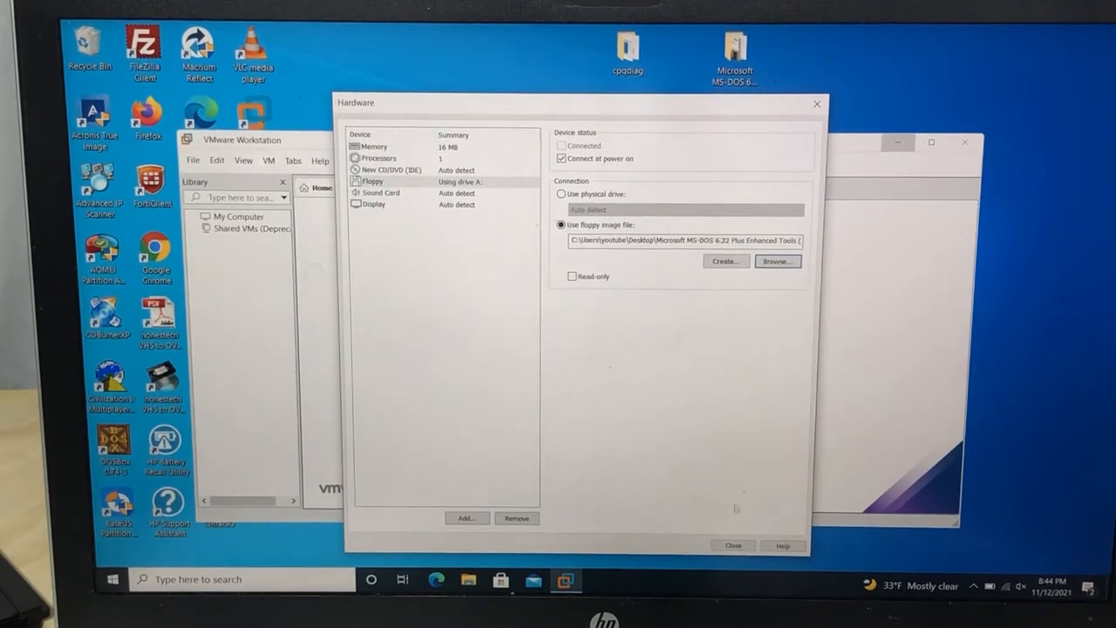
click(733, 544)
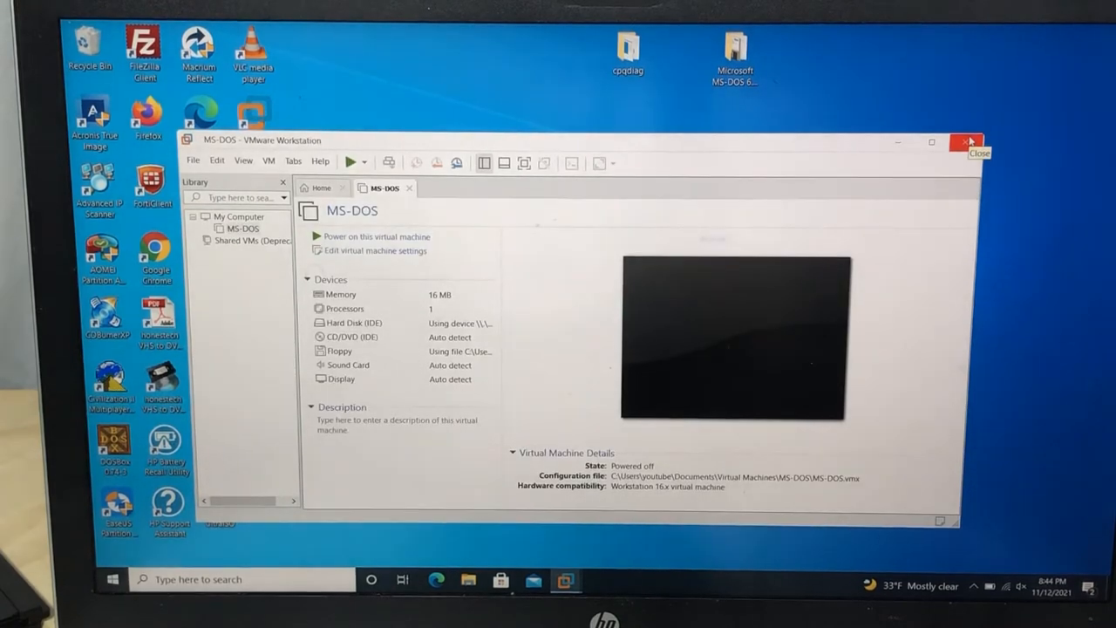
Step: Close VMware Workstation and bring up File Explorer at Documents
click(969, 141)
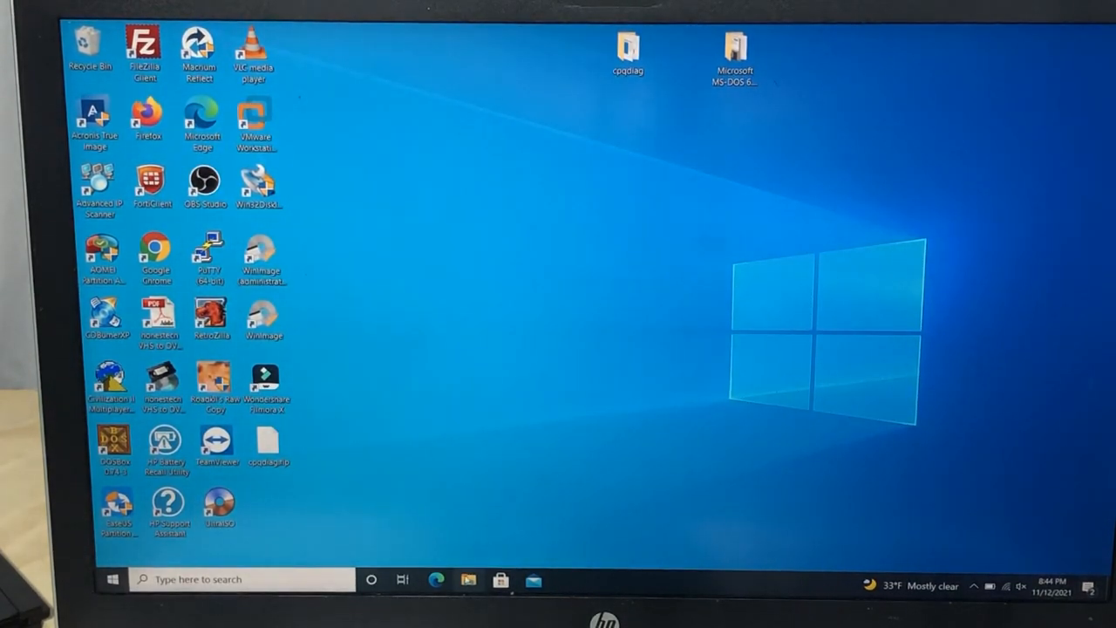
click(468, 579)
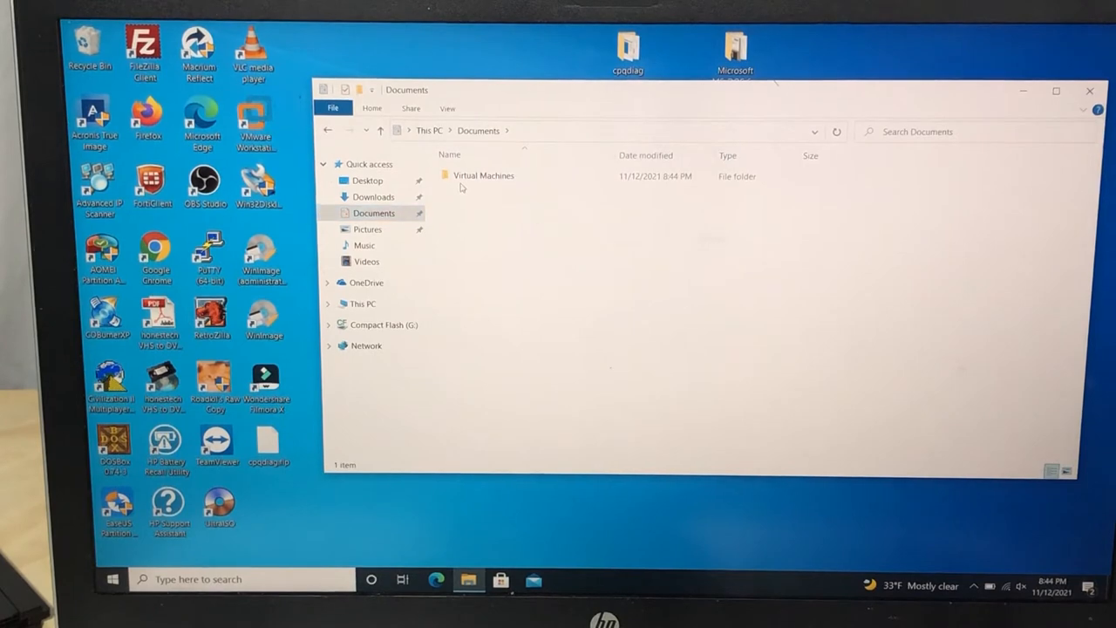
Step: Navigate into Virtual Machines\MS-DOS and choose Open with on MS-DOS.vmdk
double_click(485, 175)
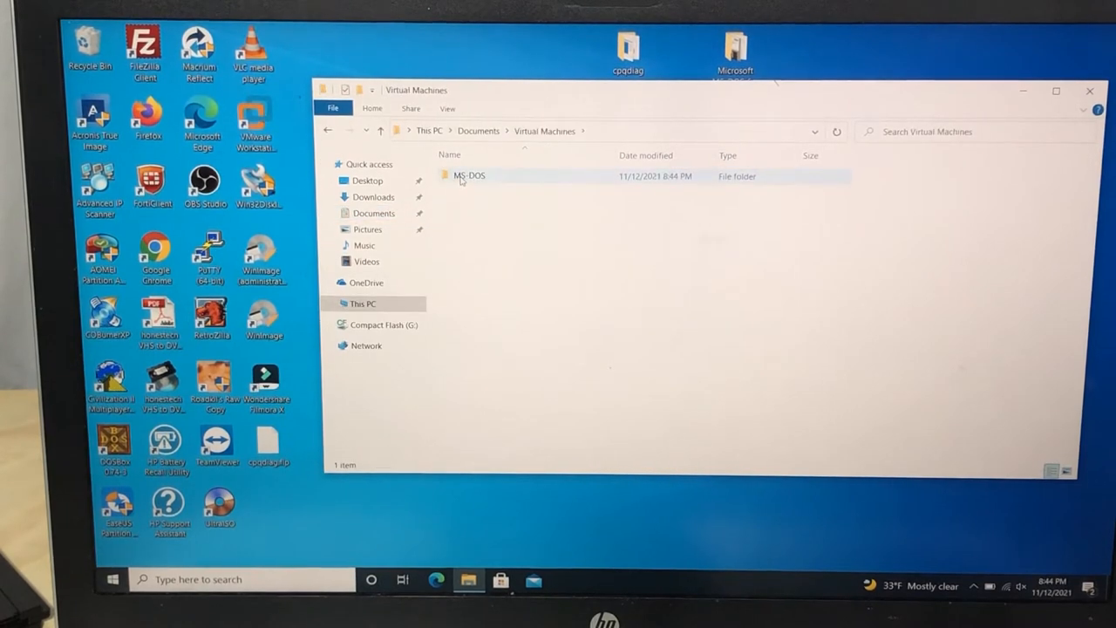
double_click(470, 174)
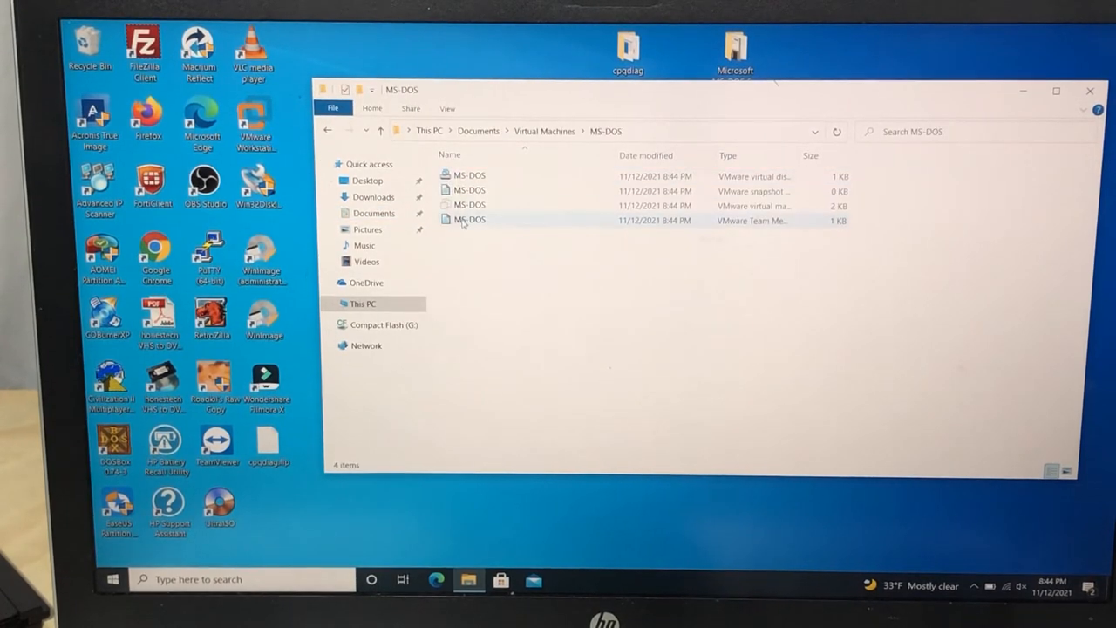
click(470, 174)
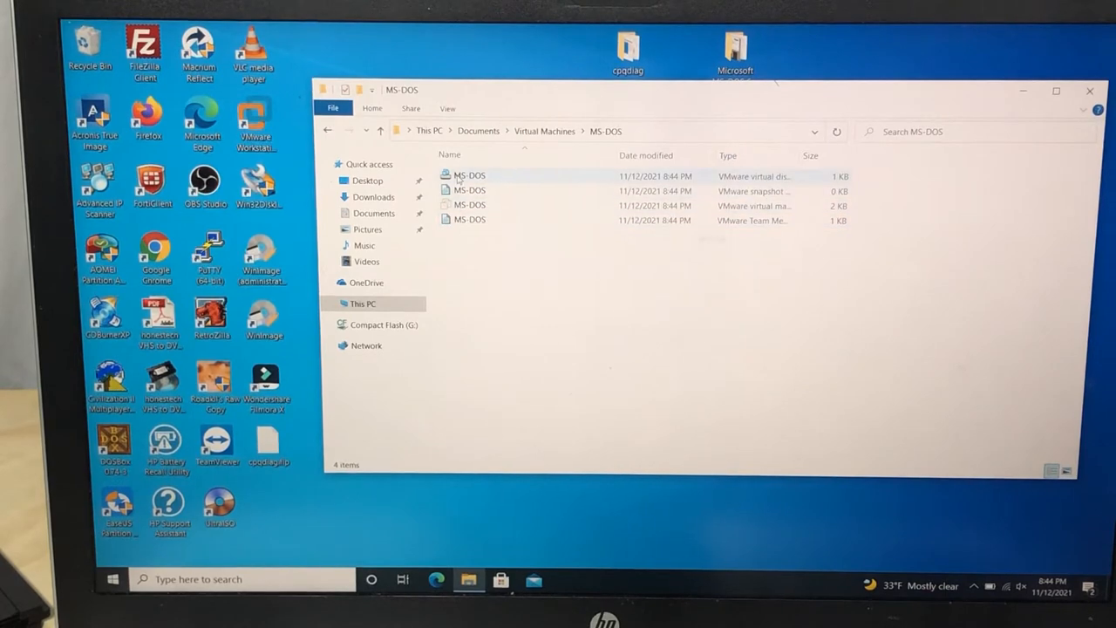
click(469, 175)
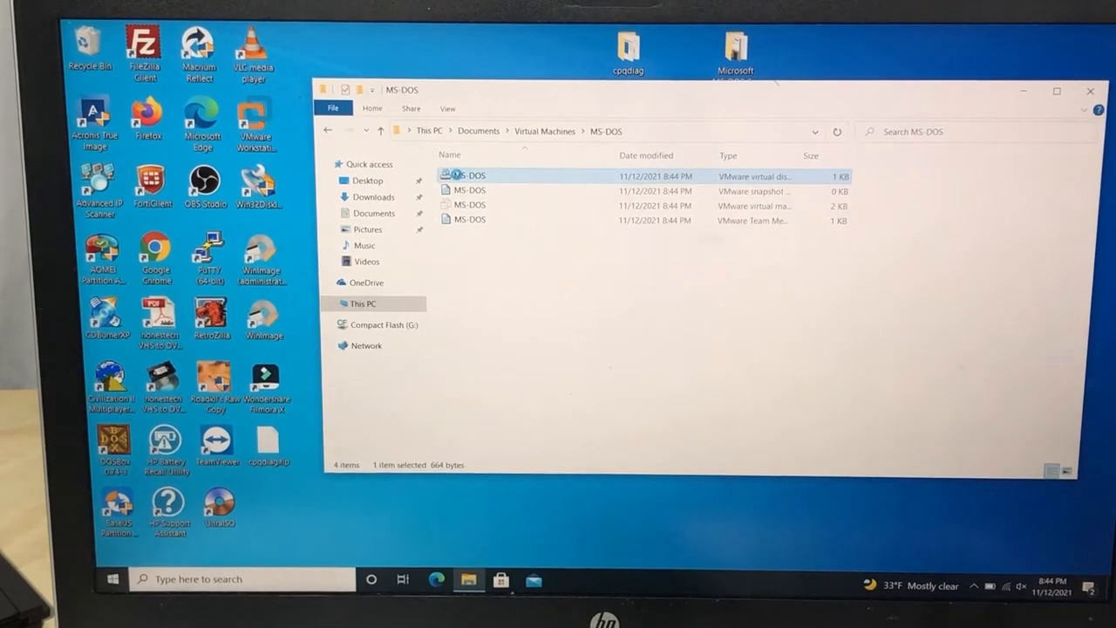
right_click(468, 175)
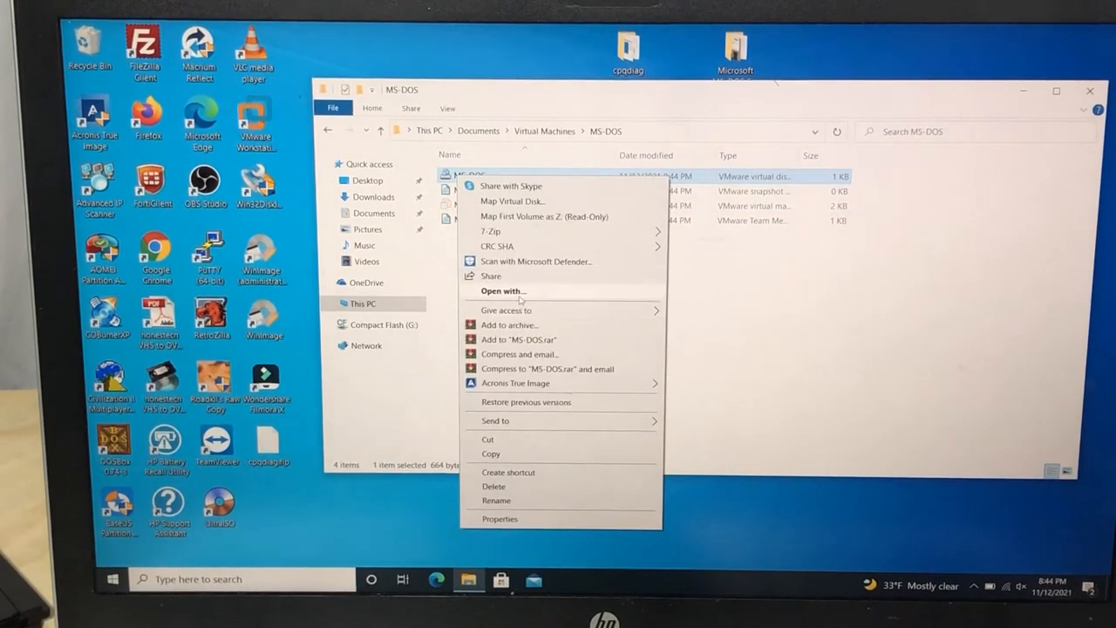
click(502, 290)
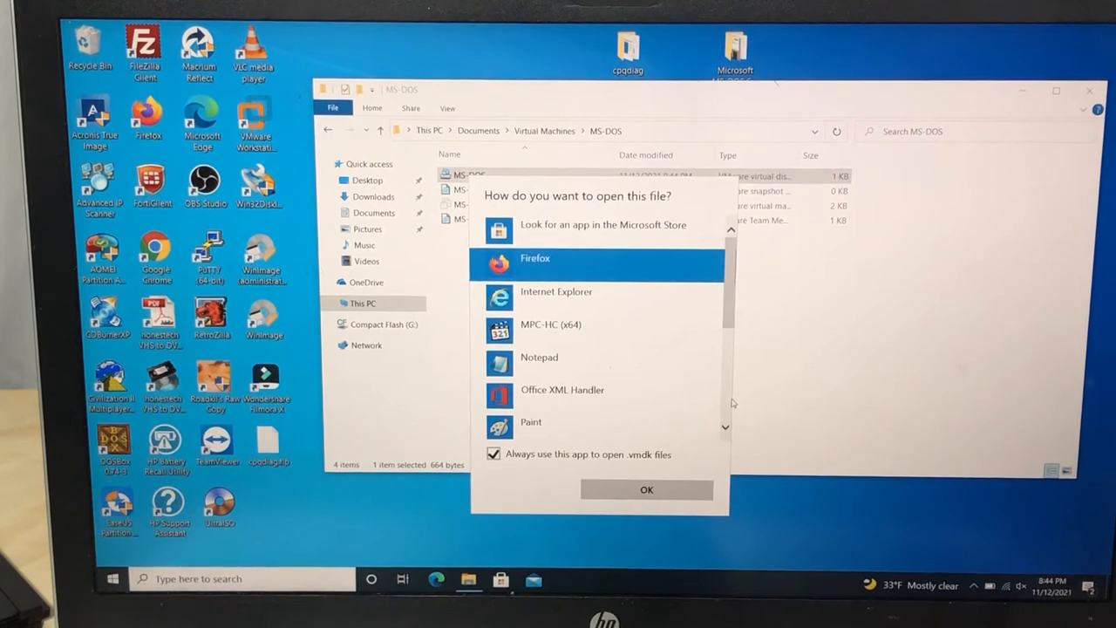
Step: Uncheck 'Always use this app' and open the disk descriptor in Notepad
scroll(down, 3)
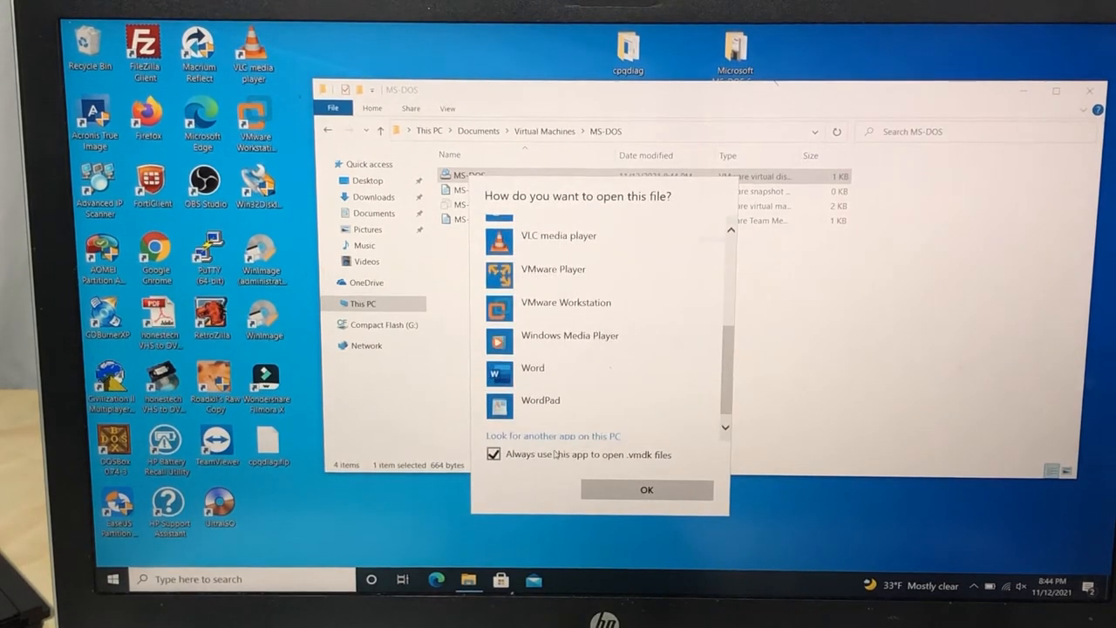
click(496, 453)
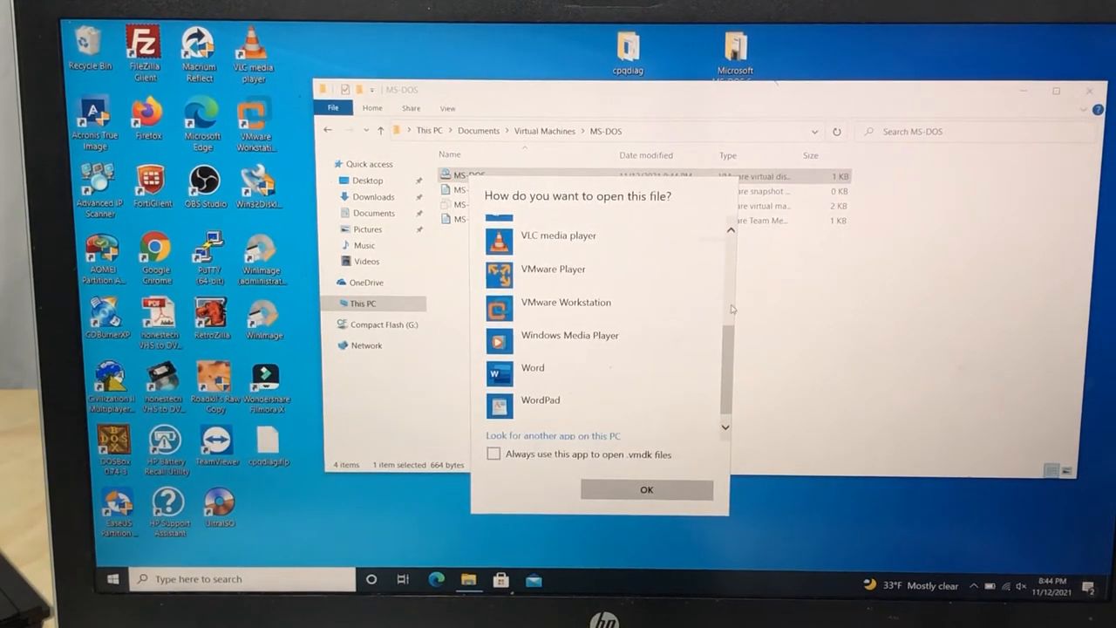
scroll(down, 3)
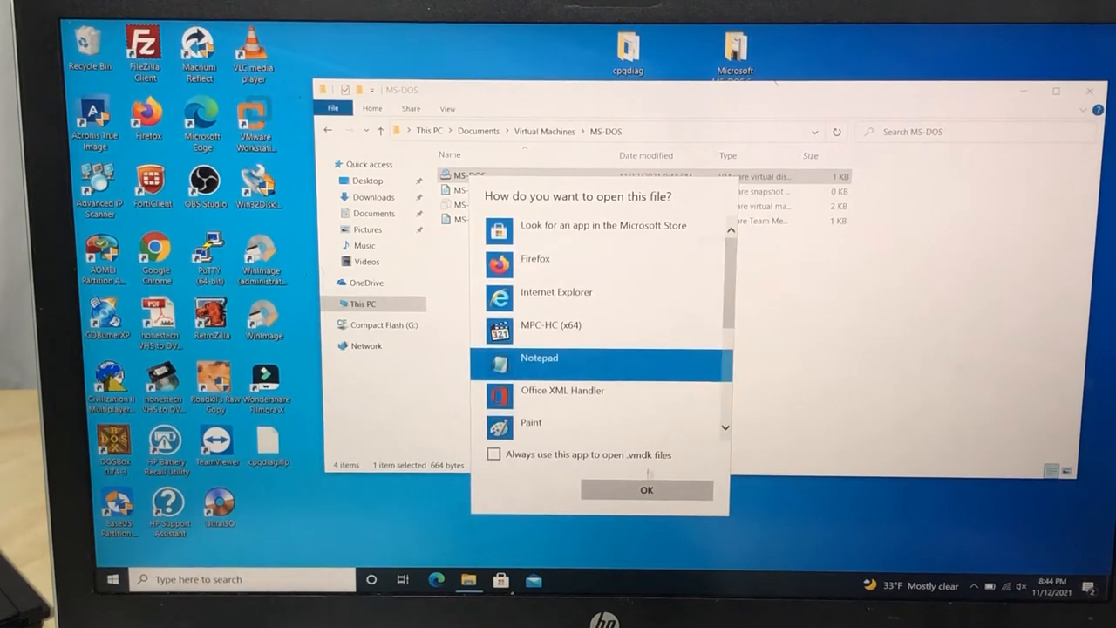
click(645, 488)
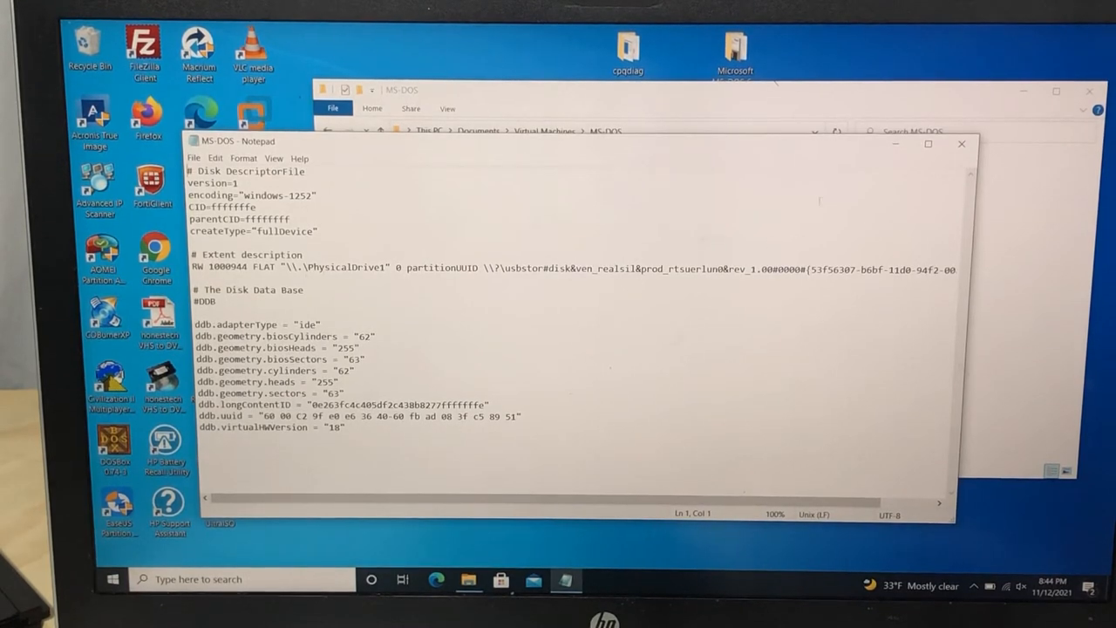
Step: Close the disk descriptor and select the .vmx configuration file in the VM folder
click(961, 143)
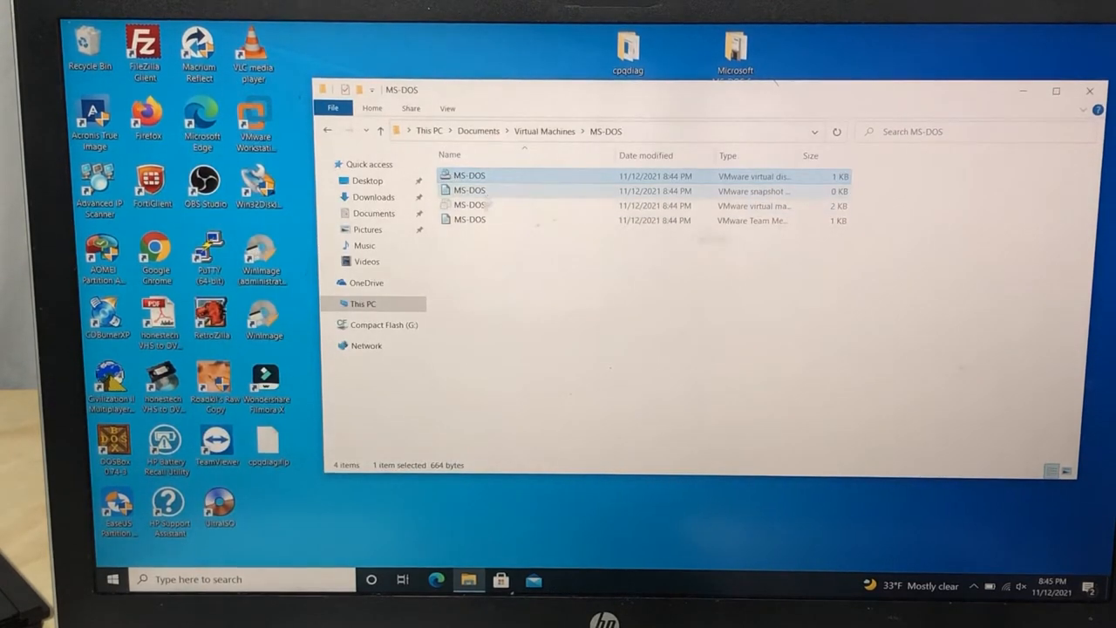
click(469, 206)
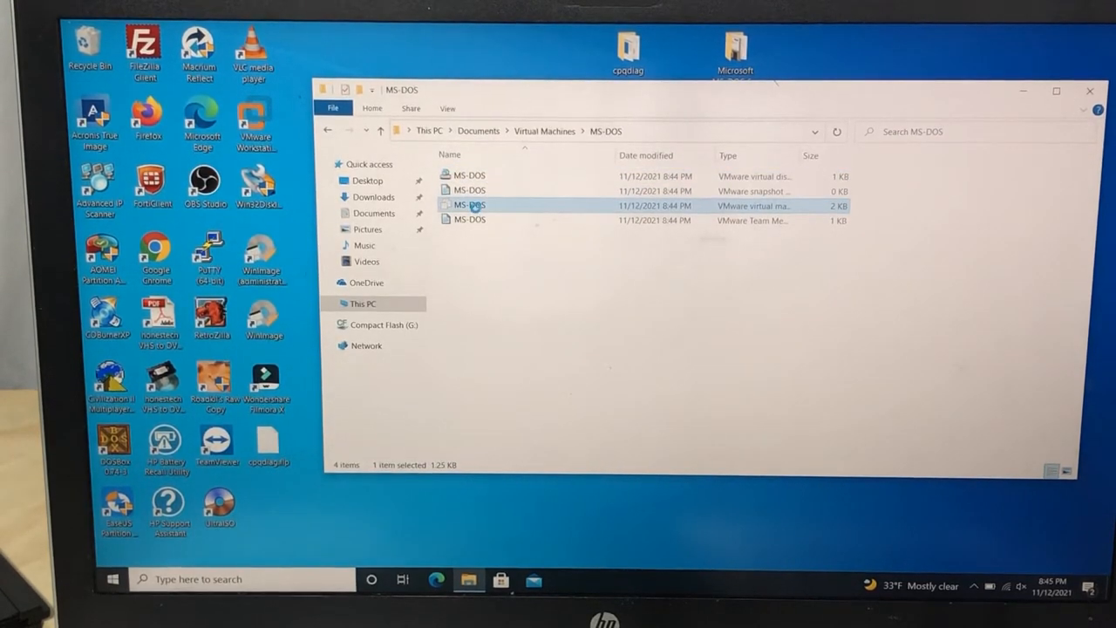
right_click(469, 206)
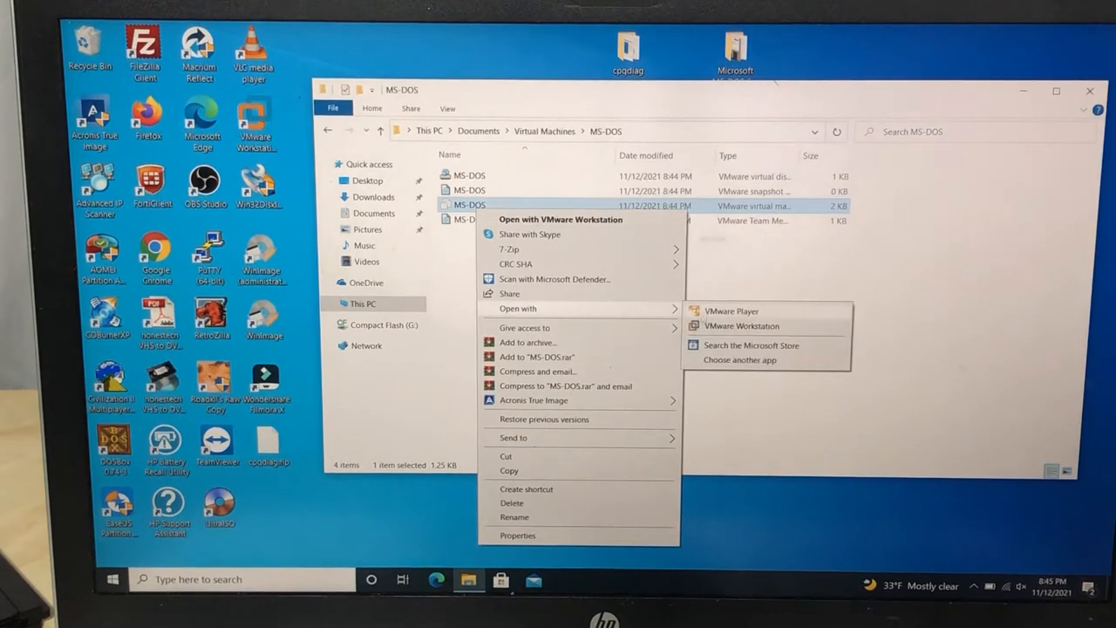
mouse_move(516, 263)
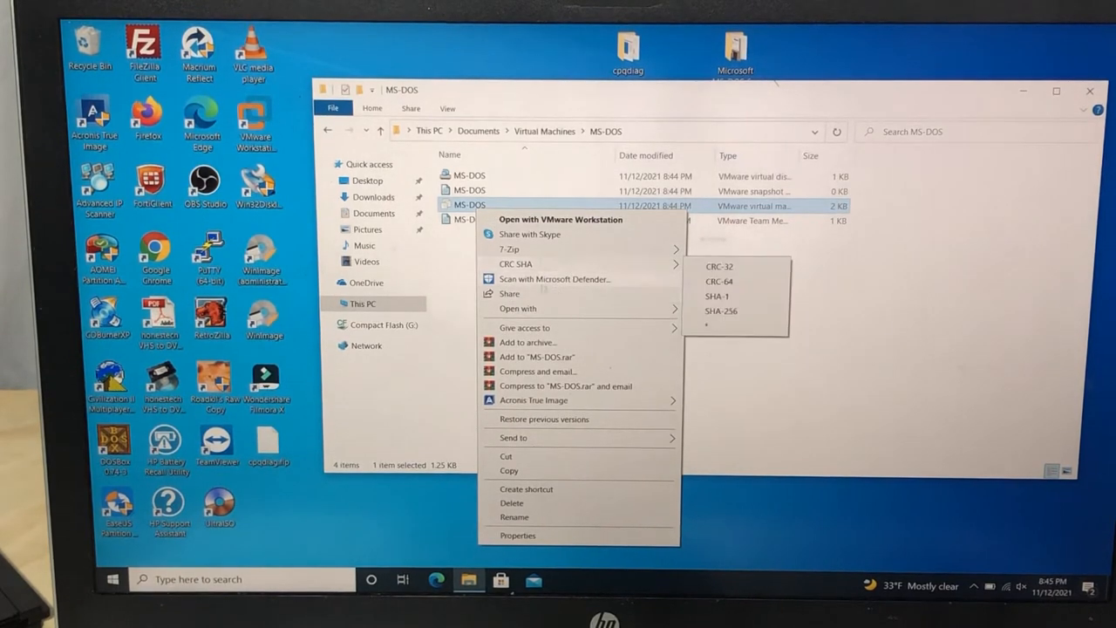
mouse_move(517, 307)
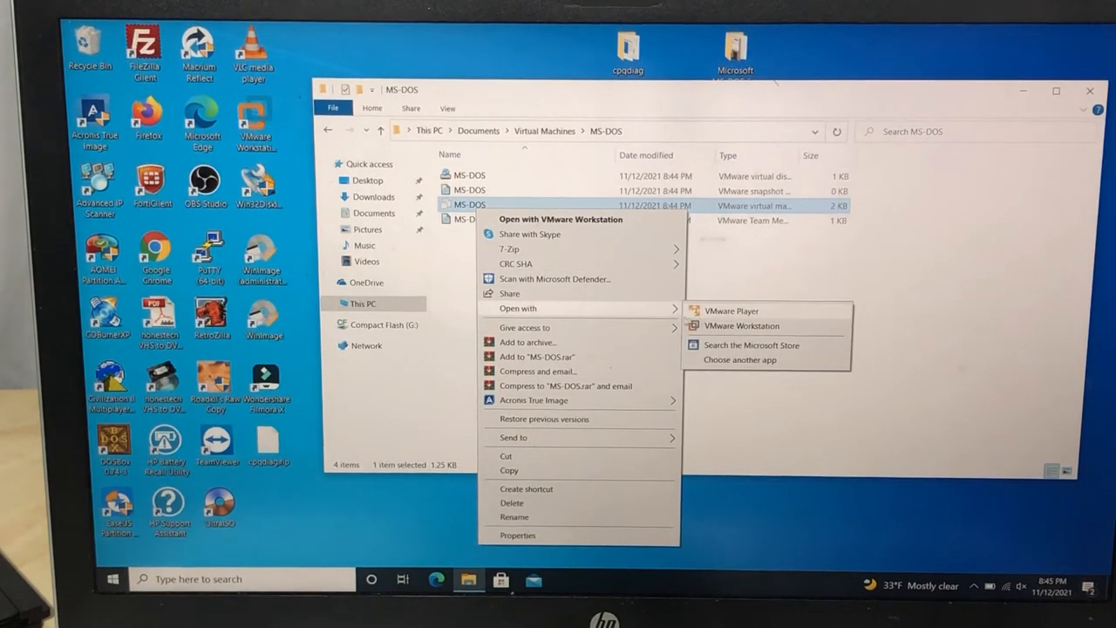
click(747, 367)
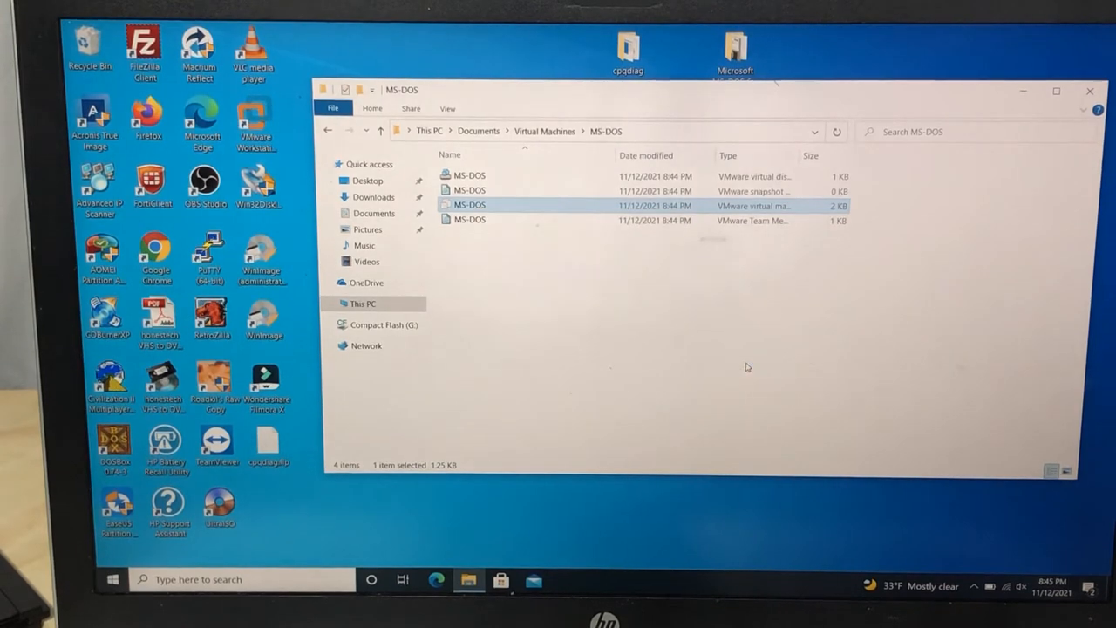
Step: Open the MS-DOS.vmx configuration file in Notepad via the app chooser
double_click(469, 206)
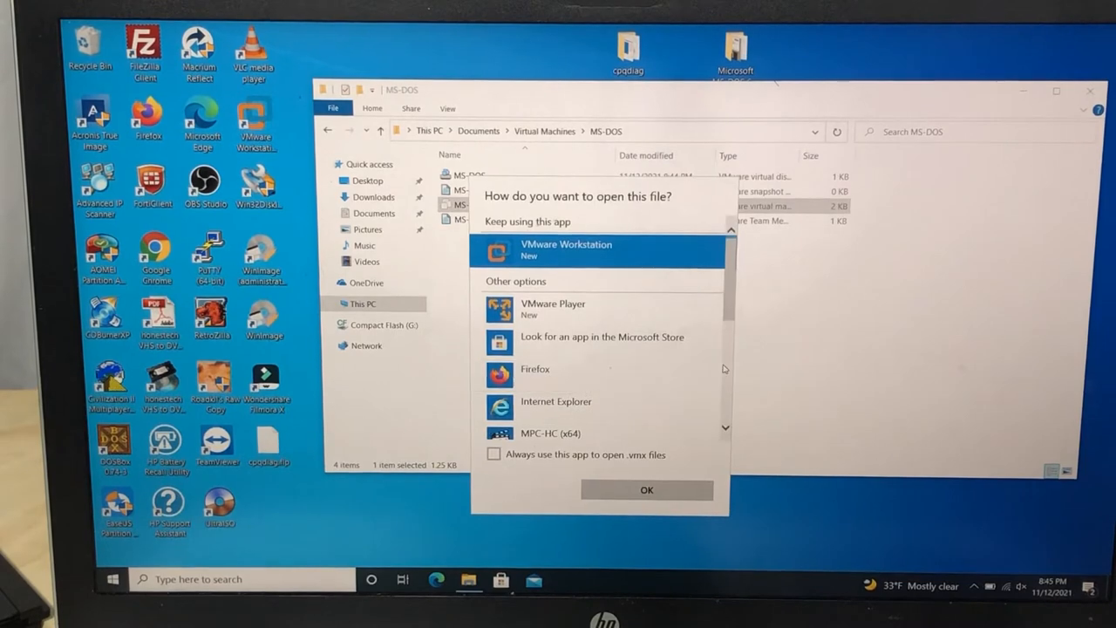
scroll(down, 3)
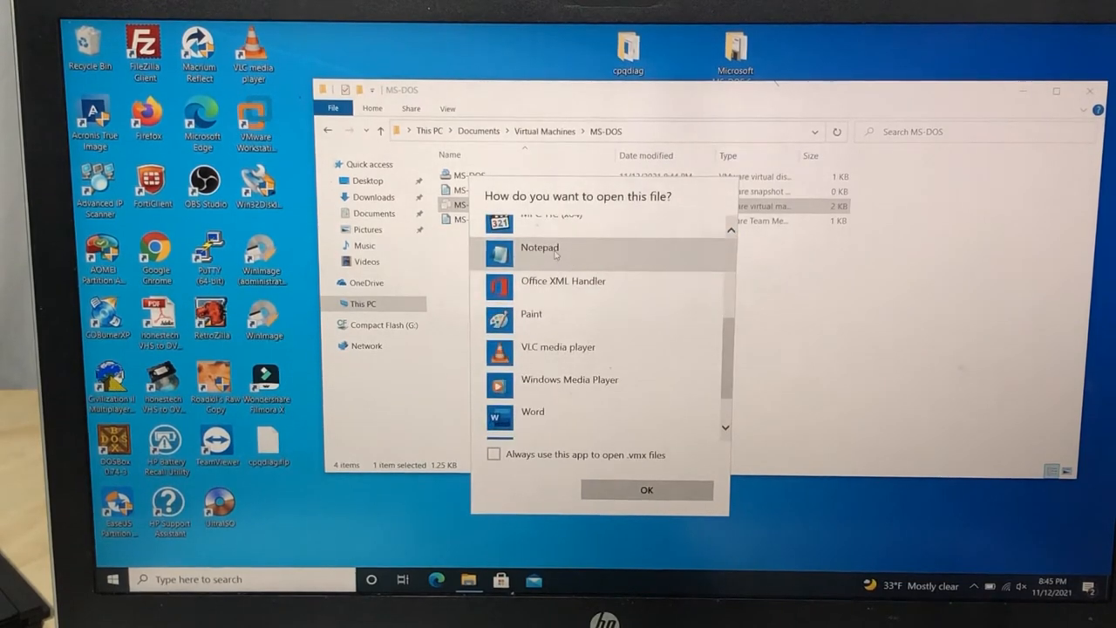
click(646, 489)
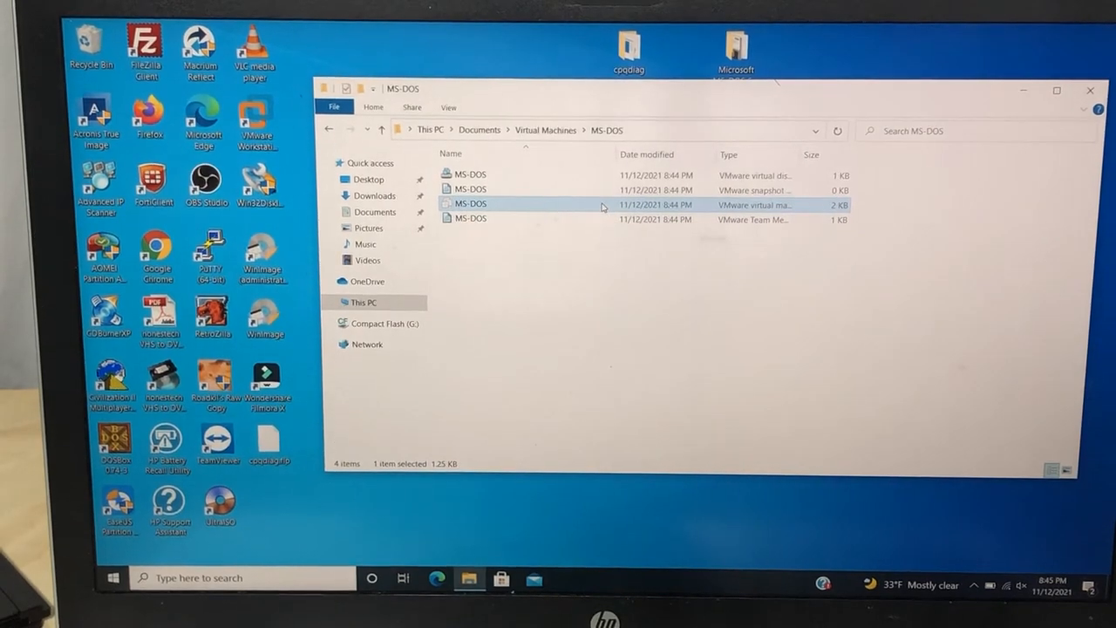
right_click(471, 202)
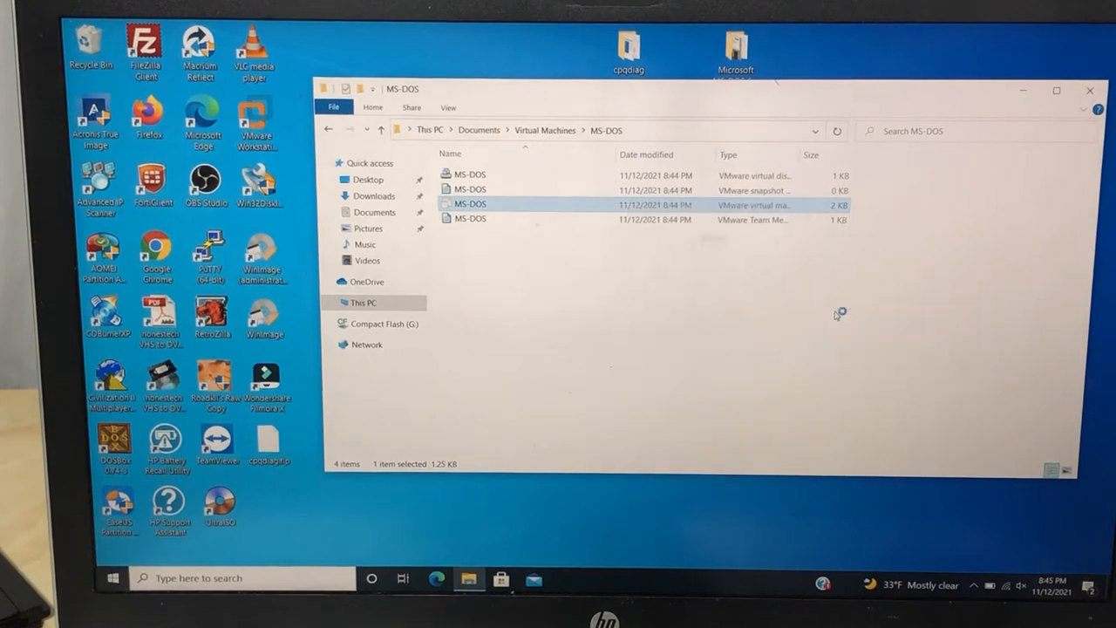
double_click(471, 202)
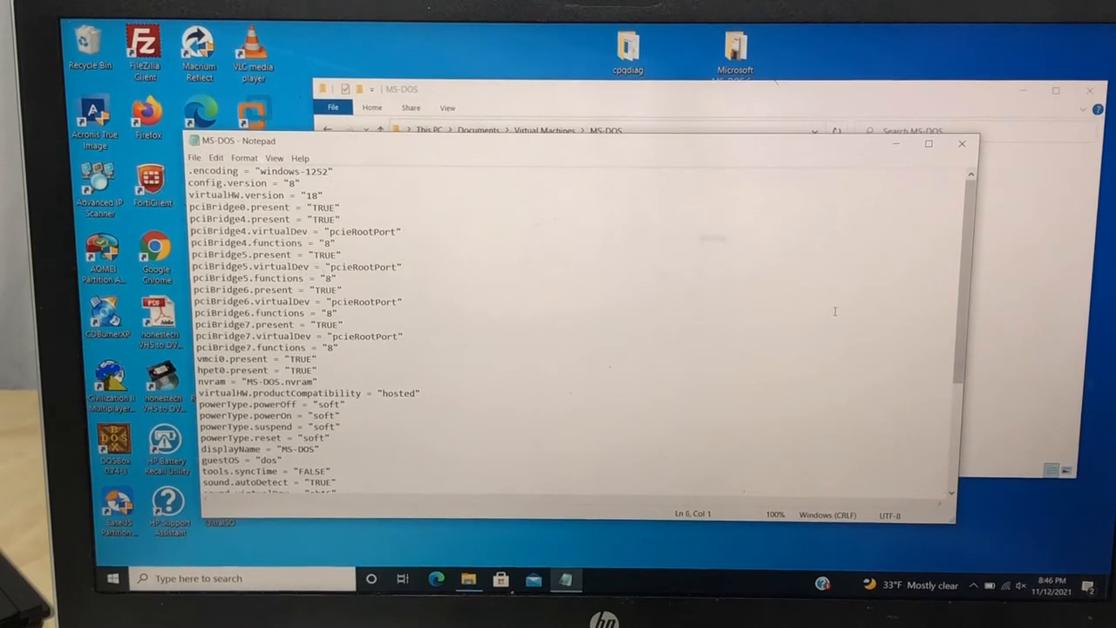
Step: Append bios.forceSetupOnce = "TRUE" to the end of the .vmx file and close Notepad
scroll(down, 3)
text(floppy0.clientDevice = "FALSE)
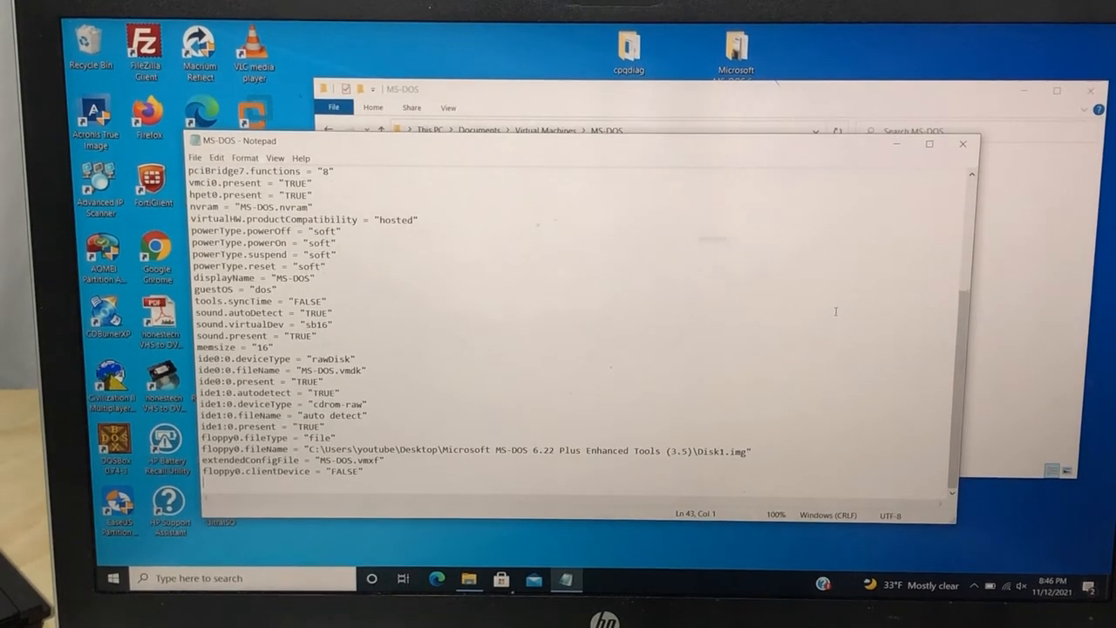
text(bios.)
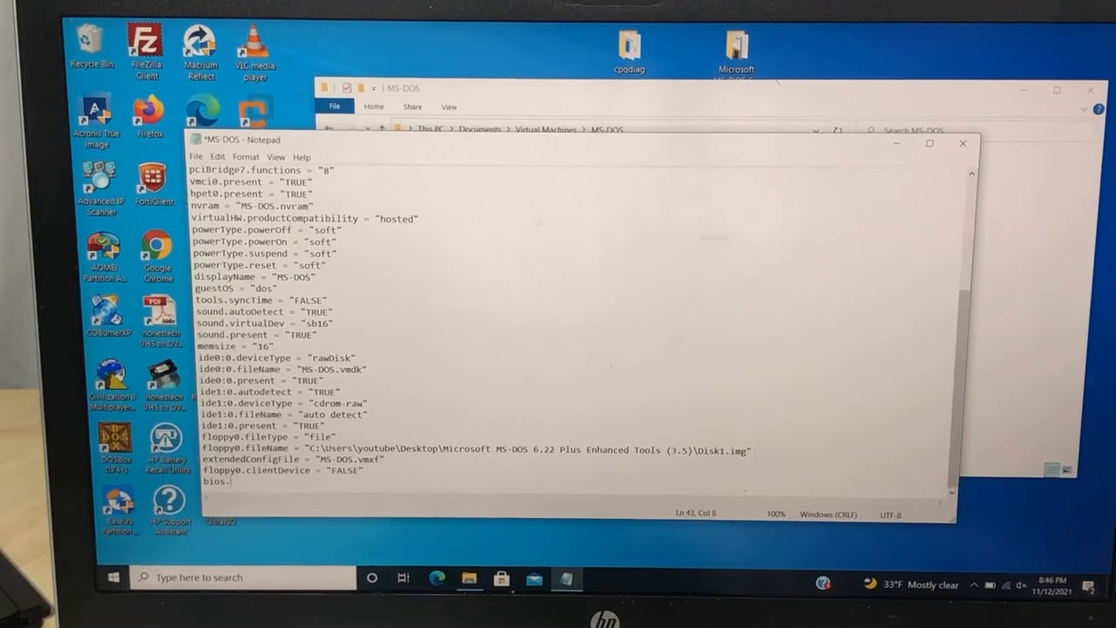
text(for)
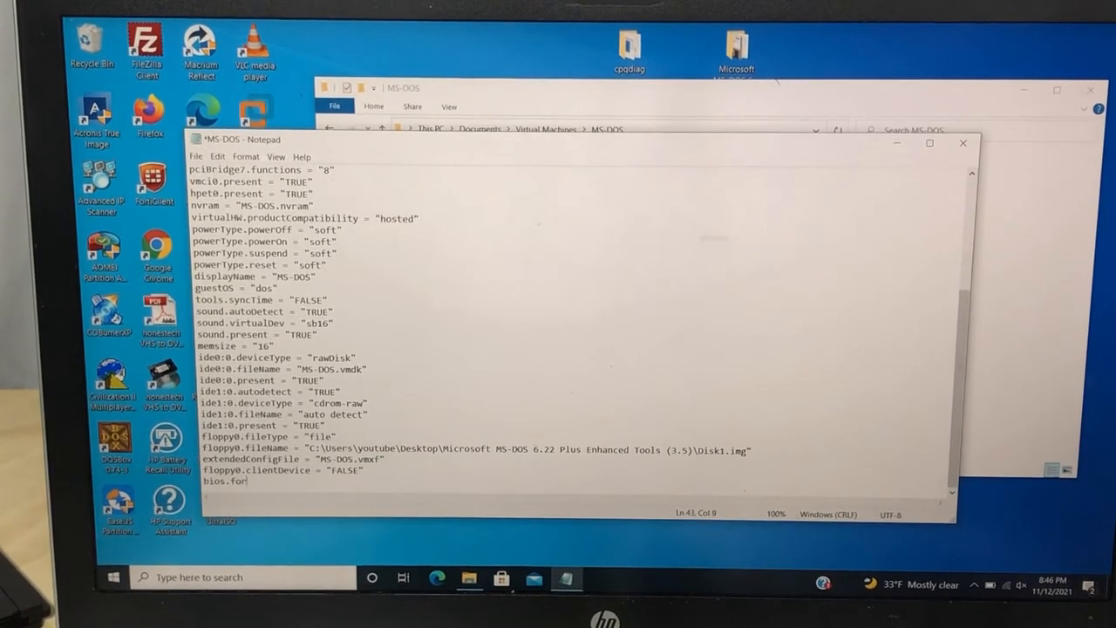
text(ce)
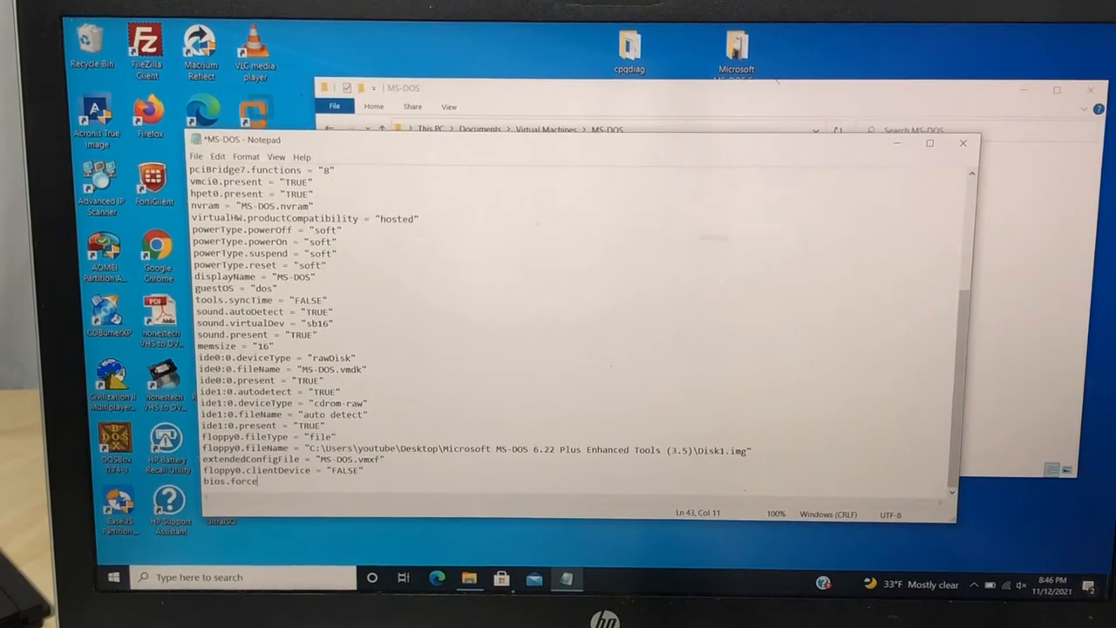
text(Set)
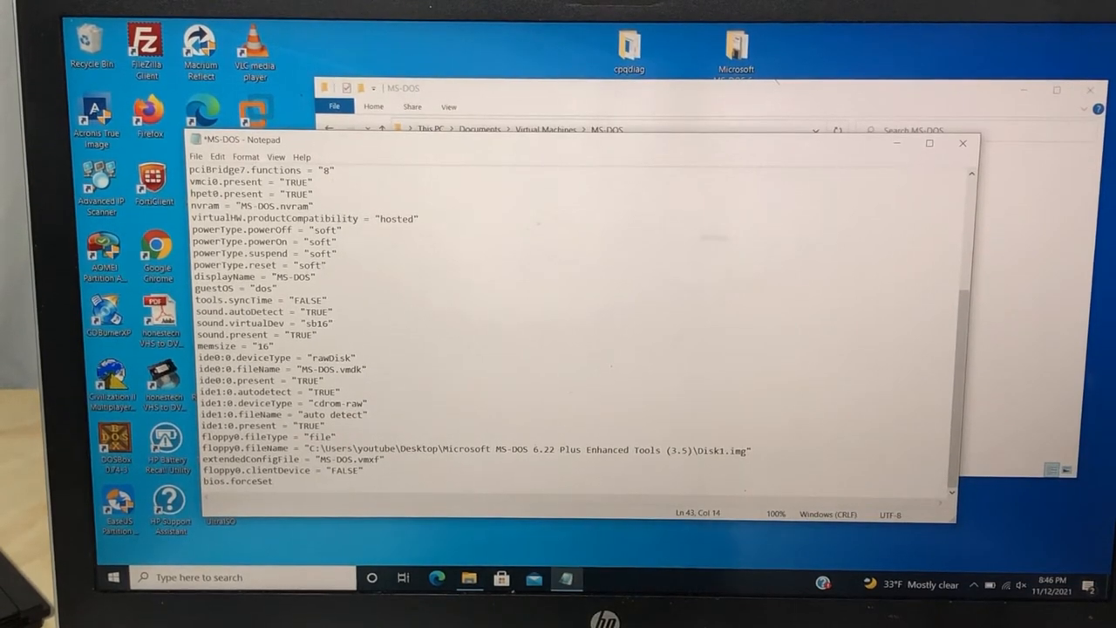
text(up)
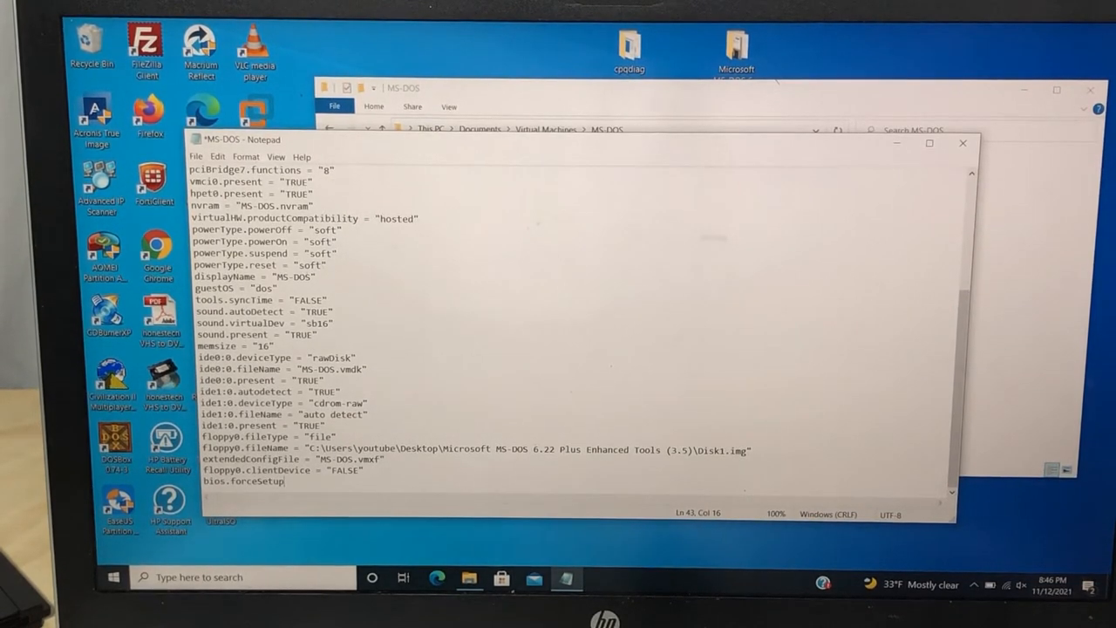
text(Once =)
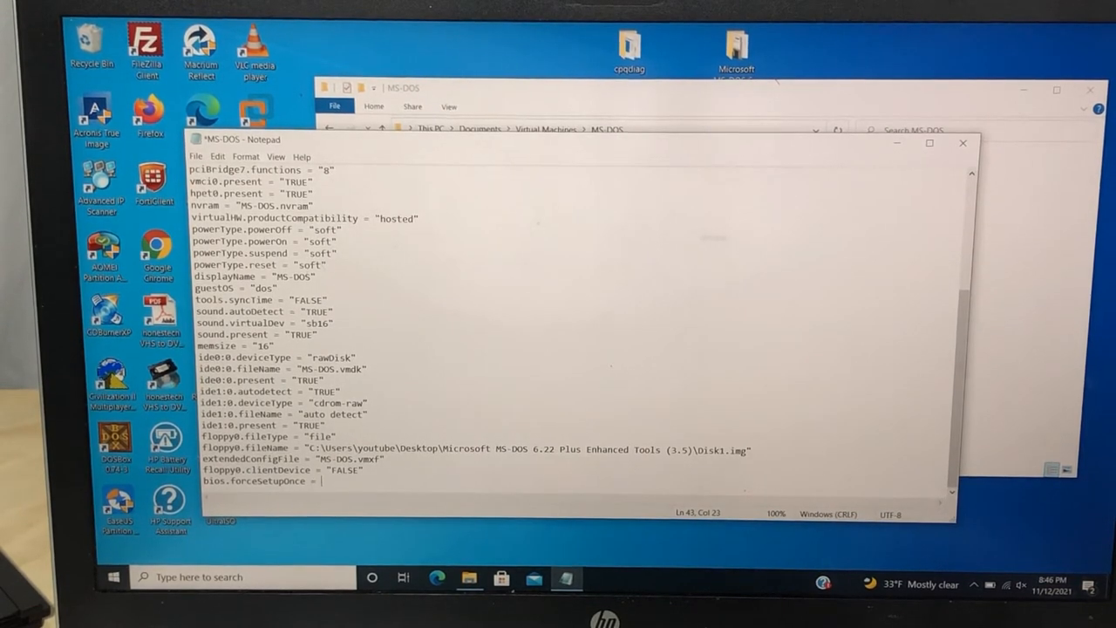
text(")
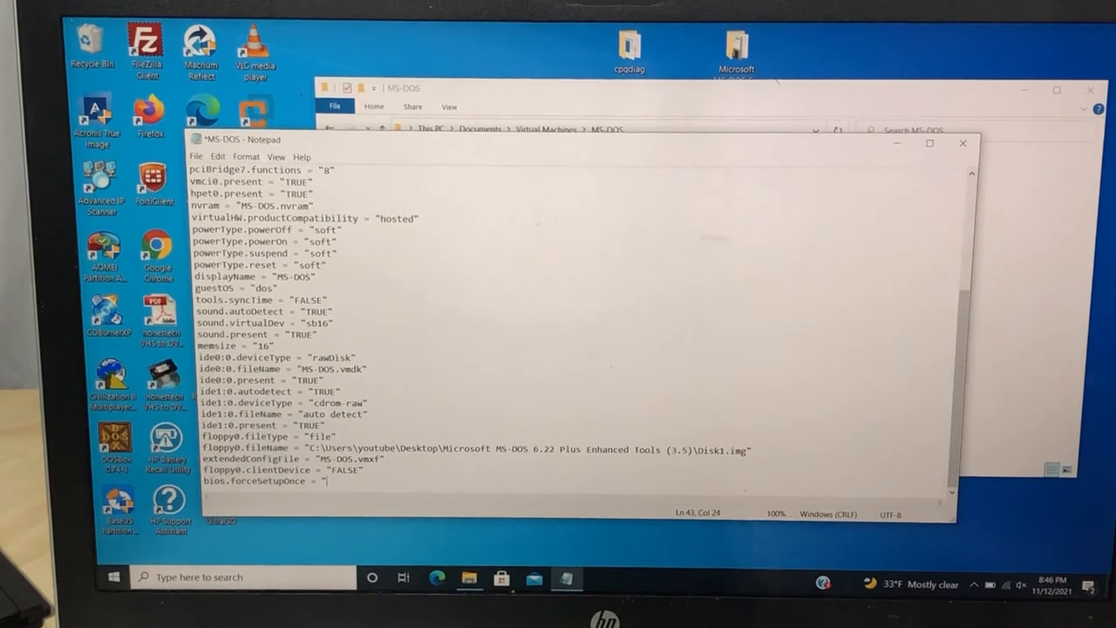
text(TRUE)
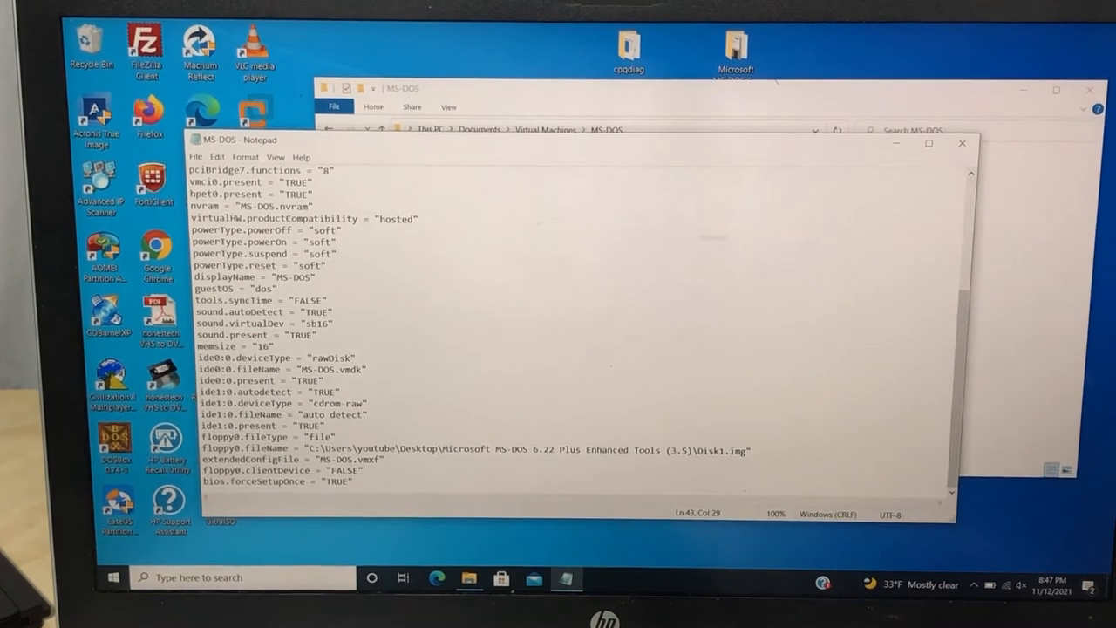
mouse_move(963, 143)
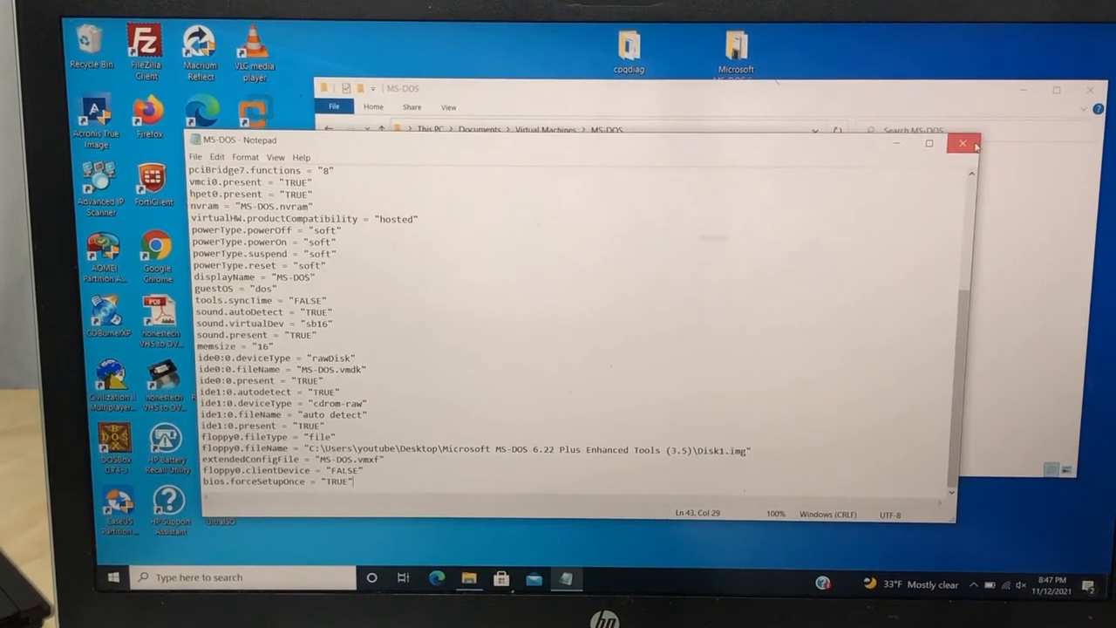
click(963, 143)
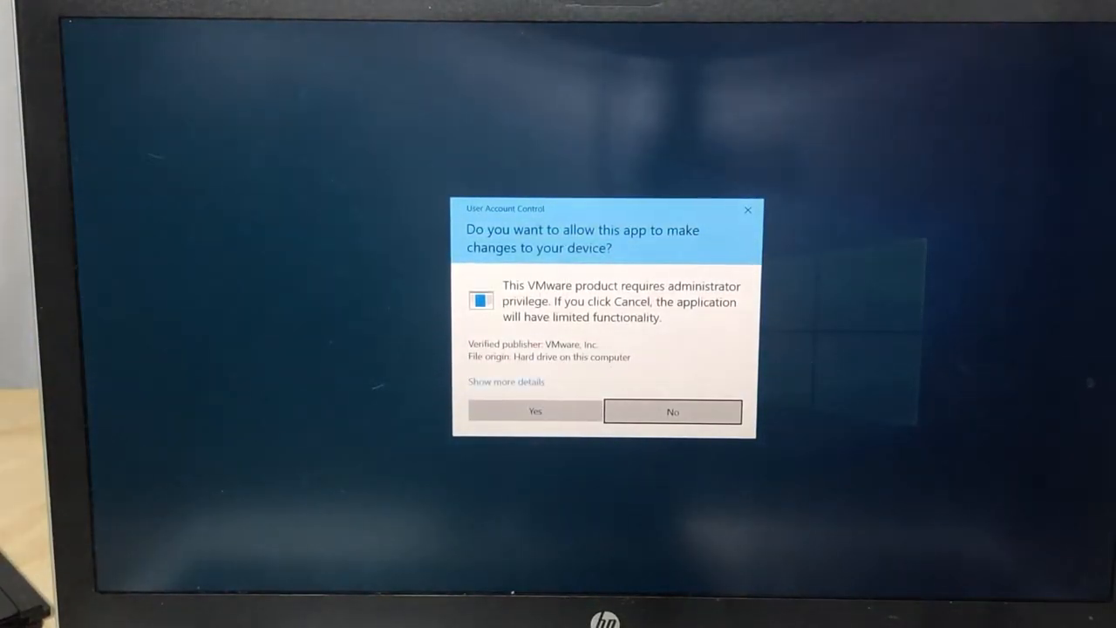
Step: Accept the UAC prompt, maximize VMware and power on the MS-DOS virtual machine into BIOS setup
click(534, 411)
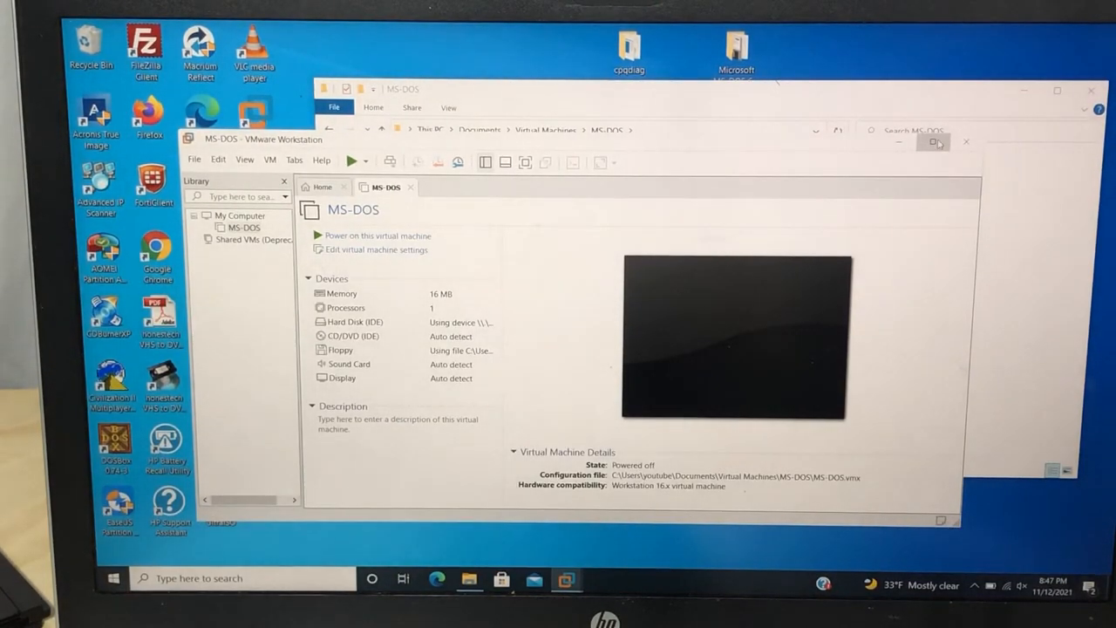
click(935, 141)
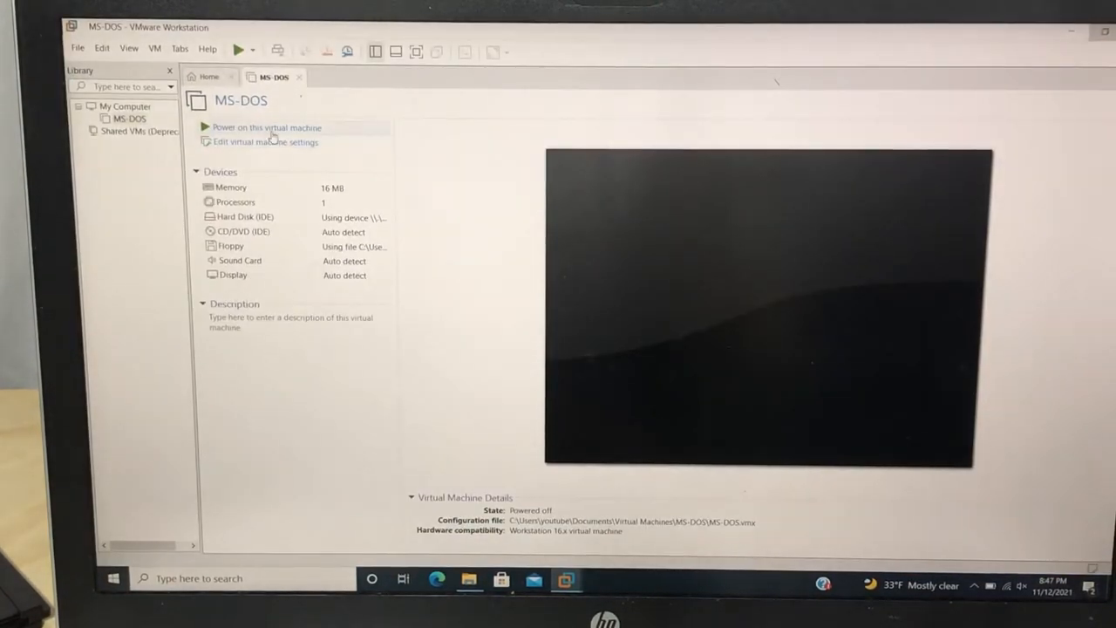
click(267, 127)
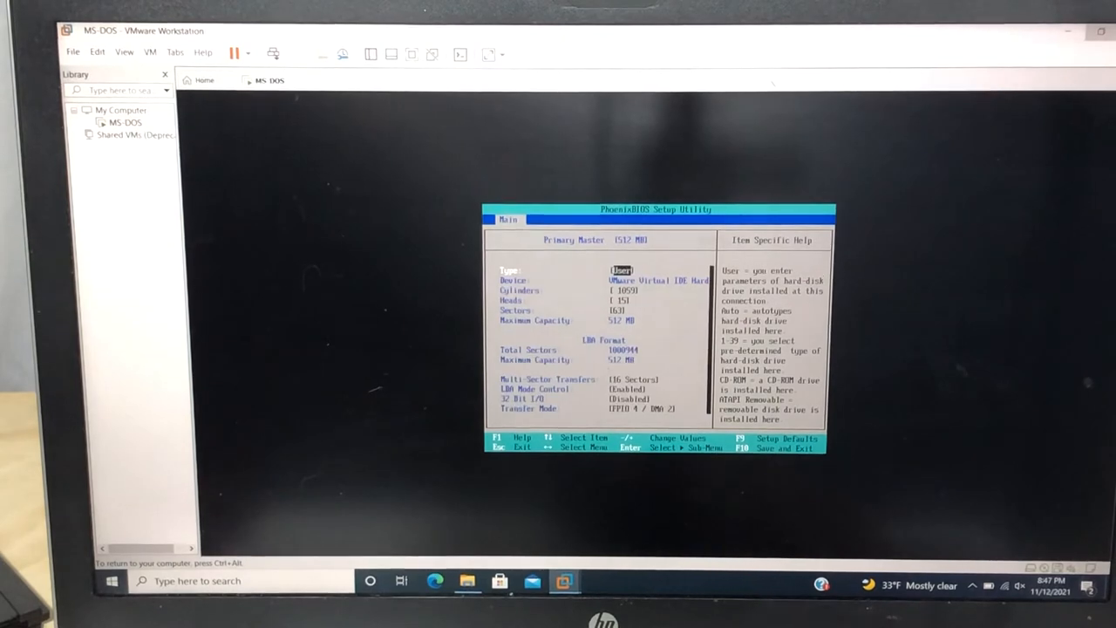
Step: Set the primary master type to User, adjust cylinders and heads, and save with F10
key(down)
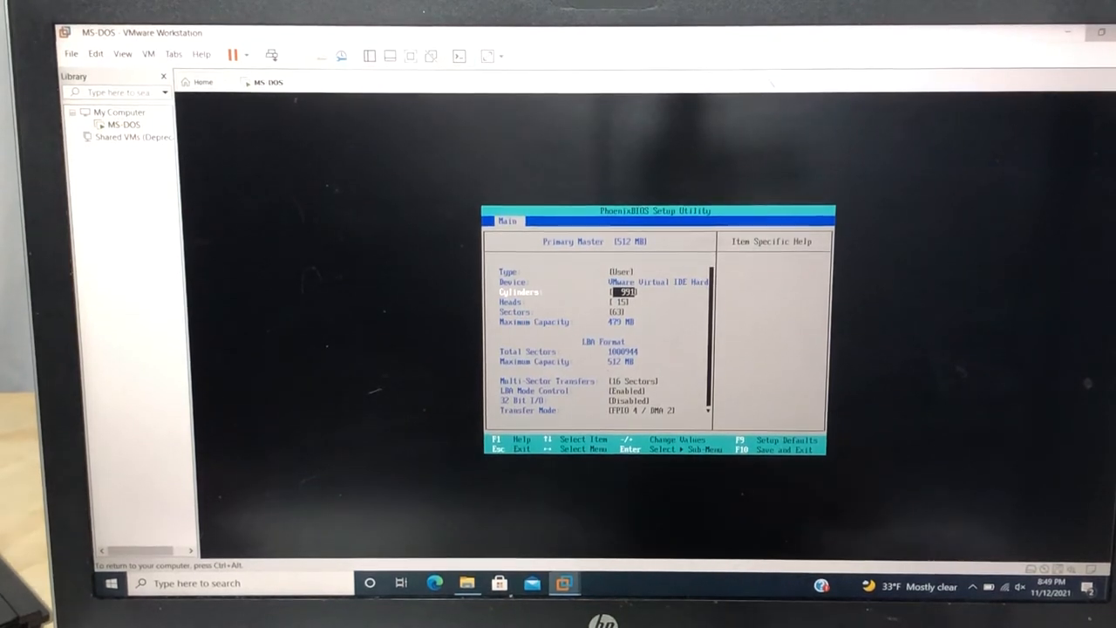
key(Down)
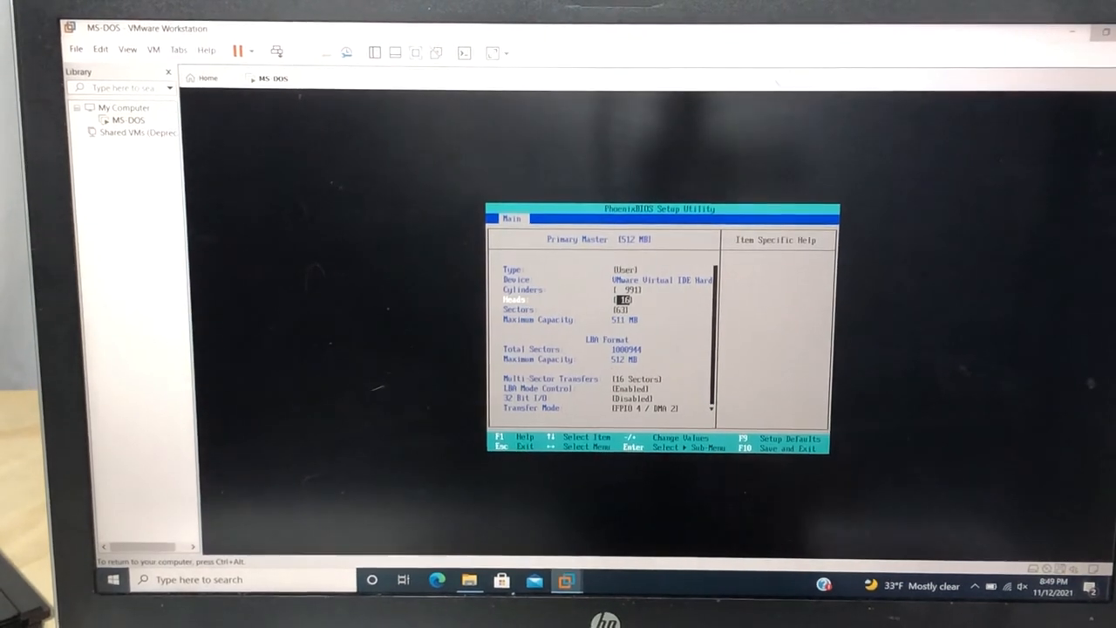
key(up)
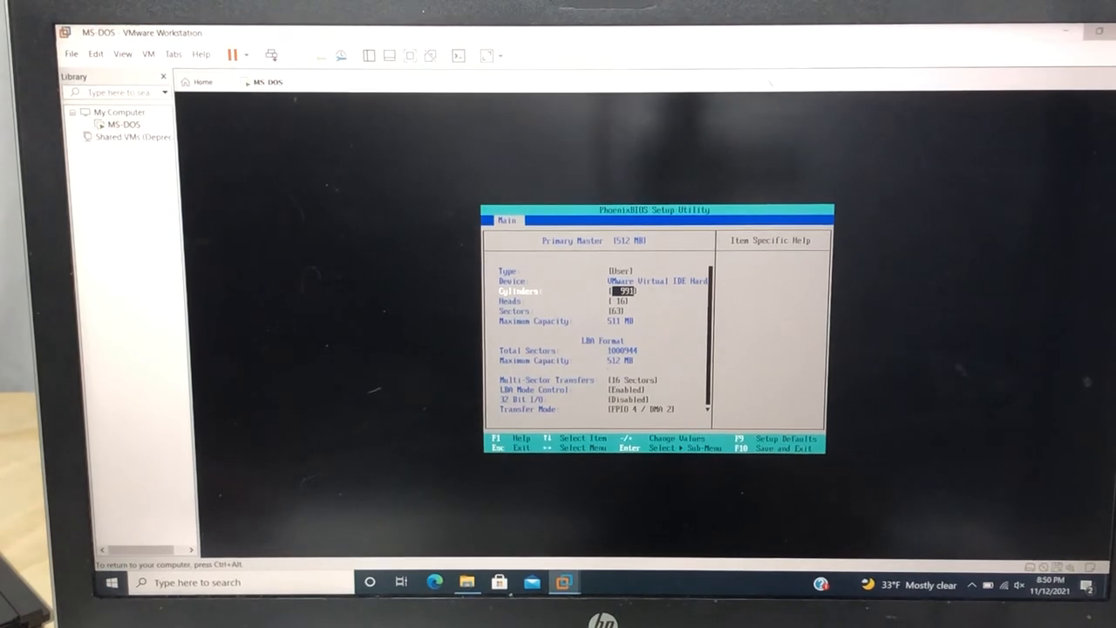
key(f10)
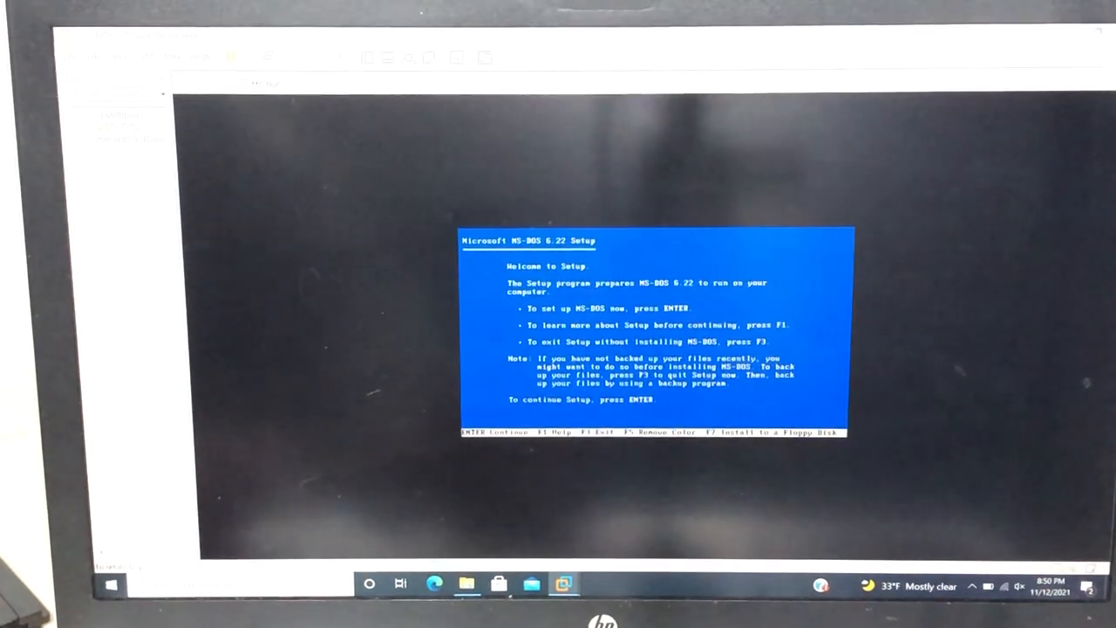
Step: Accept Setup's disk configuration, country/keyboard settings and C:\DOS directory until Disk #2 is requested
key(enter)
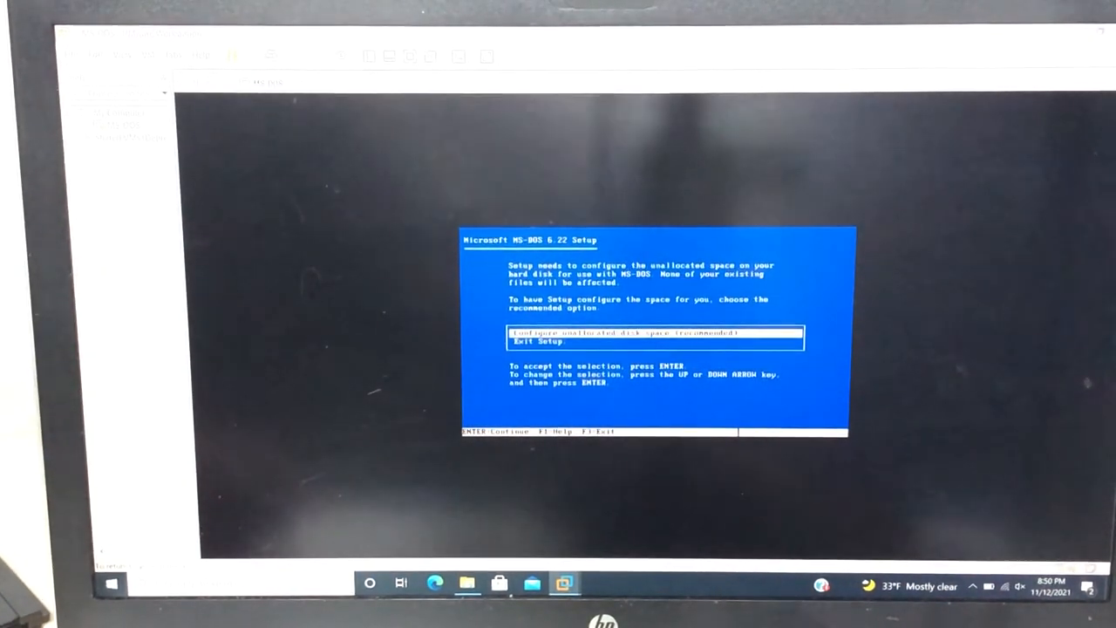
key(enter)
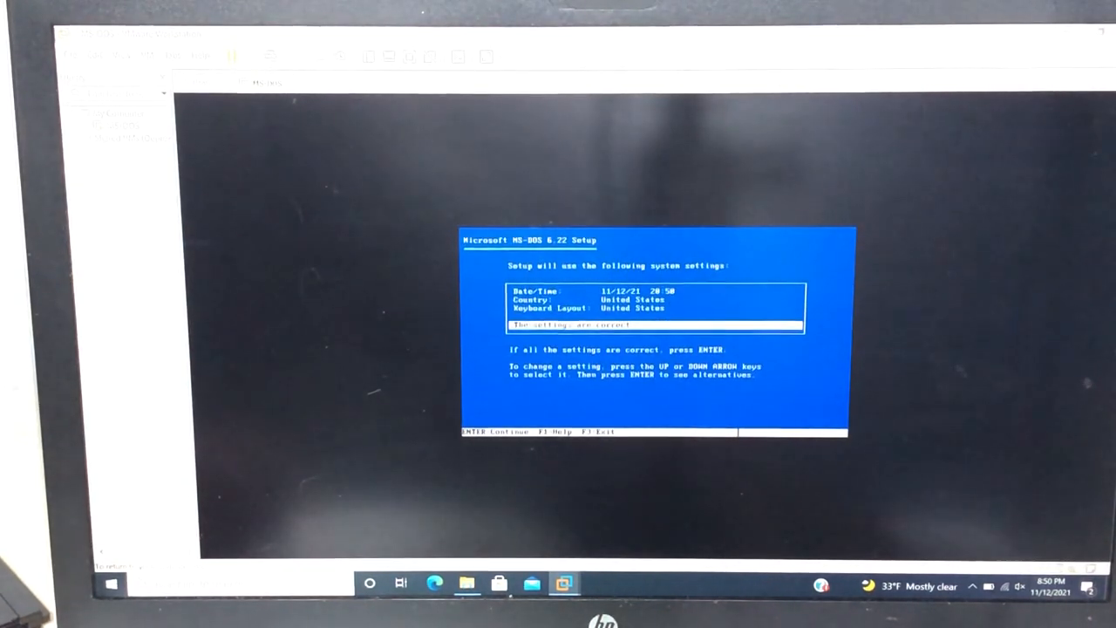
key(enter)
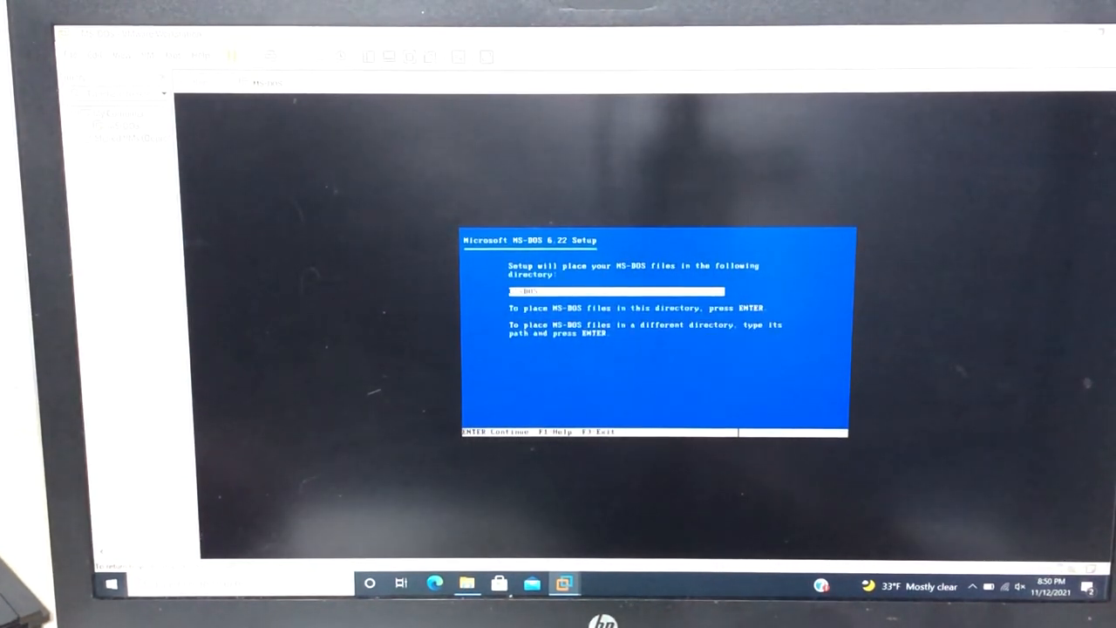
key(enter)
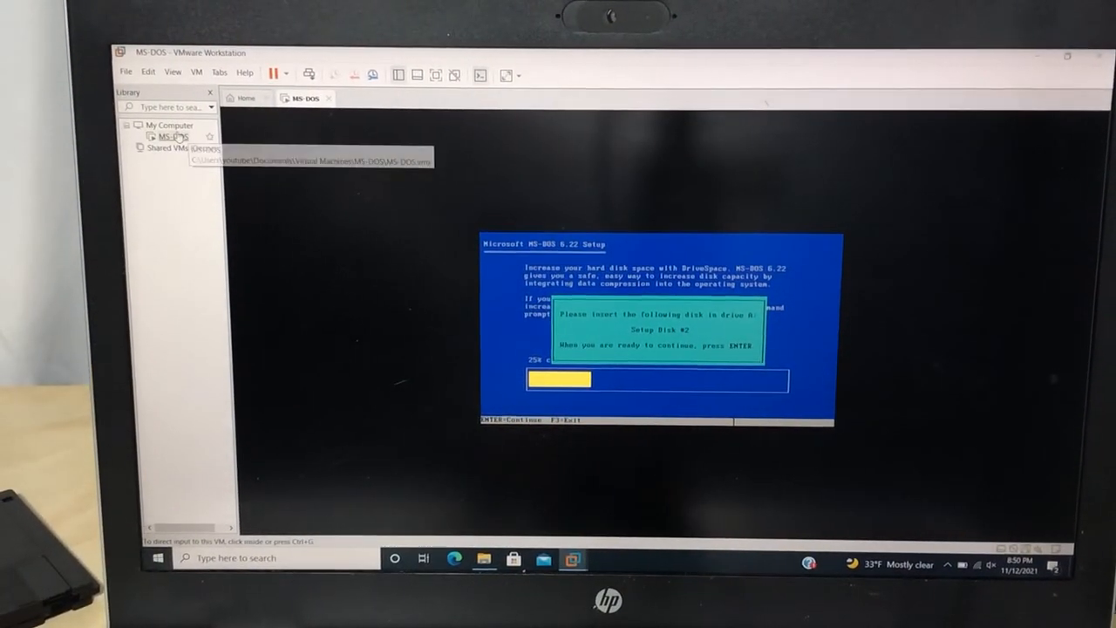
right_click(171, 136)
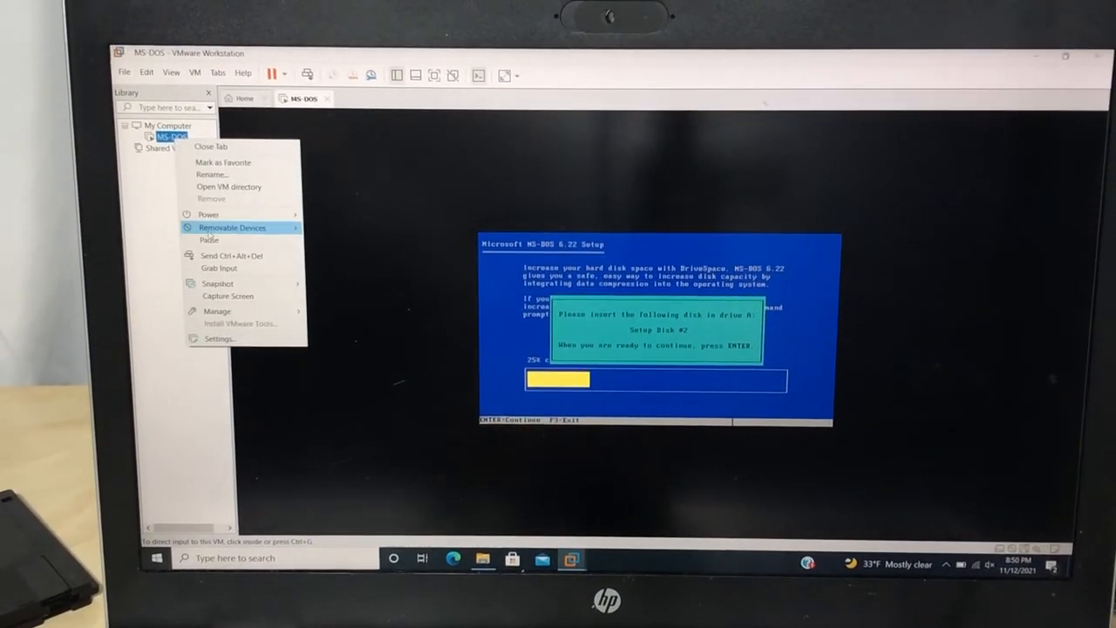
mouse_move(210, 214)
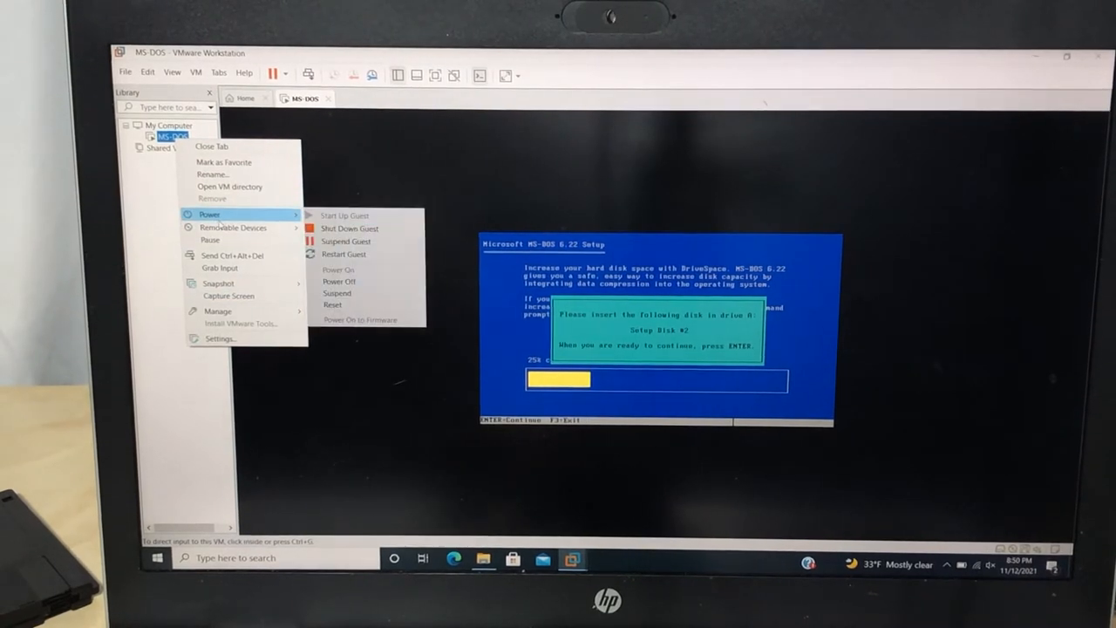
mouse_move(233, 227)
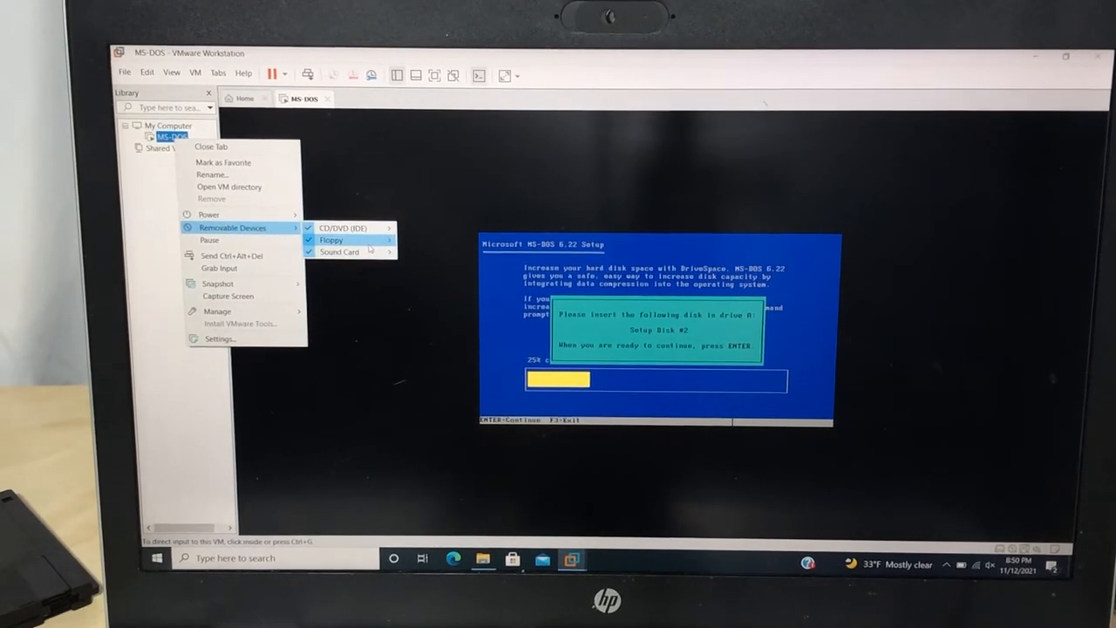
Step: Point the virtual floppy at the Disk2 setup image and apply it
click(436, 260)
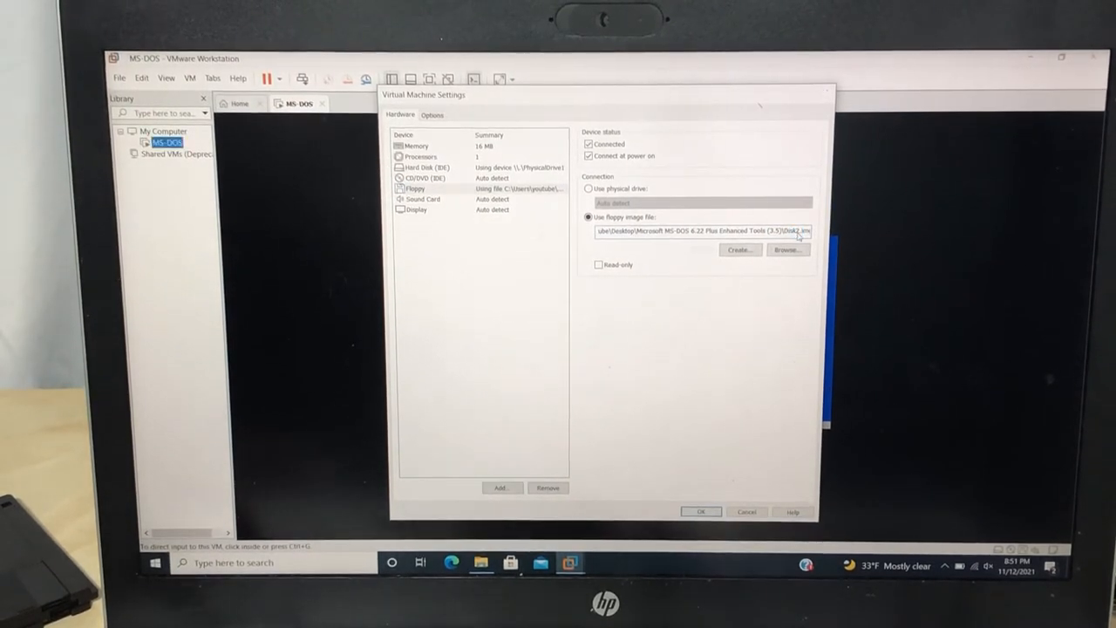
click(701, 512)
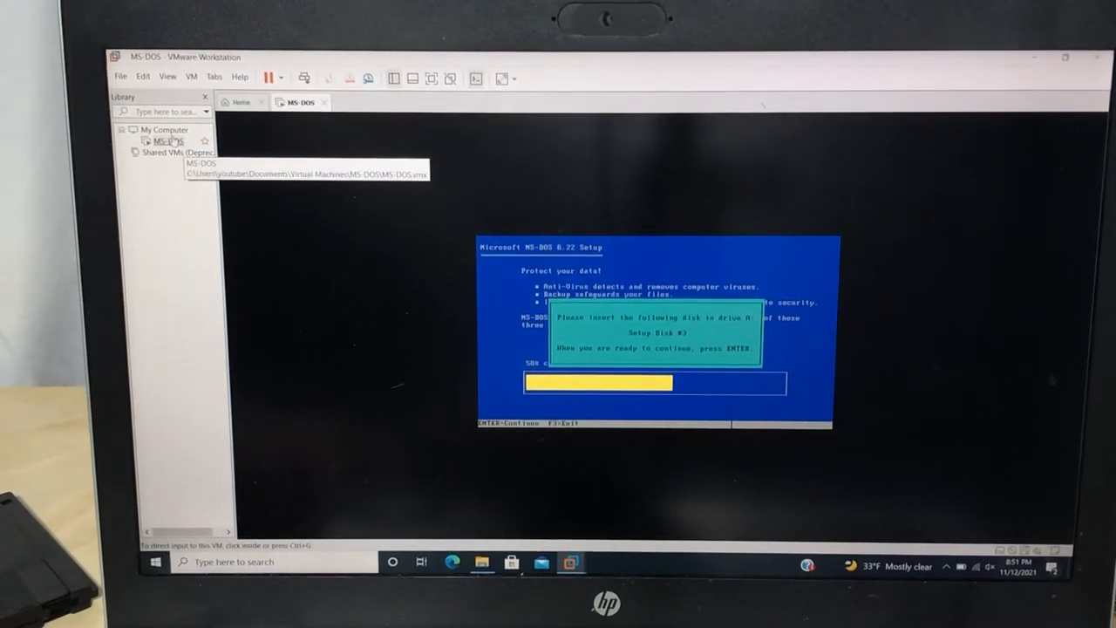
Step: Load the Disk 3 image into the virtual floppy and continue Setup
right_click(160, 142)
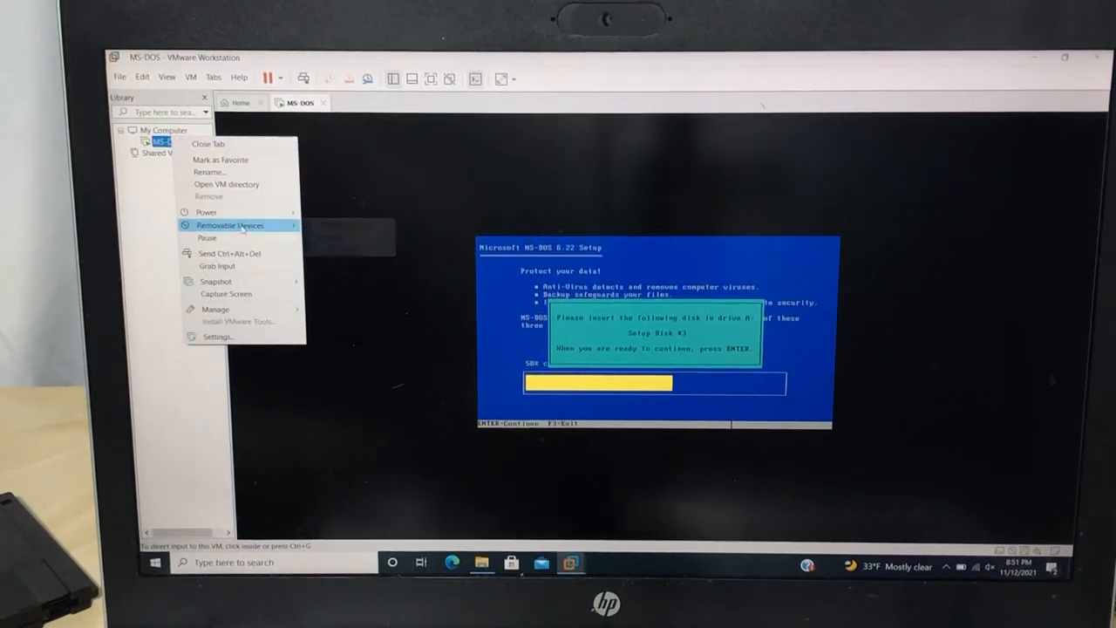
mouse_move(231, 225)
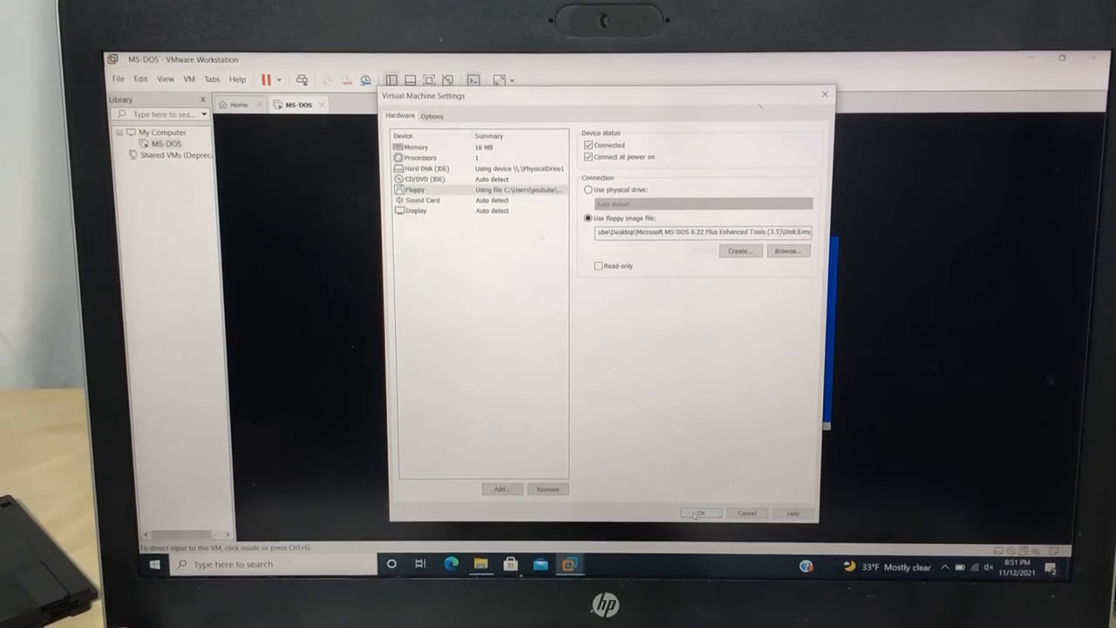
click(701, 513)
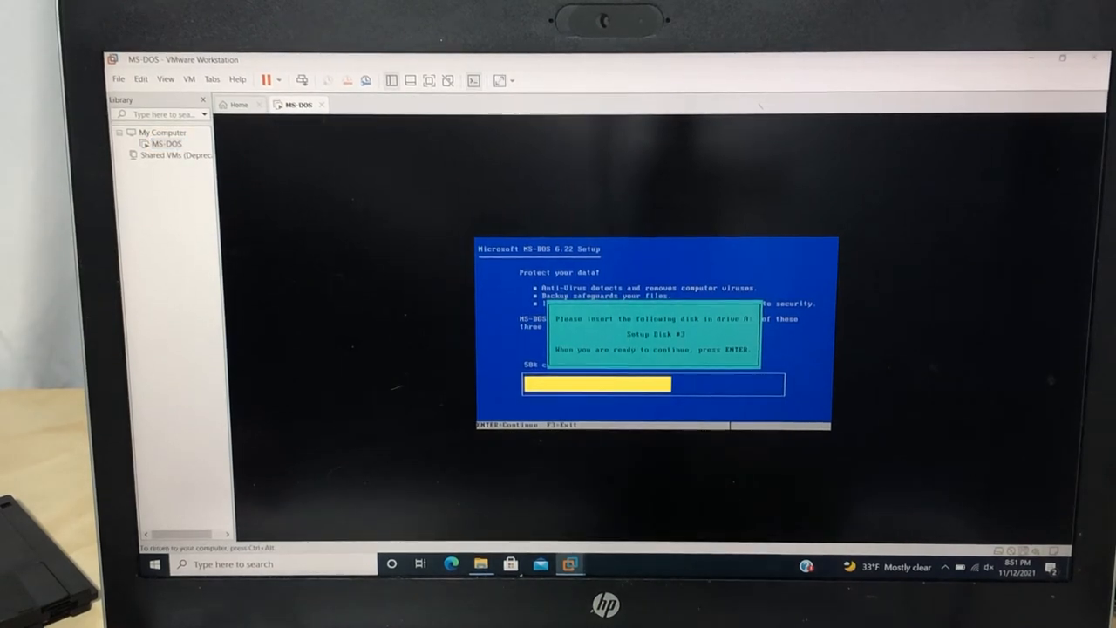
key(enter)
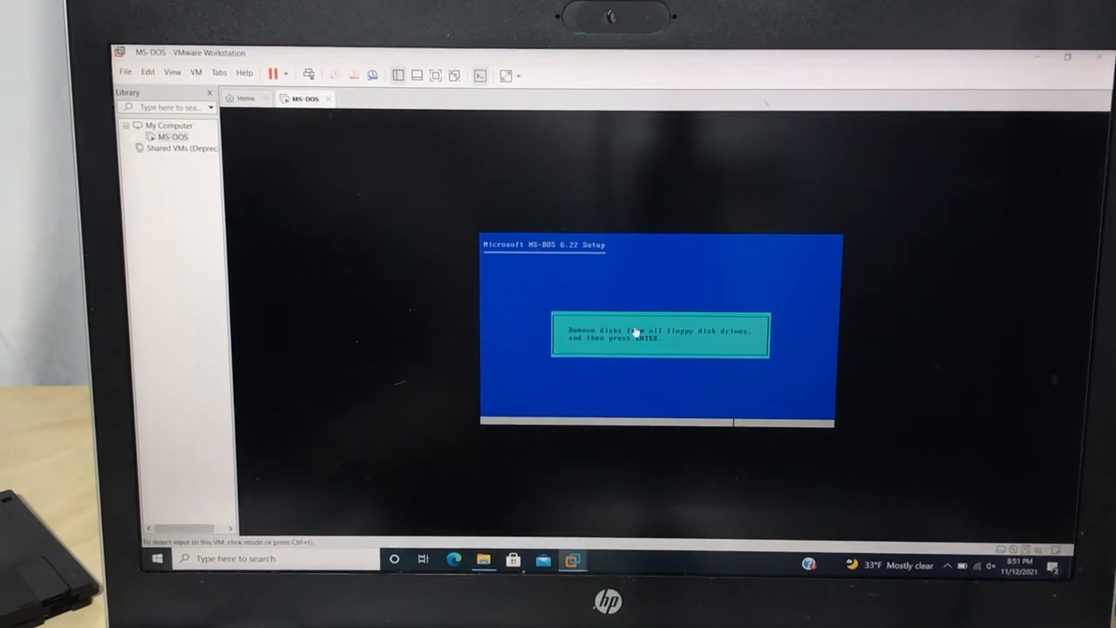
mouse_move(171, 136)
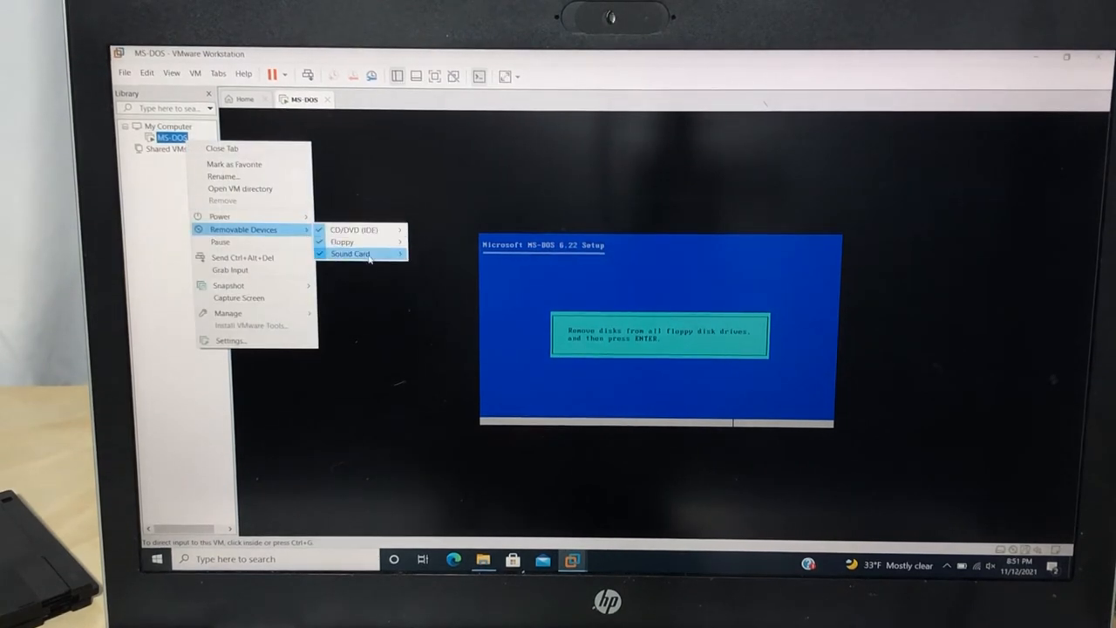
mouse_move(342, 241)
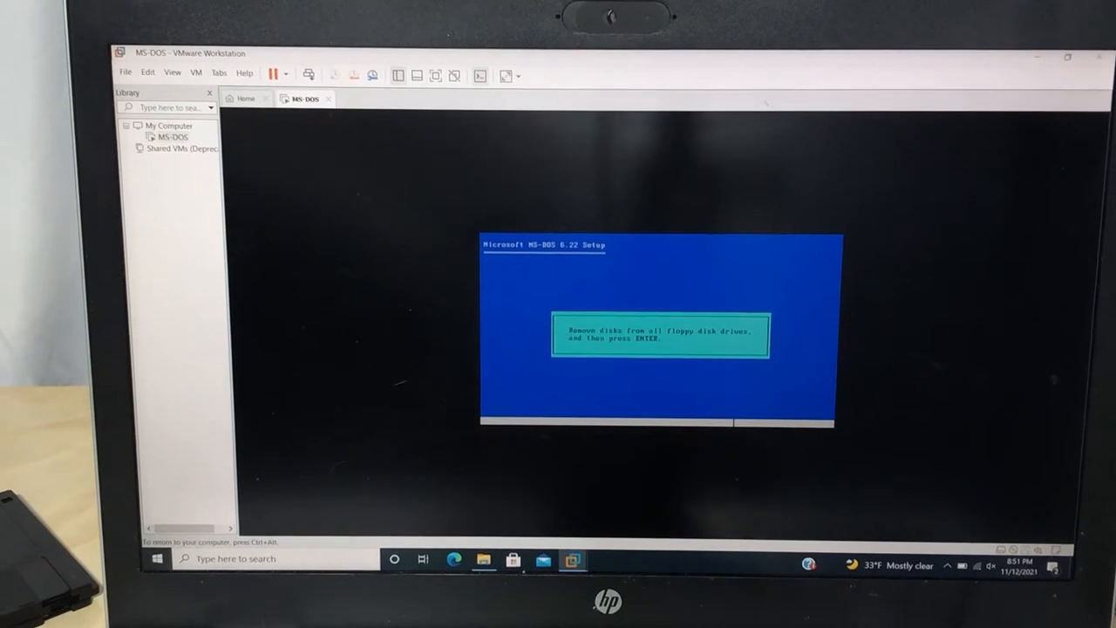
Step: Complete Setup with the floppy removed so the VM reboots to the C:\> prompt
key(enter)
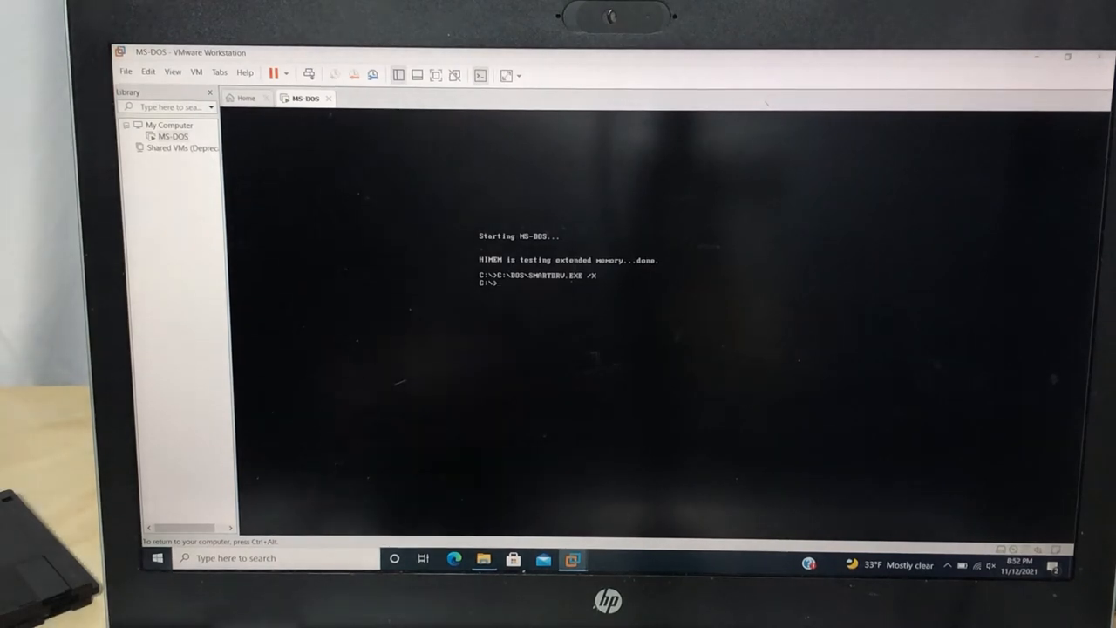
Step: Make a CPQDIAG directory on C: with md and change into it with cd
text(w)
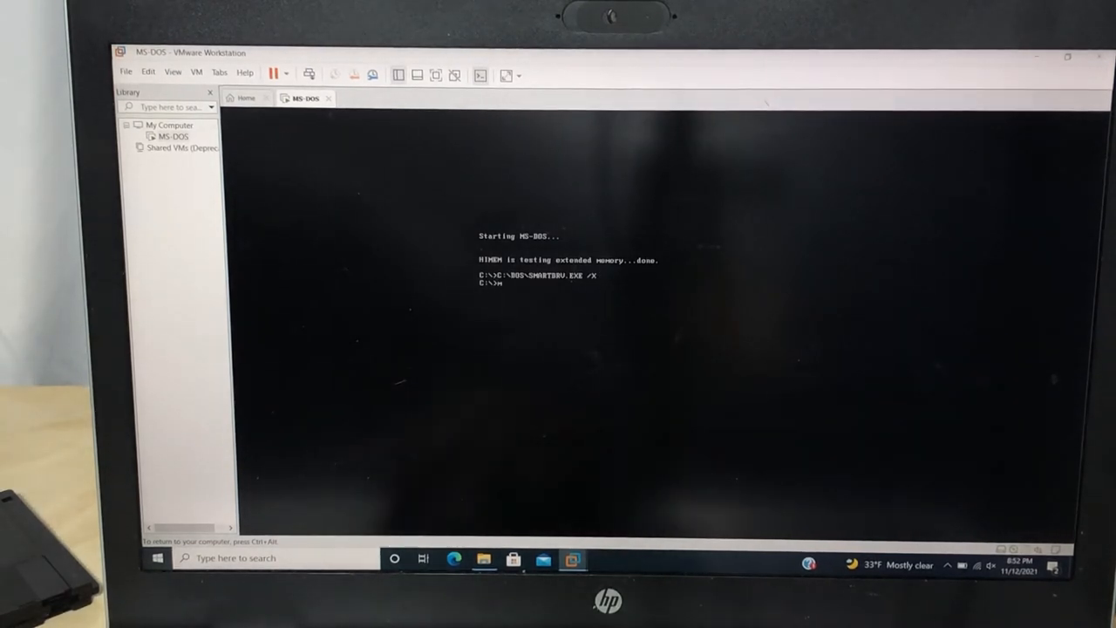
text(d CPQDIAG)
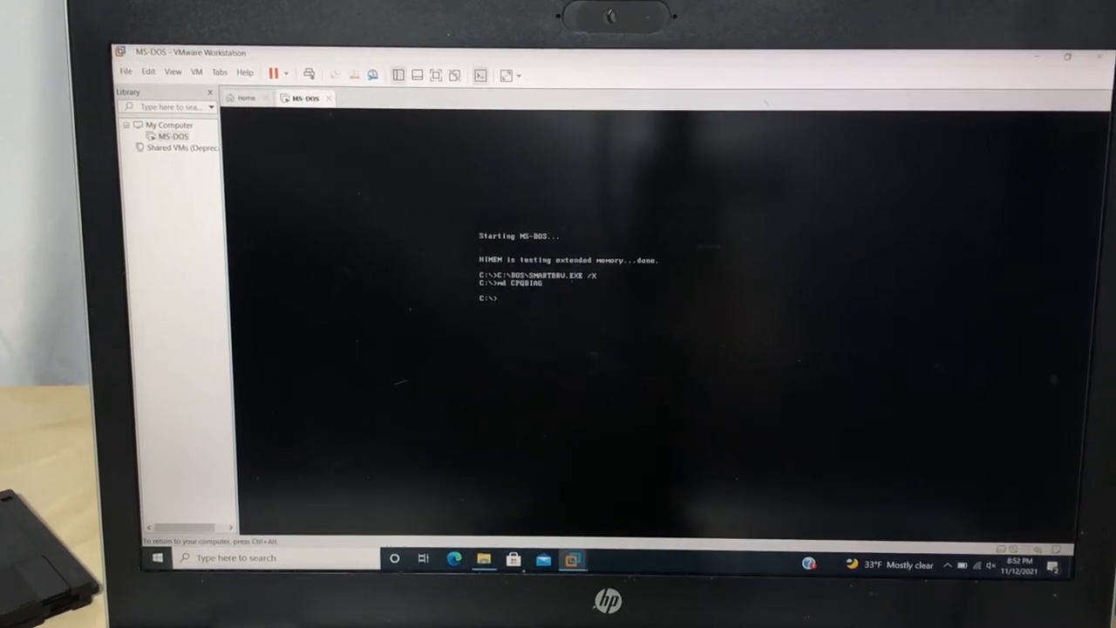
text(CD)
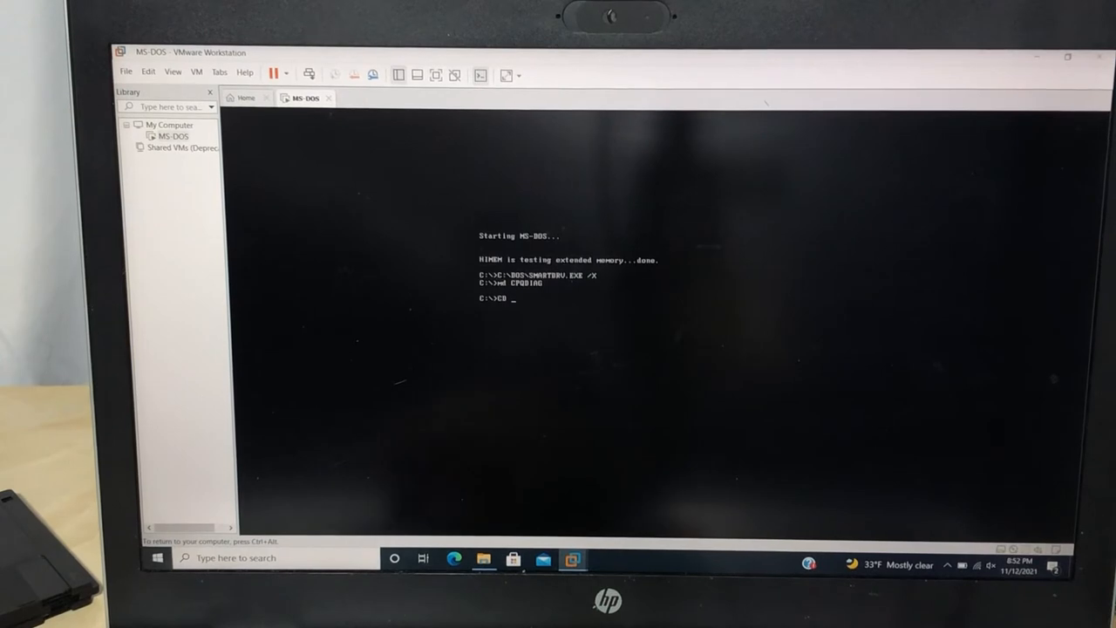
text(CPQDIAG)
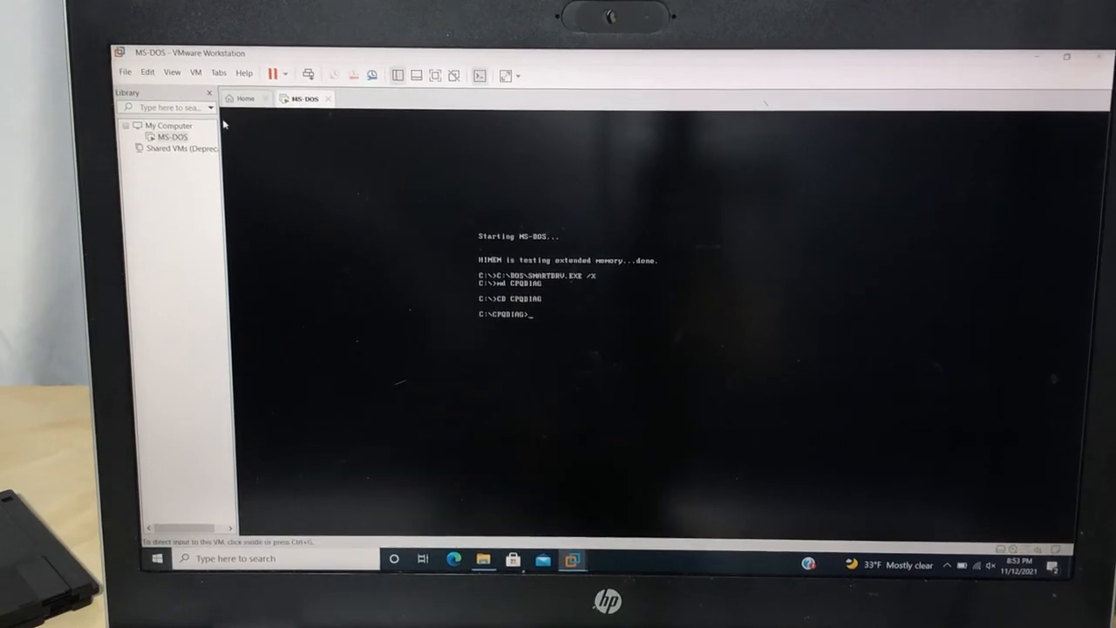
mouse_move(171, 136)
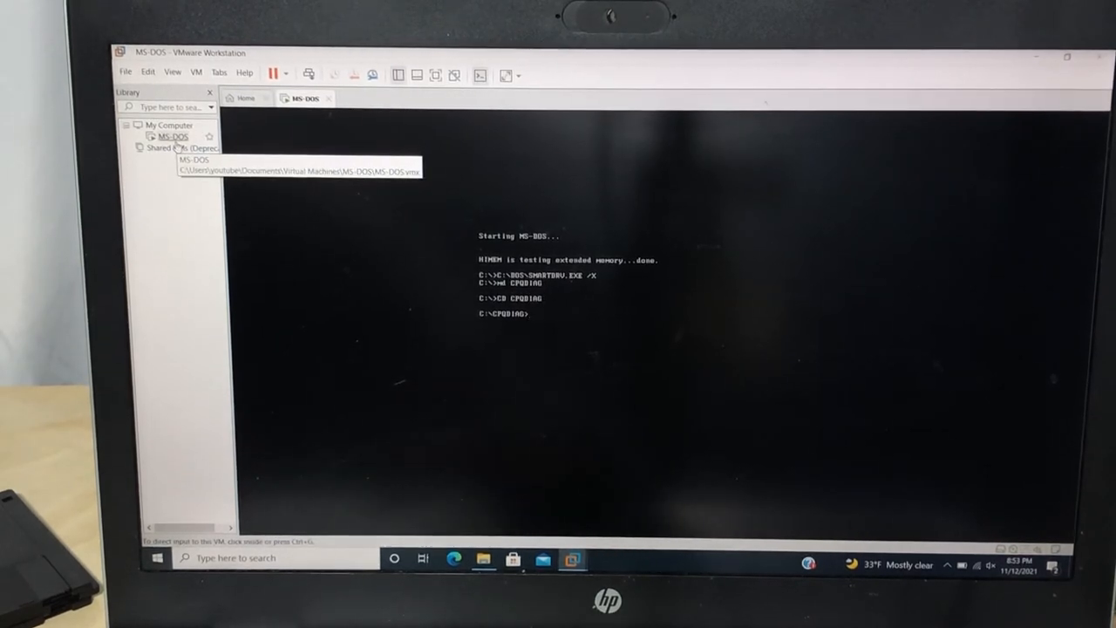
Step: Switch the VM's virtual floppy drive to the cpqdiag.flp image from the desktop
right_click(171, 136)
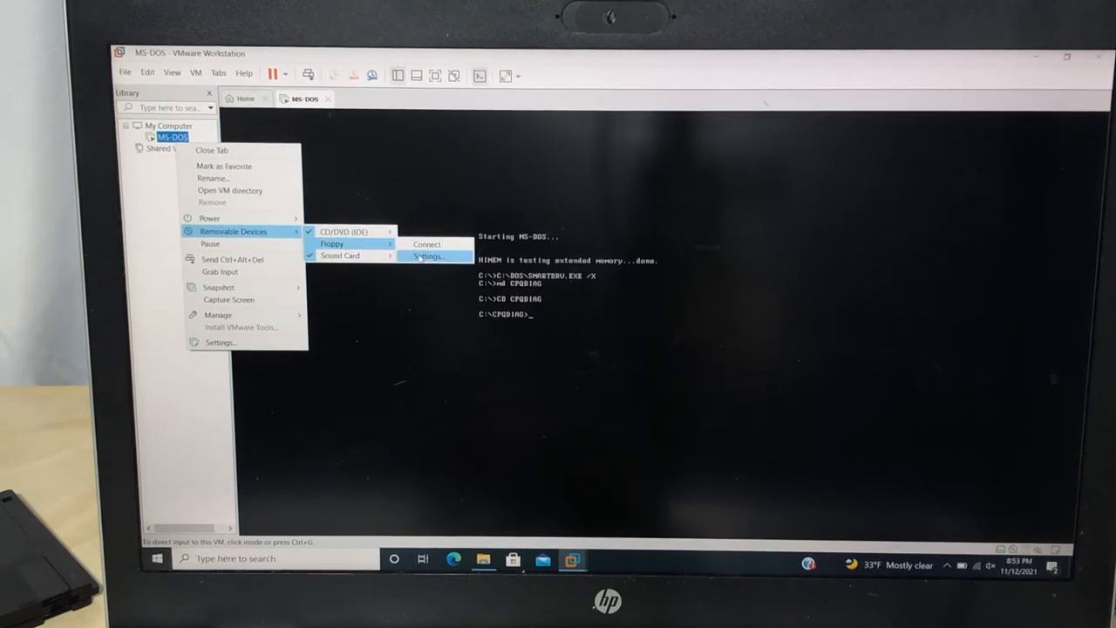
click(429, 255)
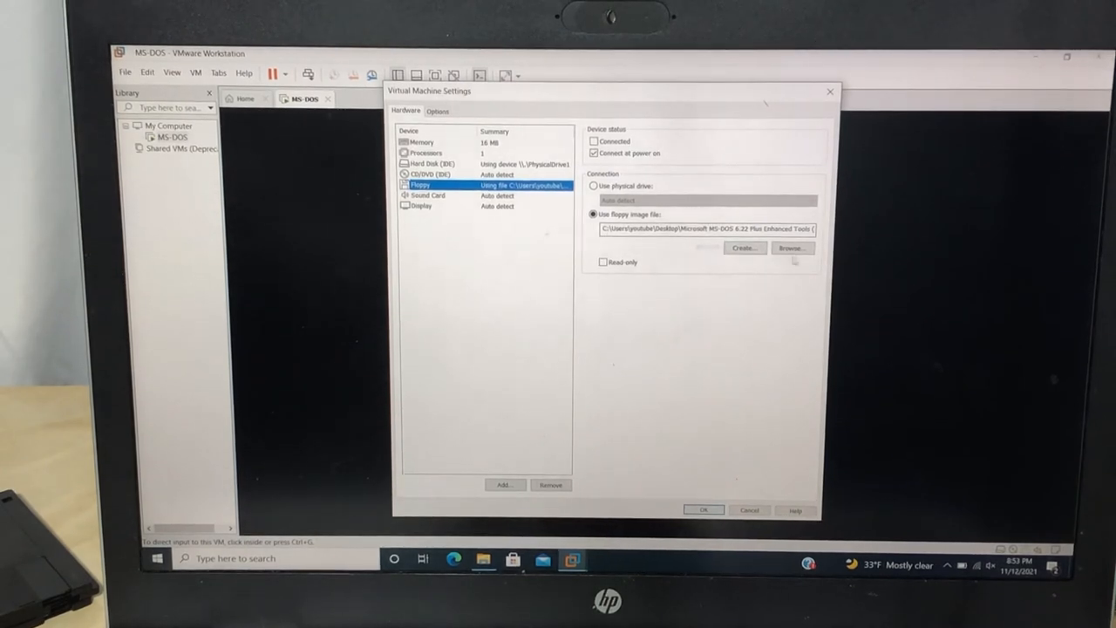
click(792, 248)
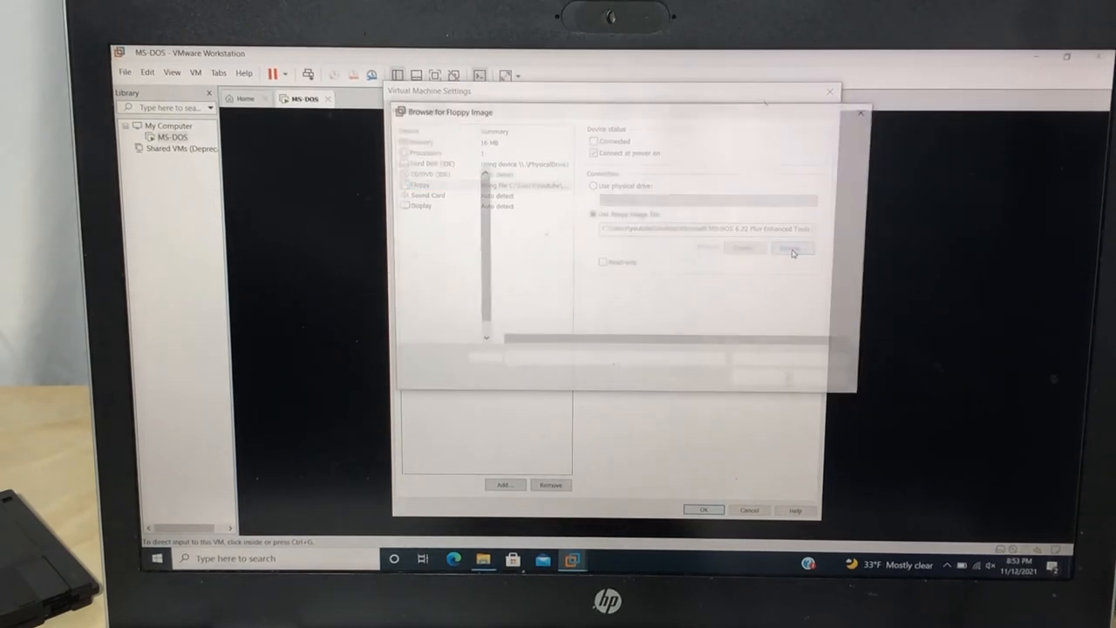
click(792, 248)
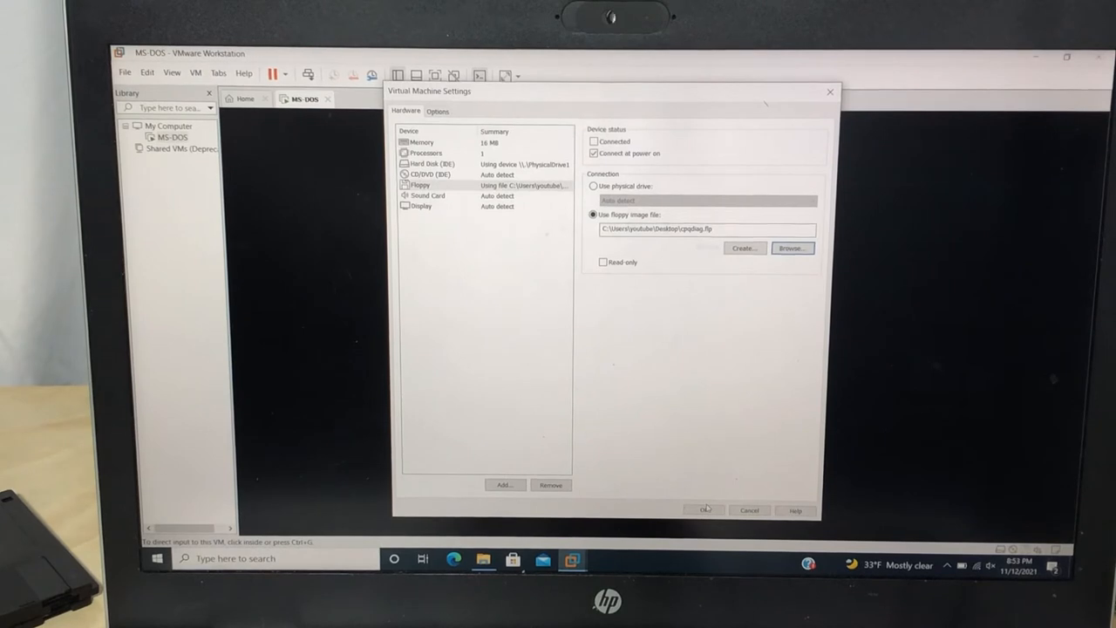
click(705, 509)
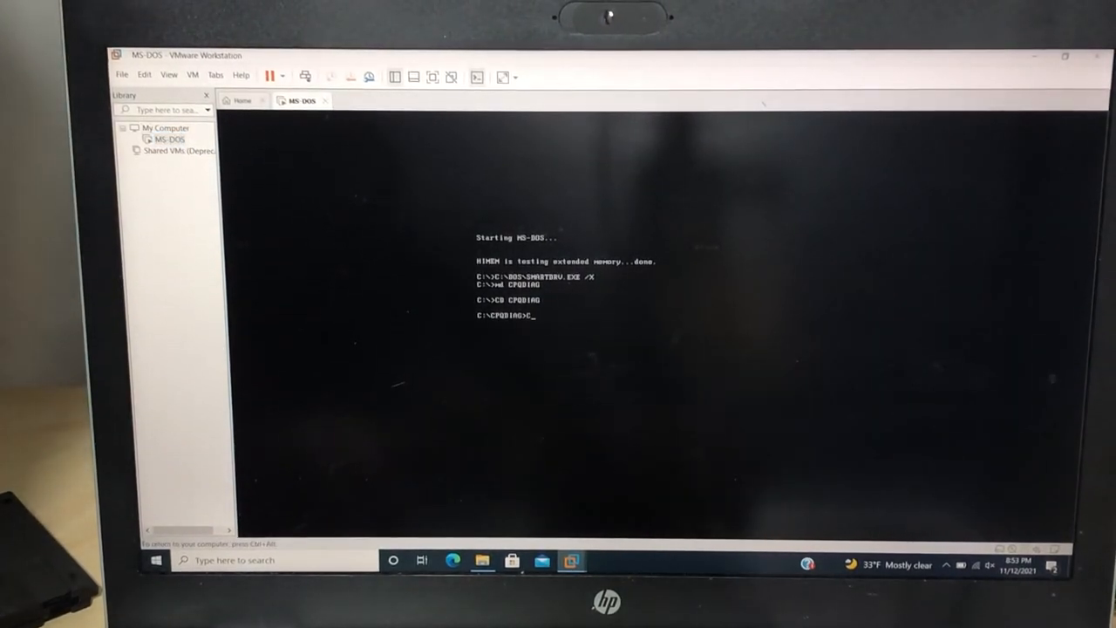
Step: Run COPY a:\ toward CPQDIAG, then cancel when the PhysicalDrive1 operation fails
text(COPY a:\)
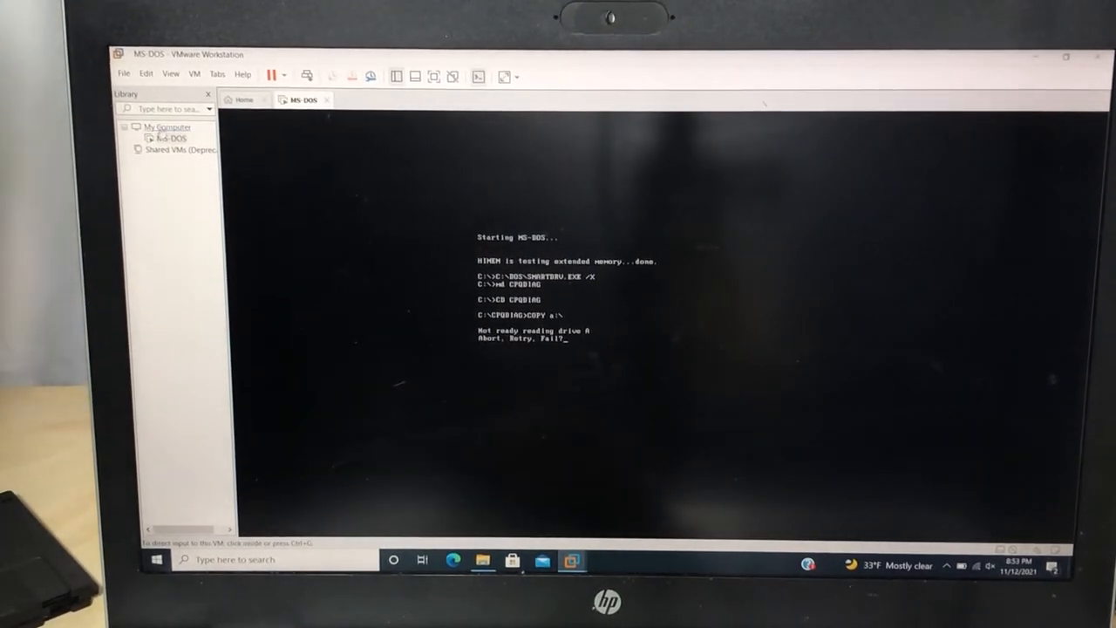
right_click(171, 138)
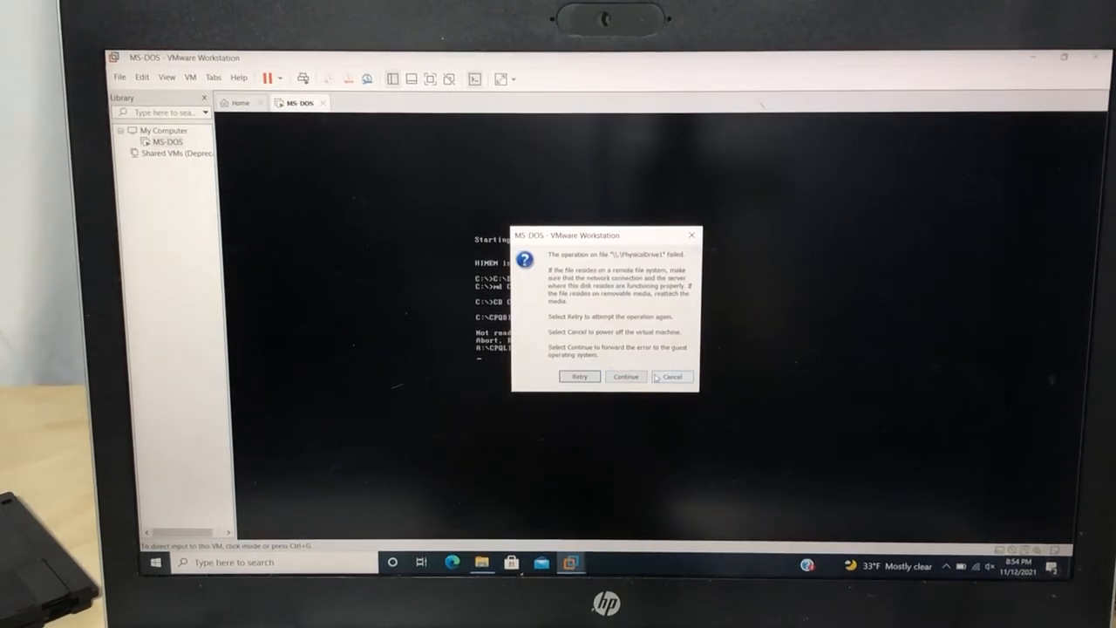
click(672, 377)
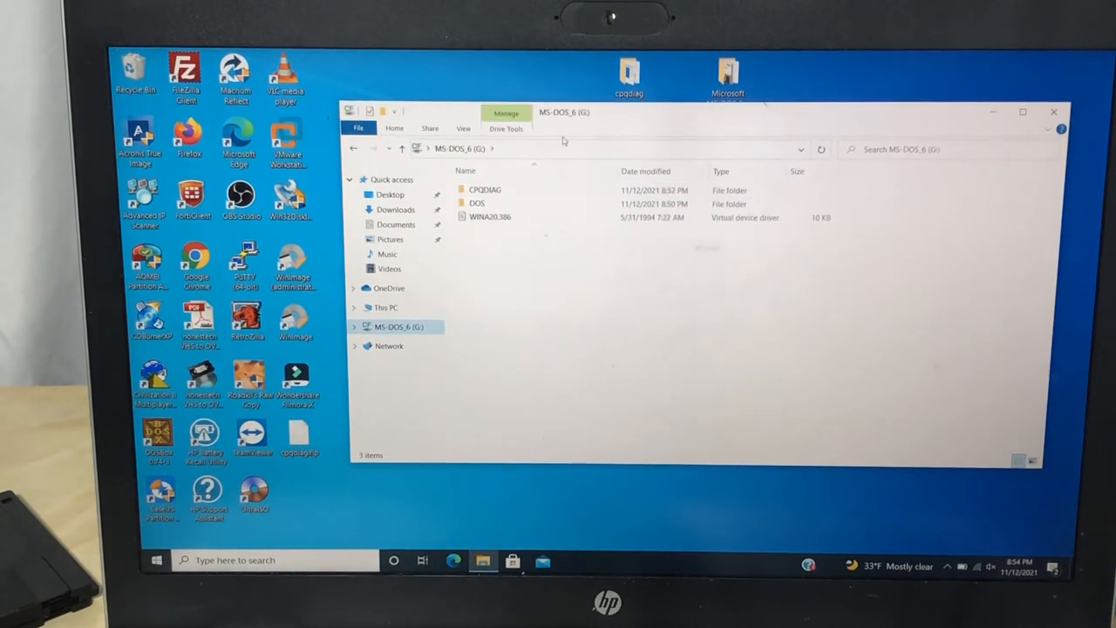
Step: Browse into the CPQDIAG folder on the MS-DOS_6 (G:) card drive
click(485, 191)
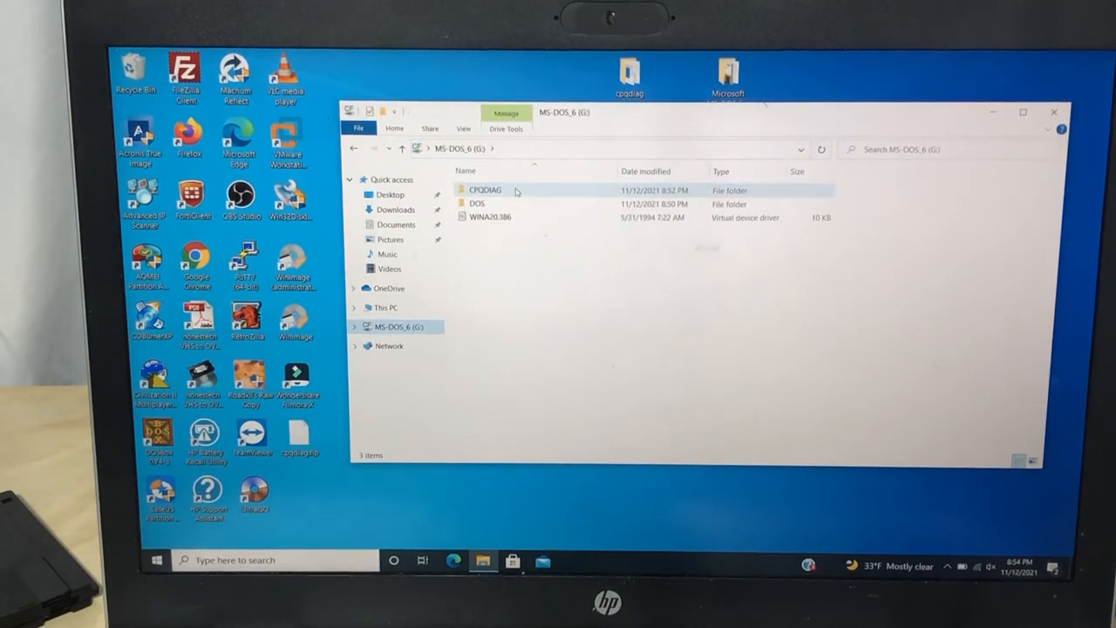
double_click(485, 188)
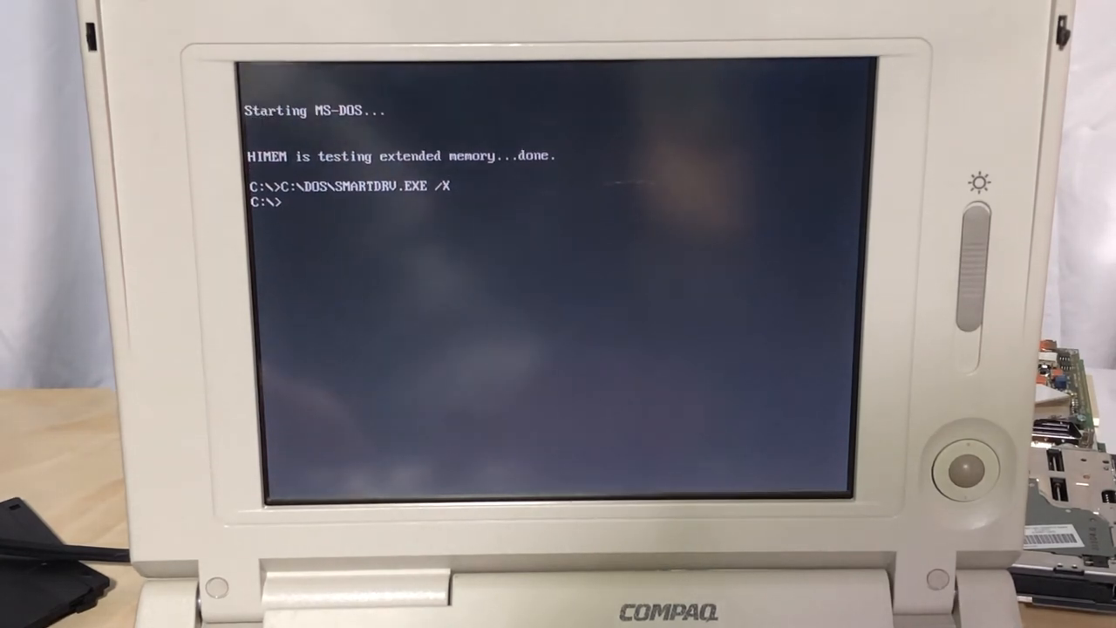
Step: Change into CPQDIAG, run test, and continue past the reinsert Diagnostic Diskette prompt
text(cd)
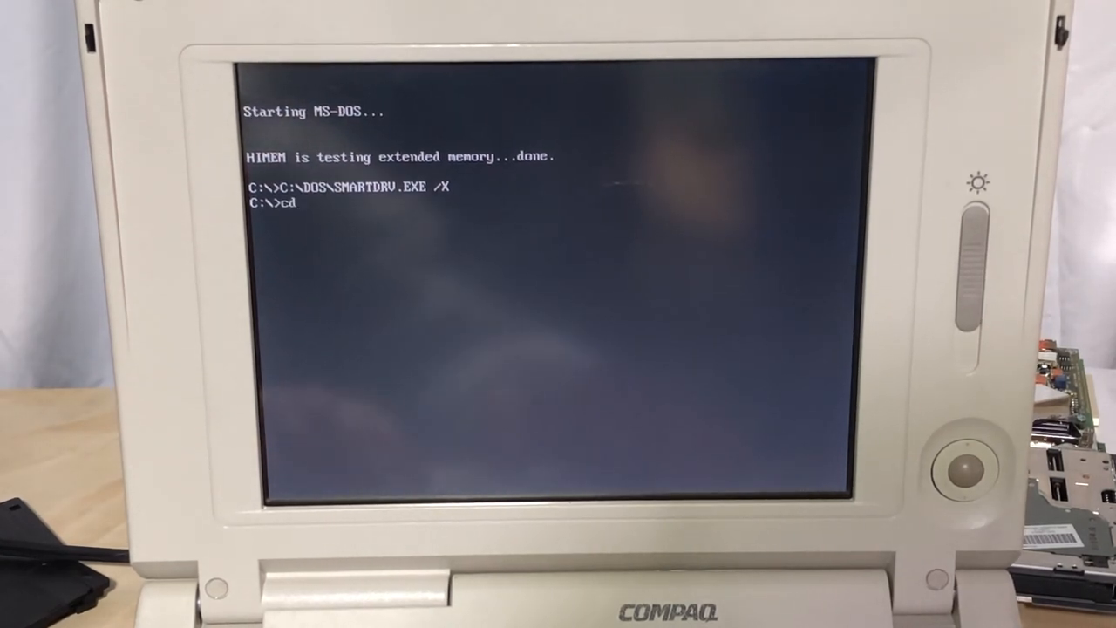
text(cpqdig)
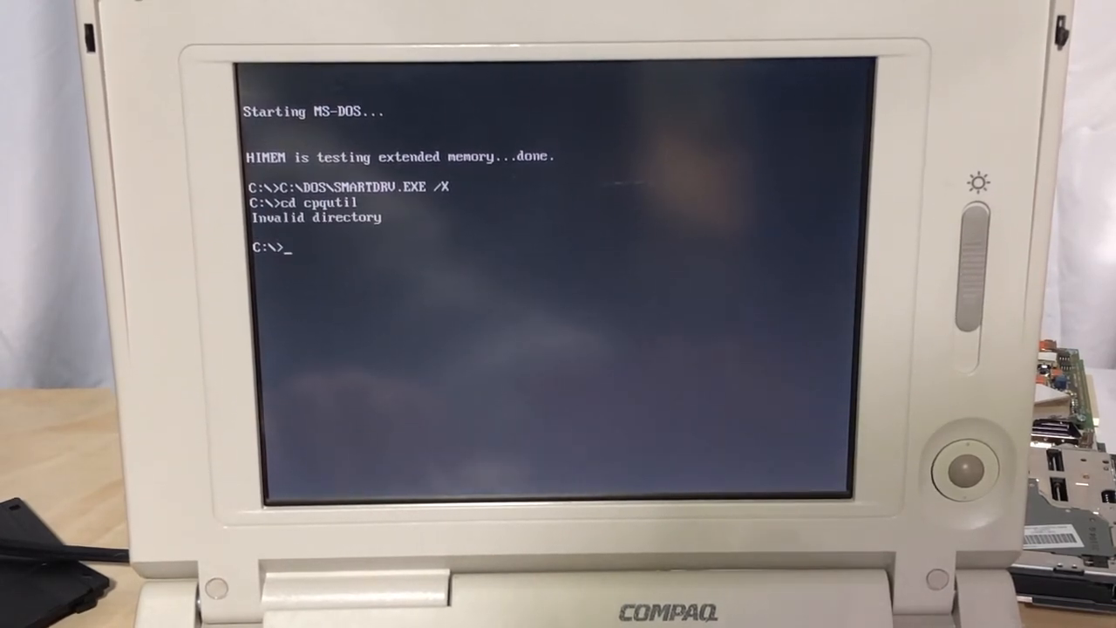
text(cd c)
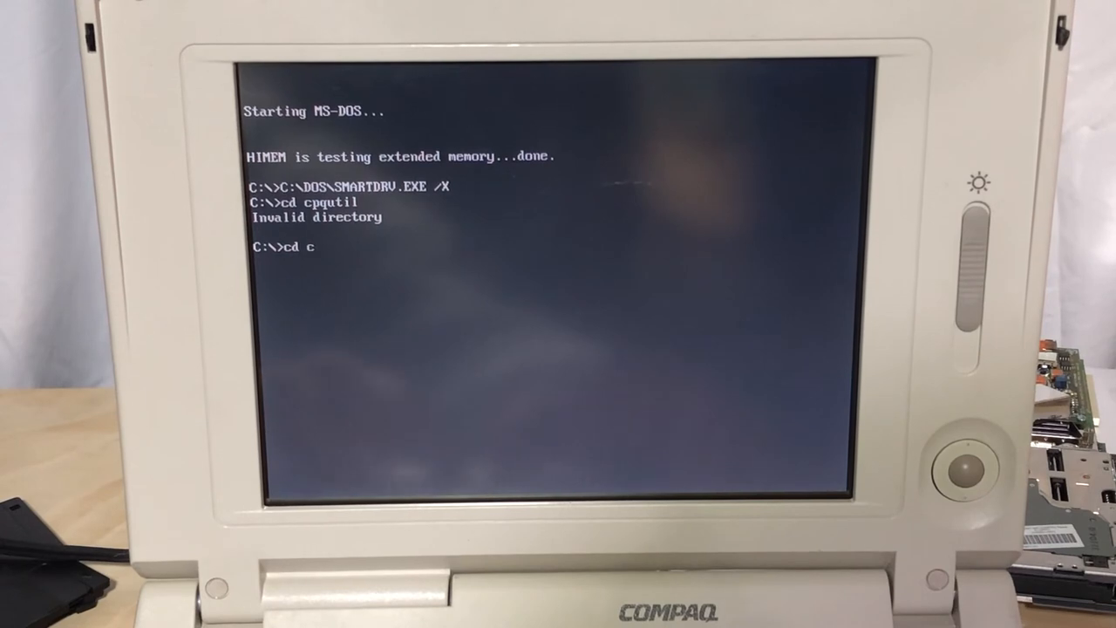
text(pqdiag)
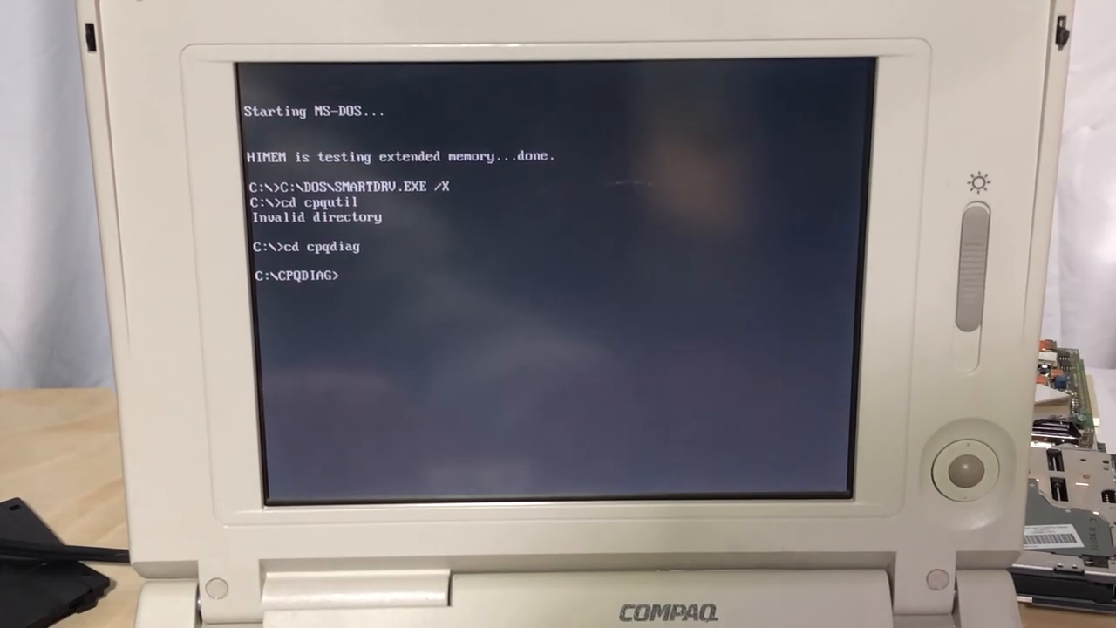
text(tes)
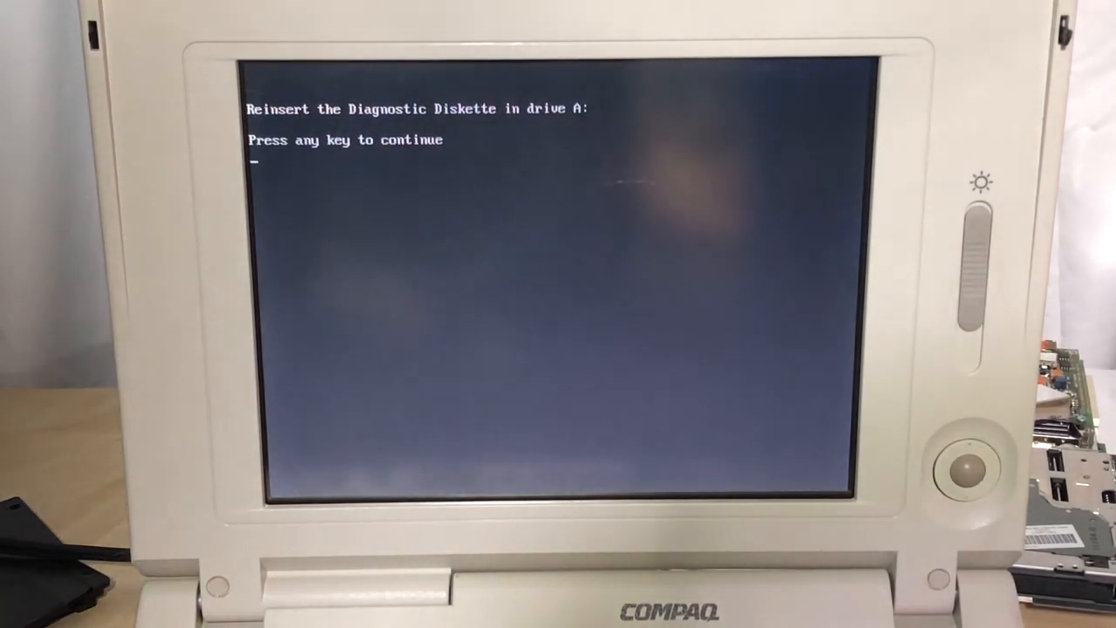
key(enter)
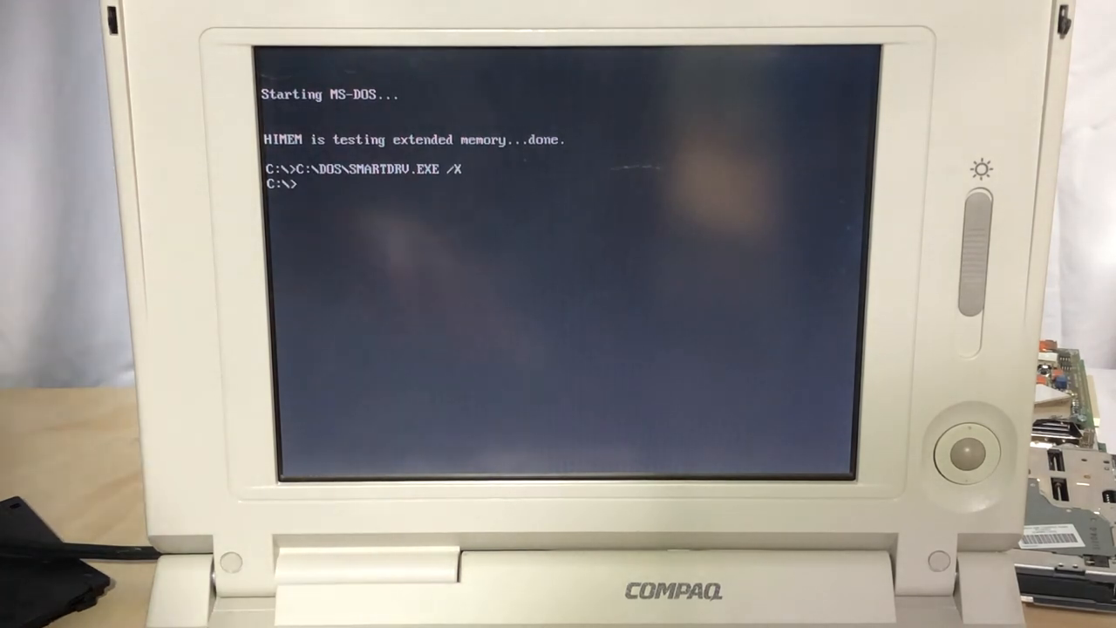
Step: Change into CPQDIAG and run test.com /p to reach the diagnostics language screen
text(cp)
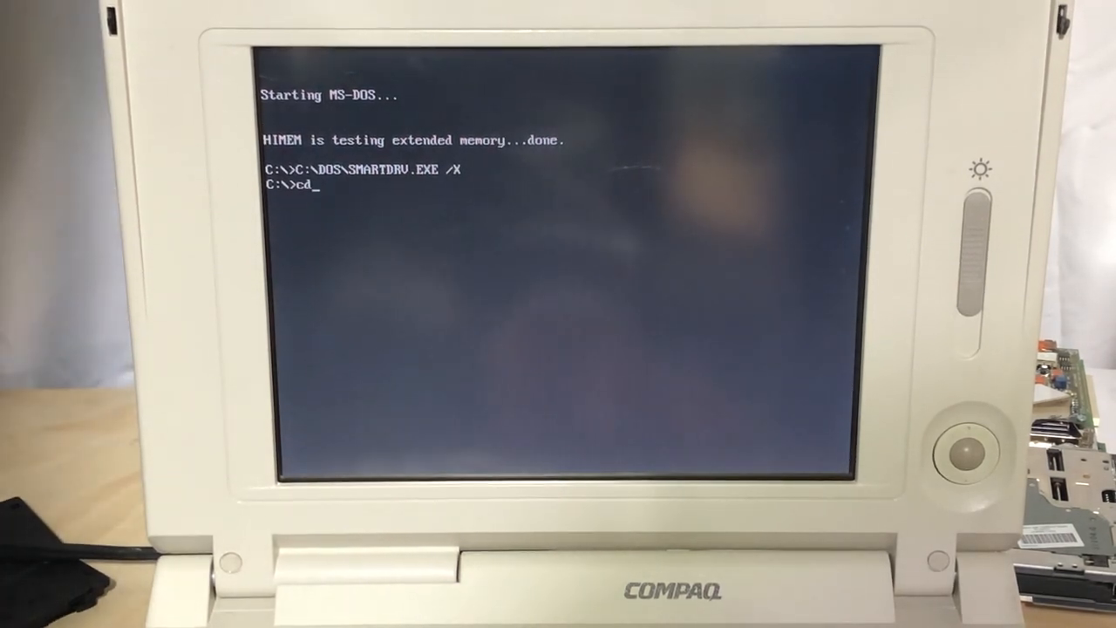
text(cpqdiag)
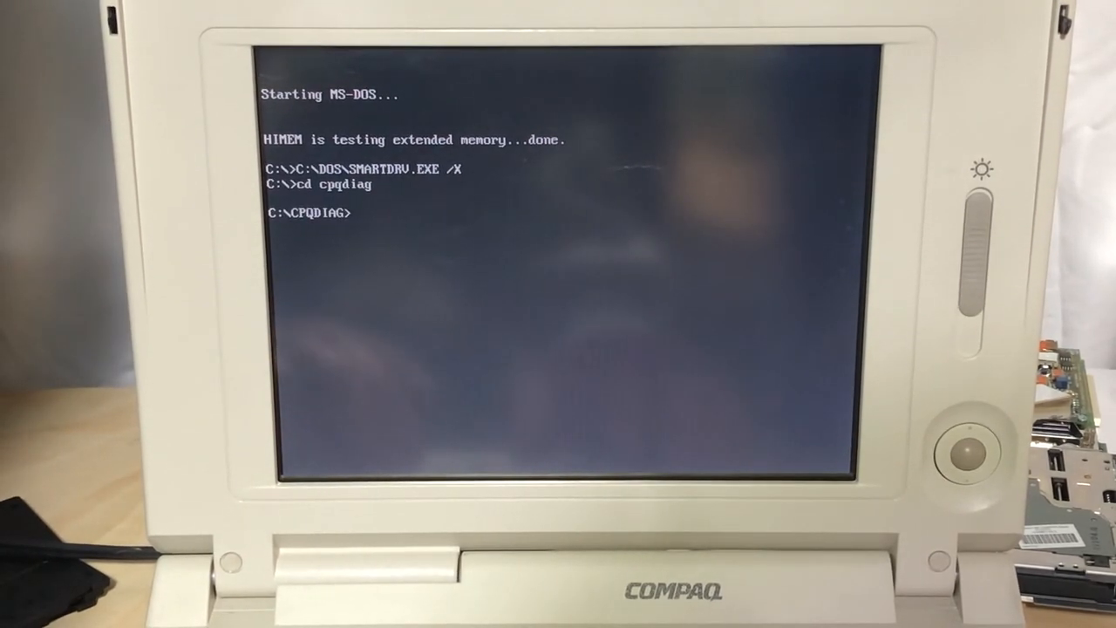
text(test)
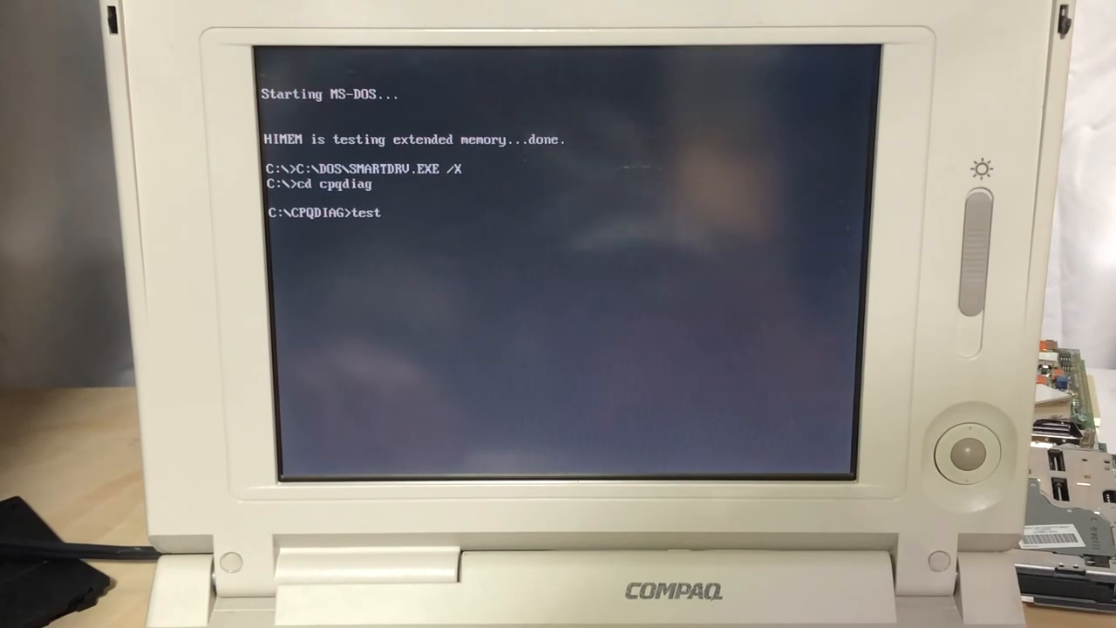
text(.com /p)
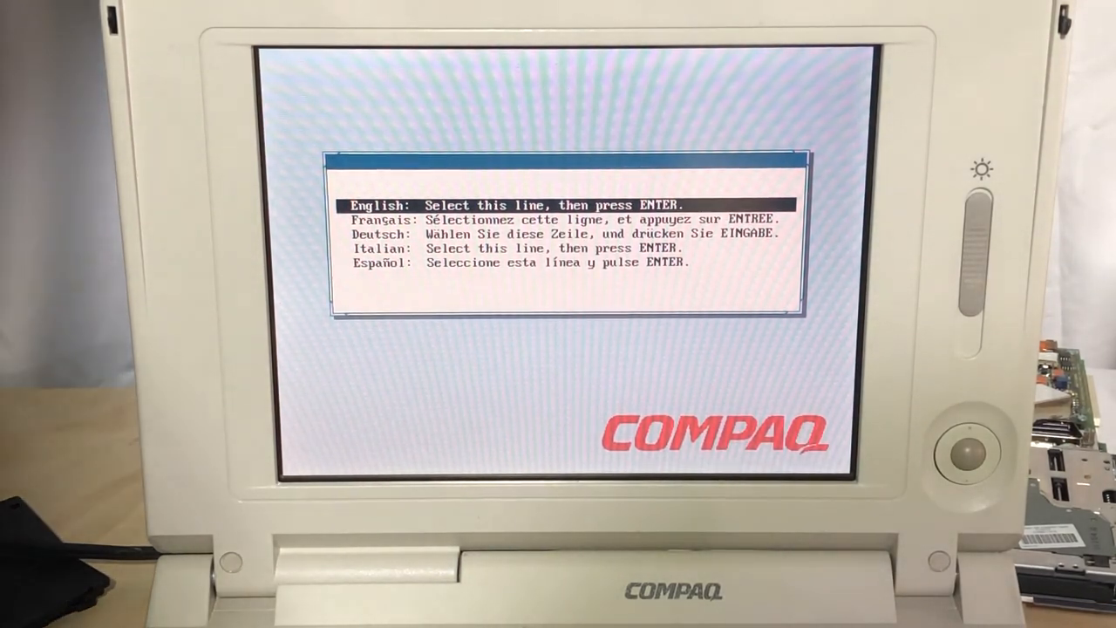
Step: Choose English and dismiss the Welcome dialog to reach the main menu
key(enter)
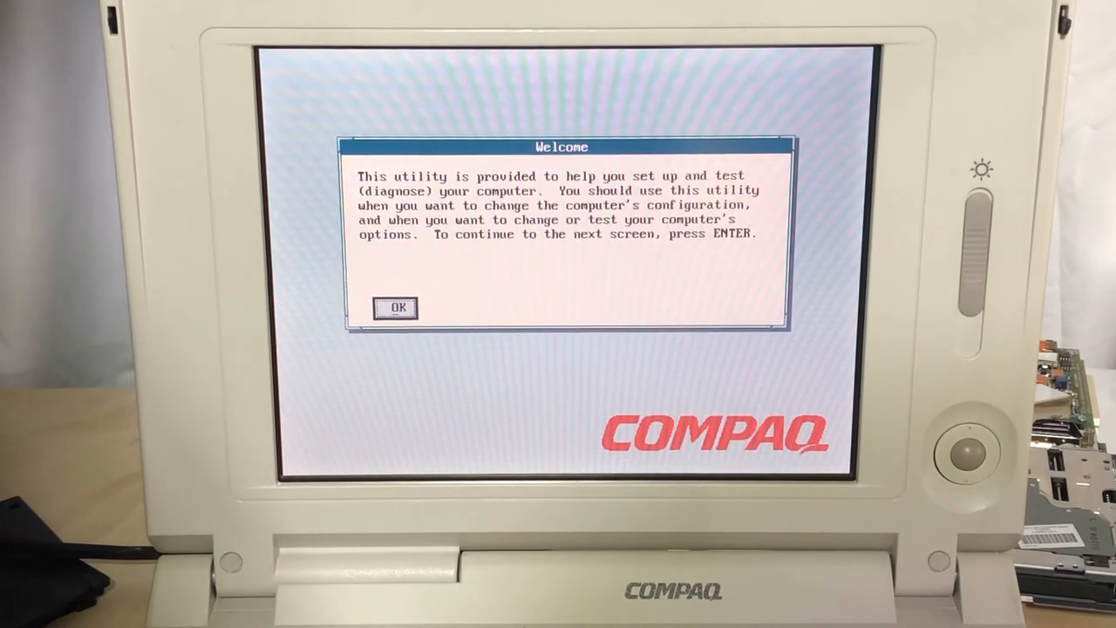
click(398, 307)
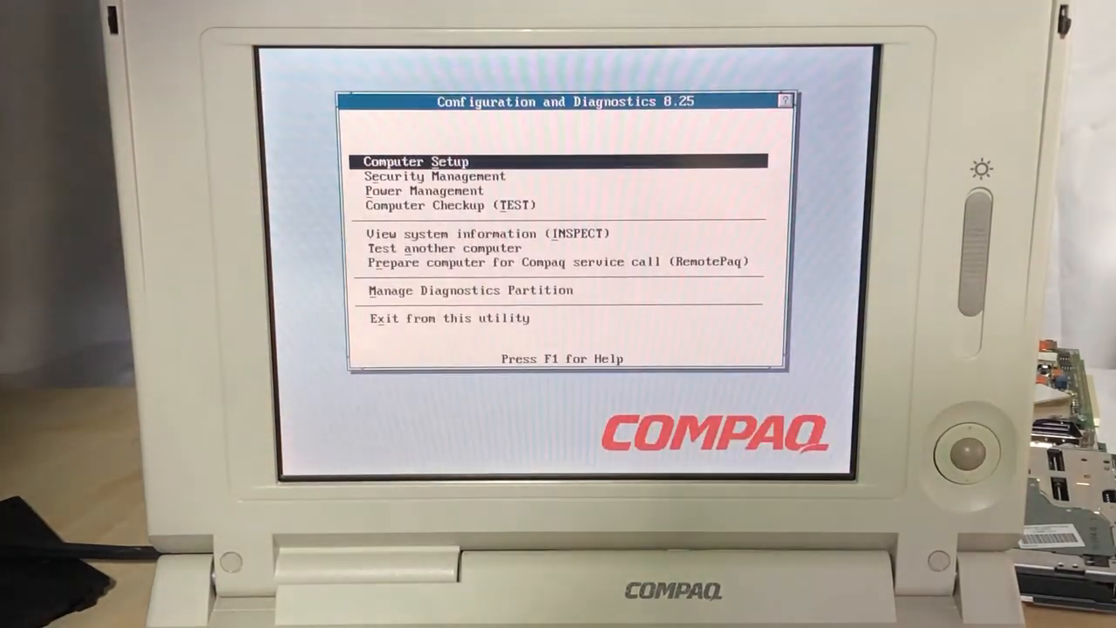
Step: Enter Computer Checkup, view the Quick Check Diagnostics option, and back out without running it
key(Down)
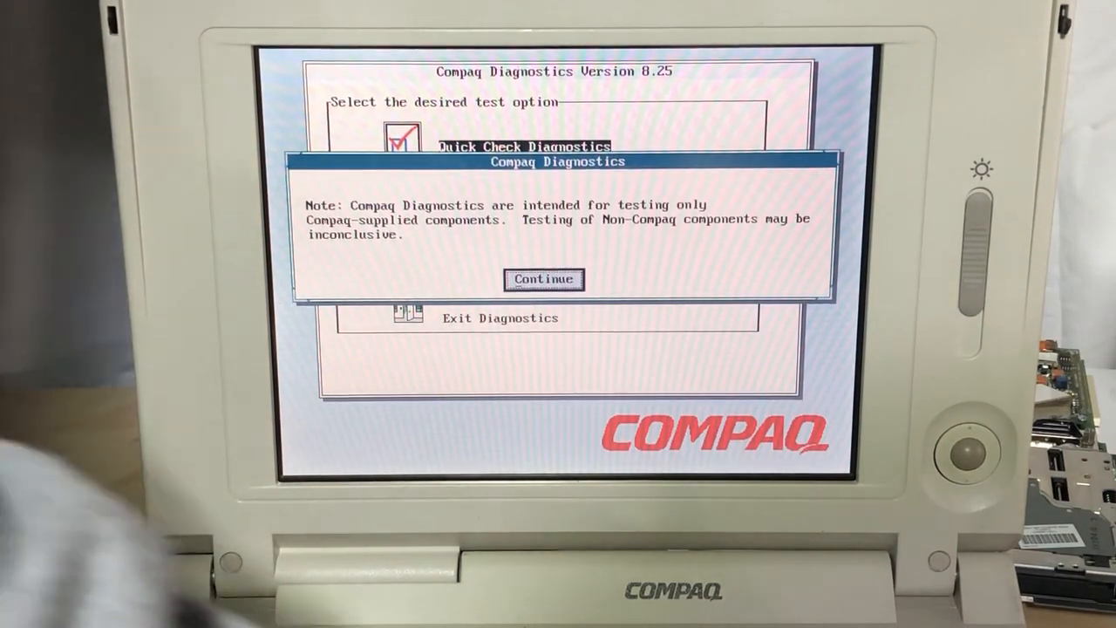
click(545, 279)
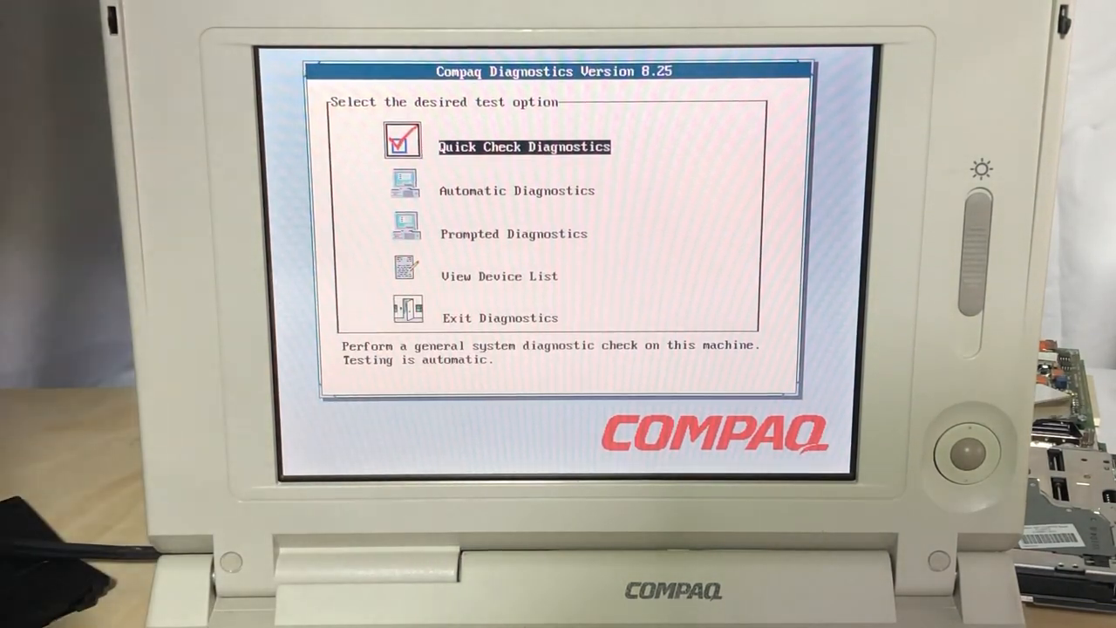
click(523, 147)
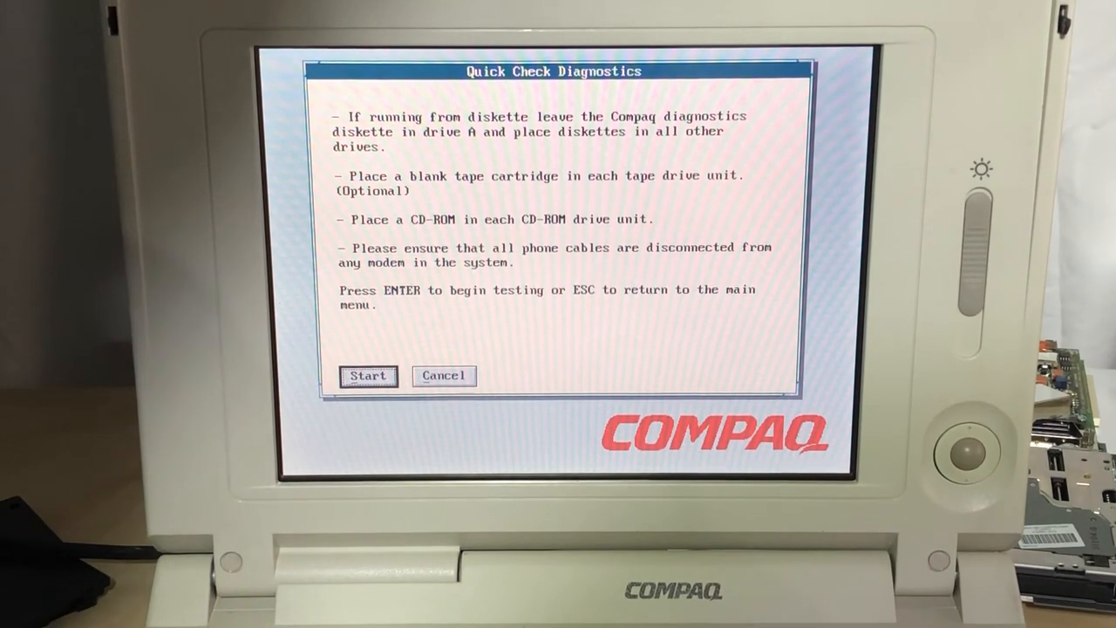
click(443, 375)
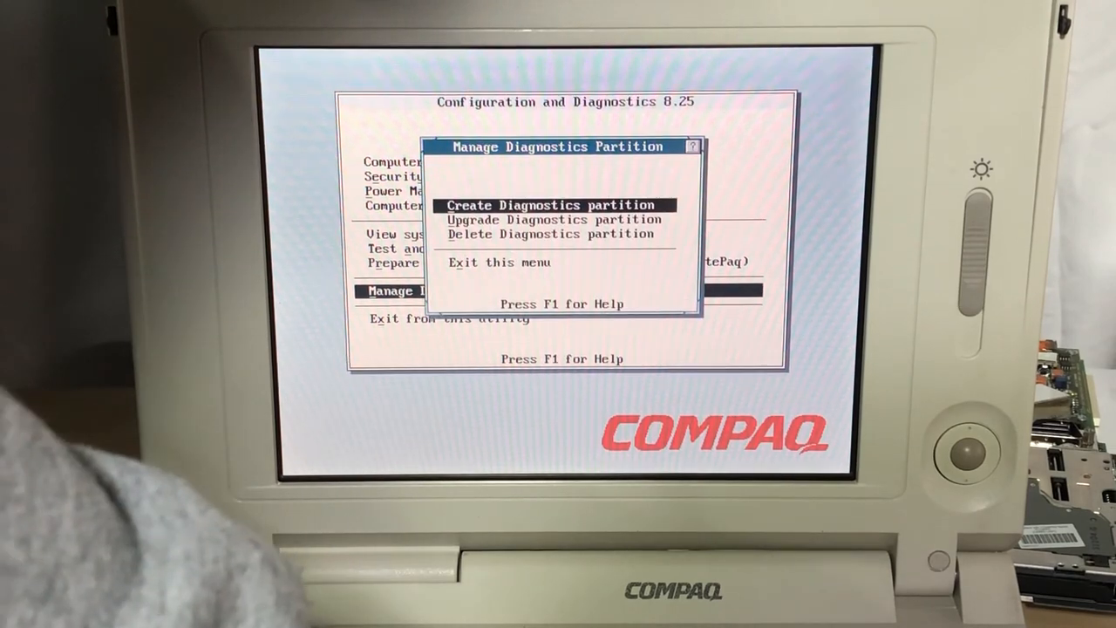
Step: Attempt to create a diagnostics partition and acknowledge the invalid-boot and operation-failed messages
click(544, 204)
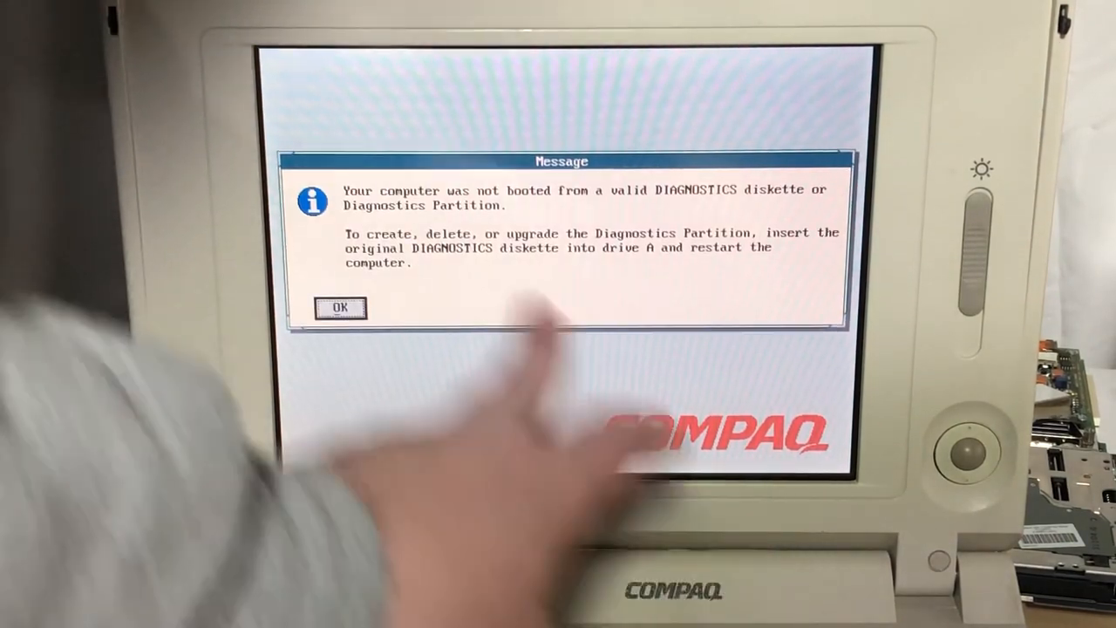
click(341, 307)
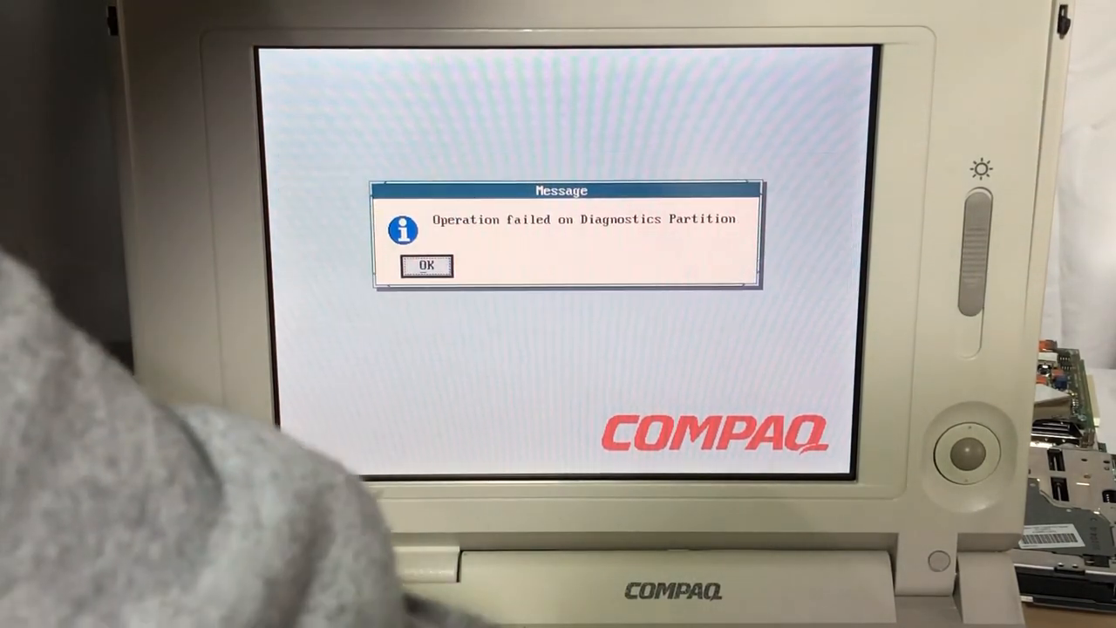
click(425, 265)
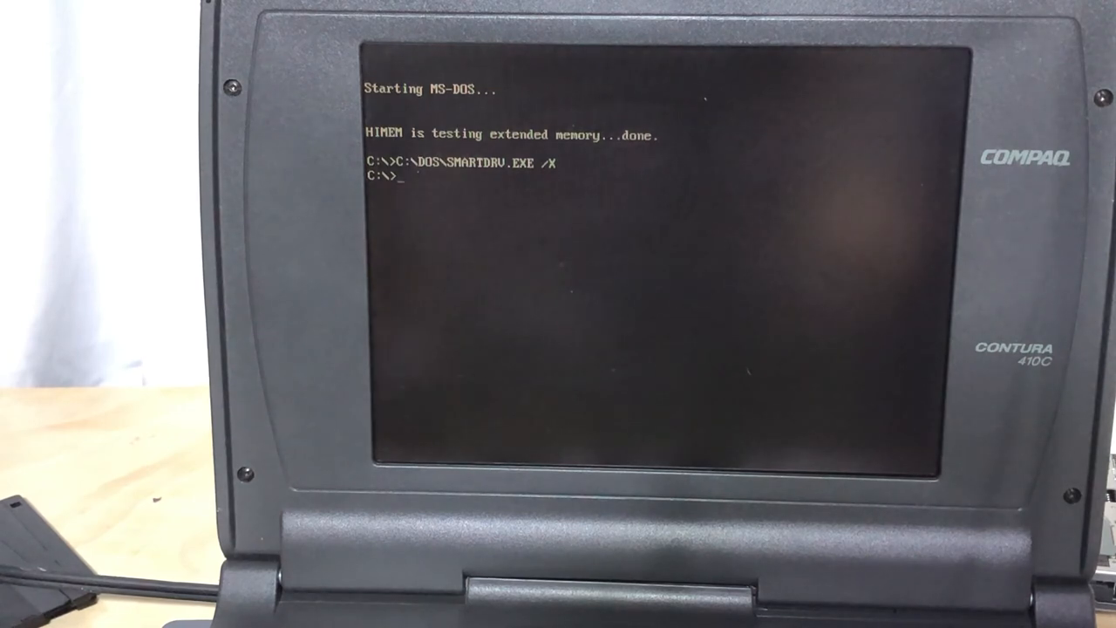
Step: Change into CPQDIAG and run test.com /p /w to reach the language screen
text(cd)
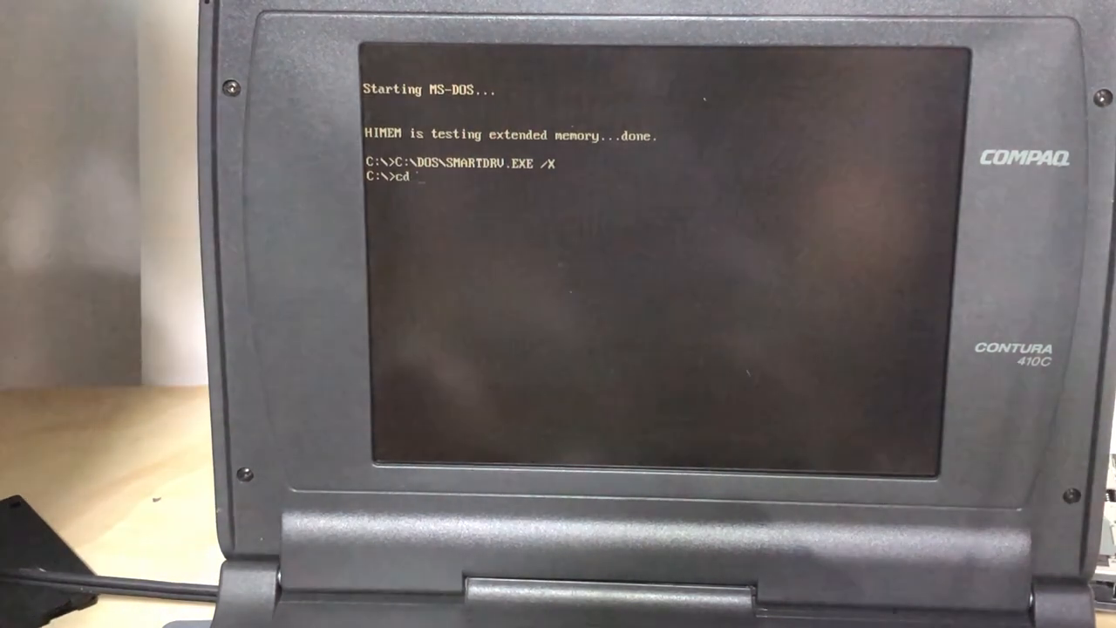
text(cpqdiag)
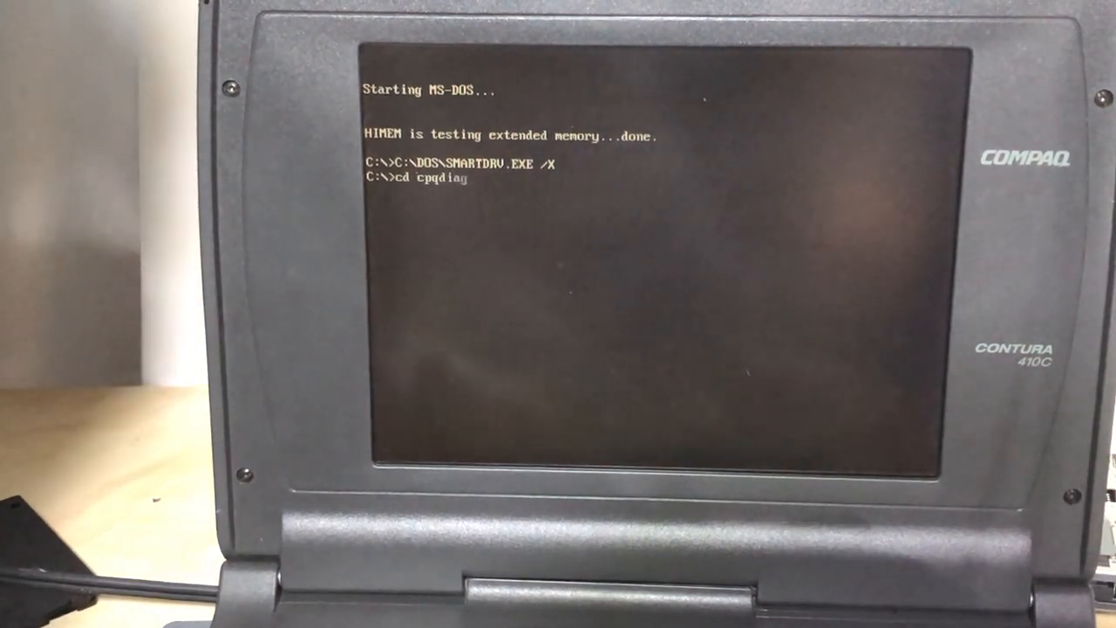
text(te)
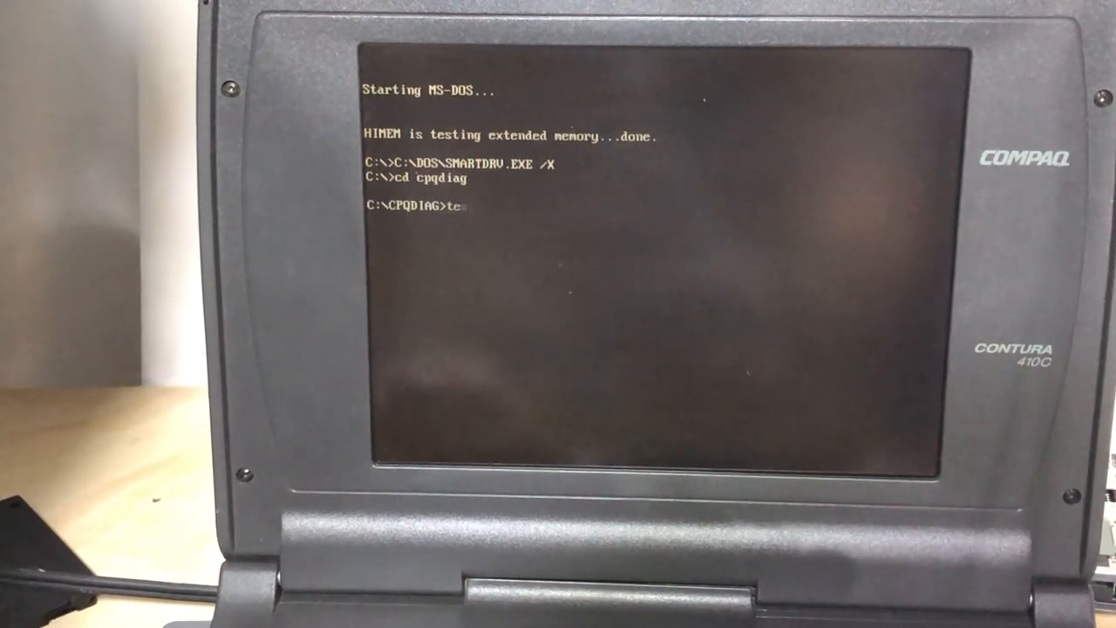
text(st.com /p /w)
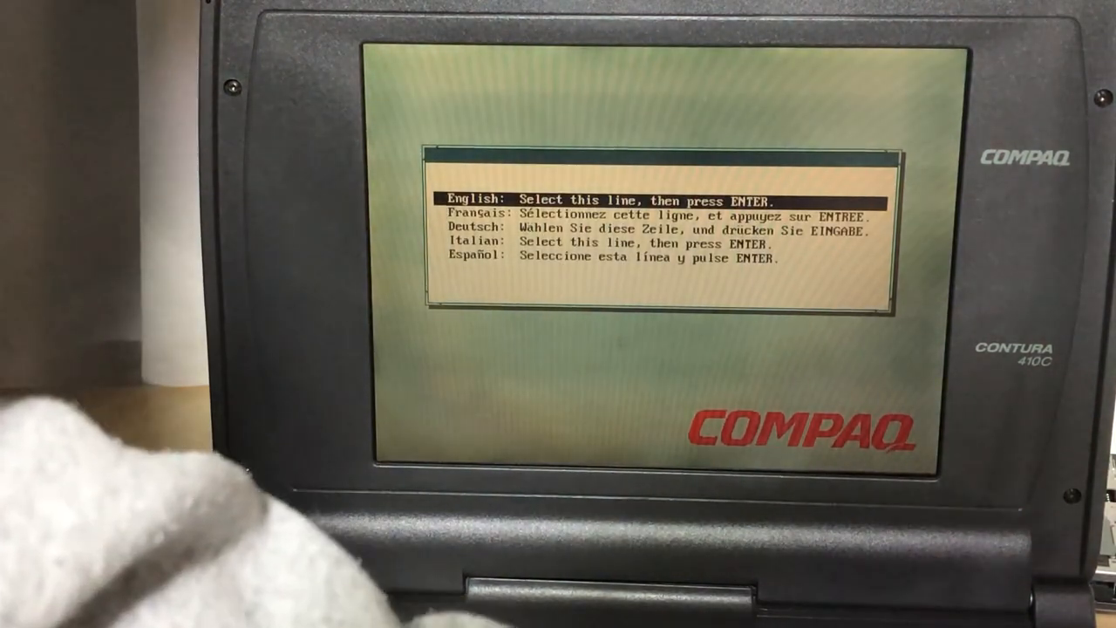
Step: Continue in English and acknowledge the 'SETUP not applicable' message to reach the main menu
key(enter)
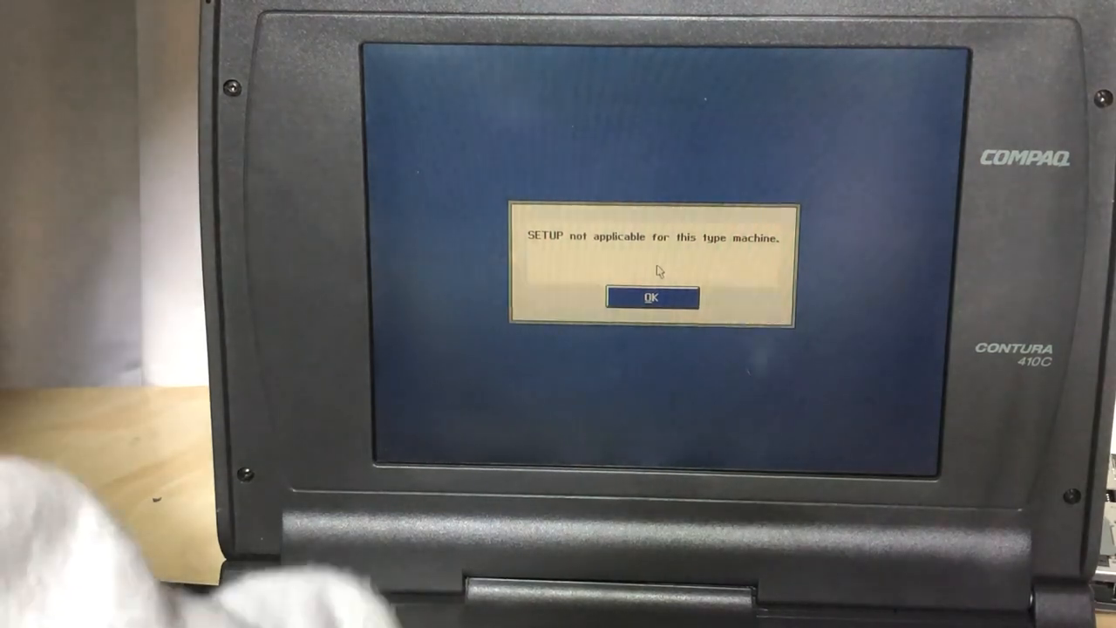
click(649, 298)
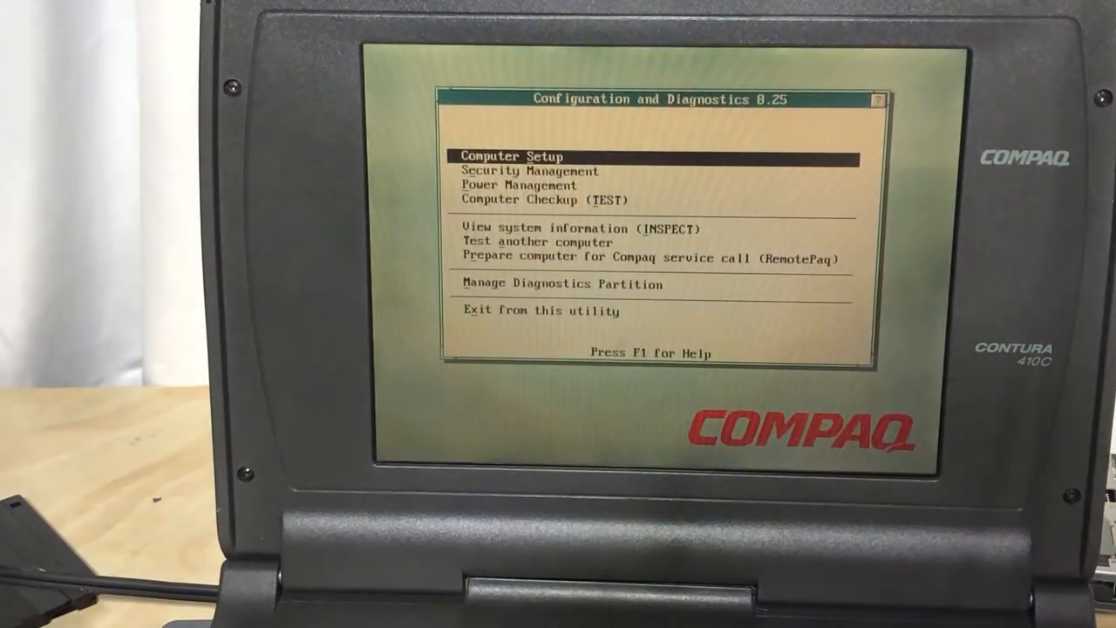